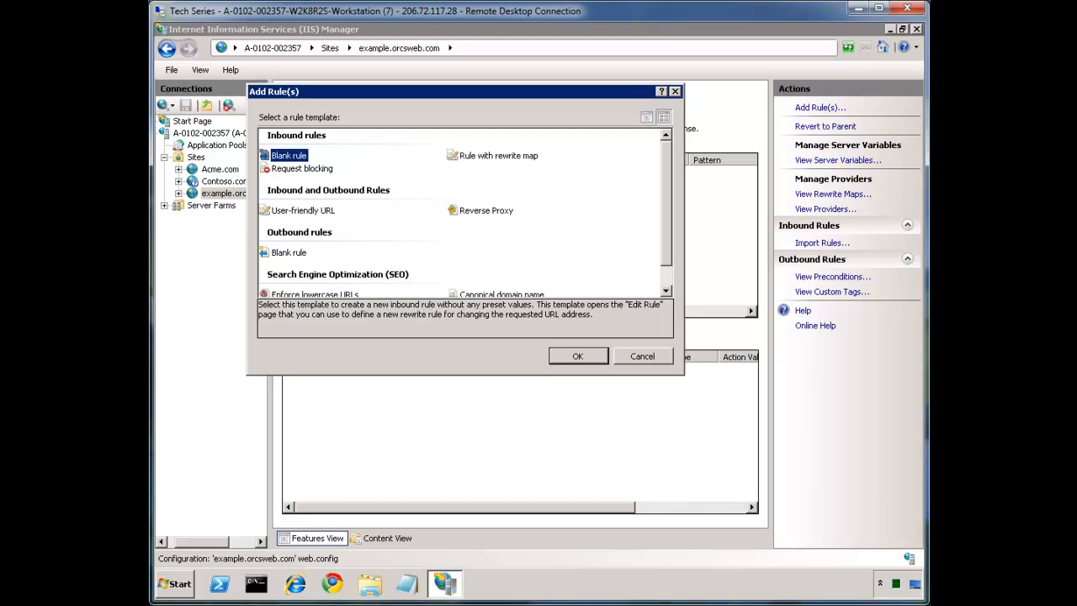
pyautogui.moveTo(401, 283)
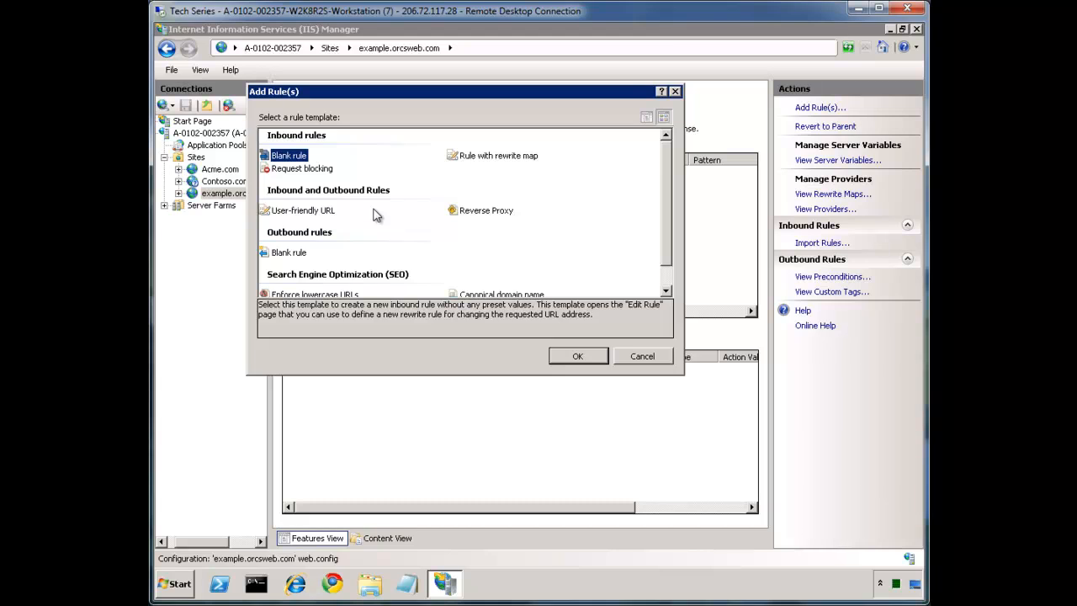
pyautogui.moveTo(606, 273)
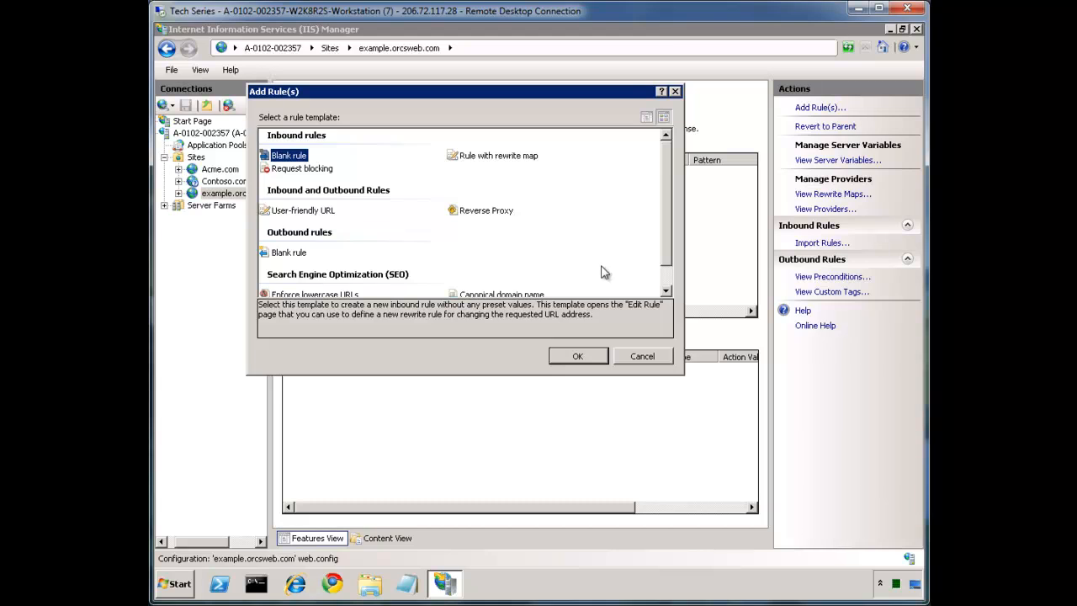
pyautogui.moveTo(602, 250)
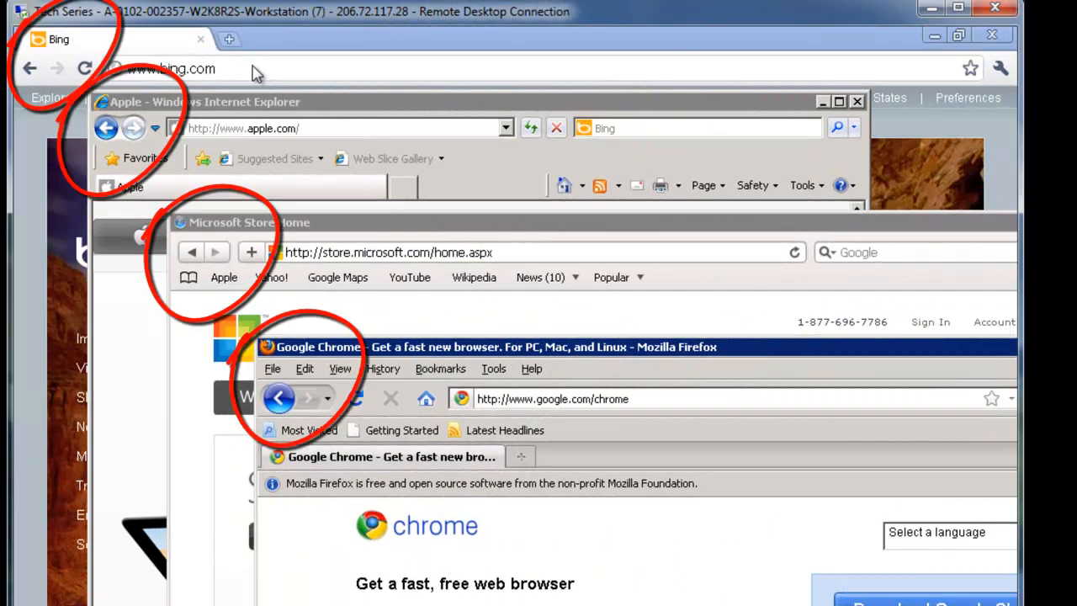
pyautogui.moveTo(283, 344)
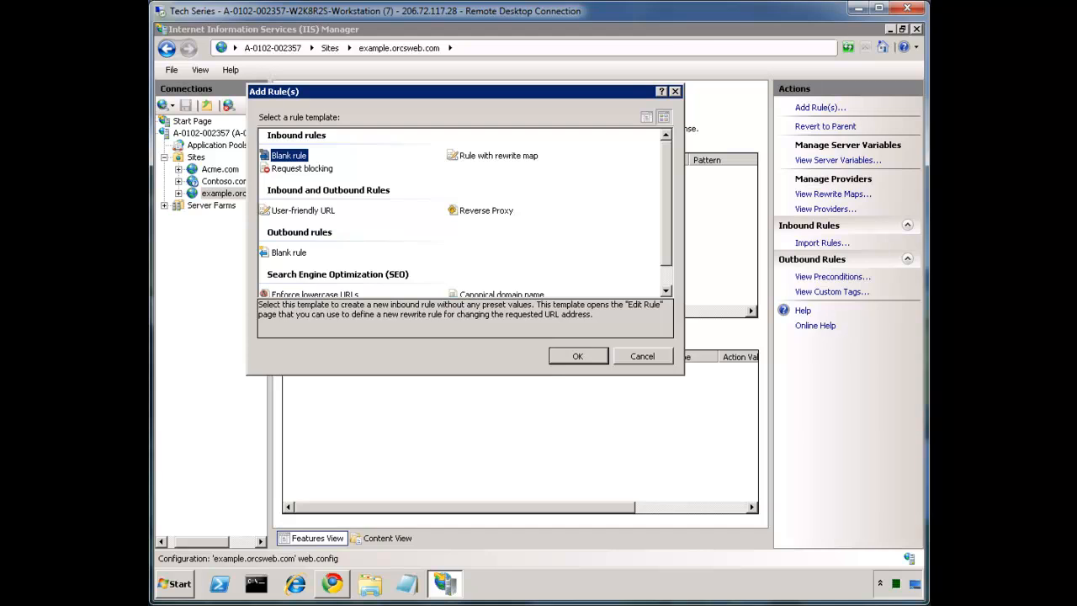
# Step: Bring up the 'Viewing all Server Variables for a Site' post in Chrome and select its VB script
pyautogui.click(642, 357)
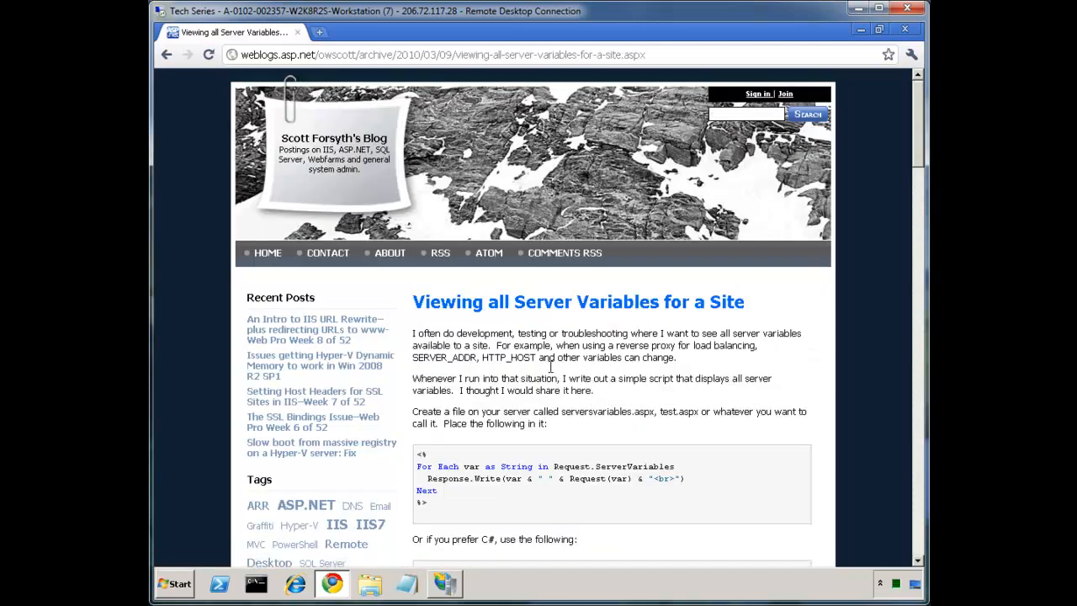
pyautogui.scroll(-3)
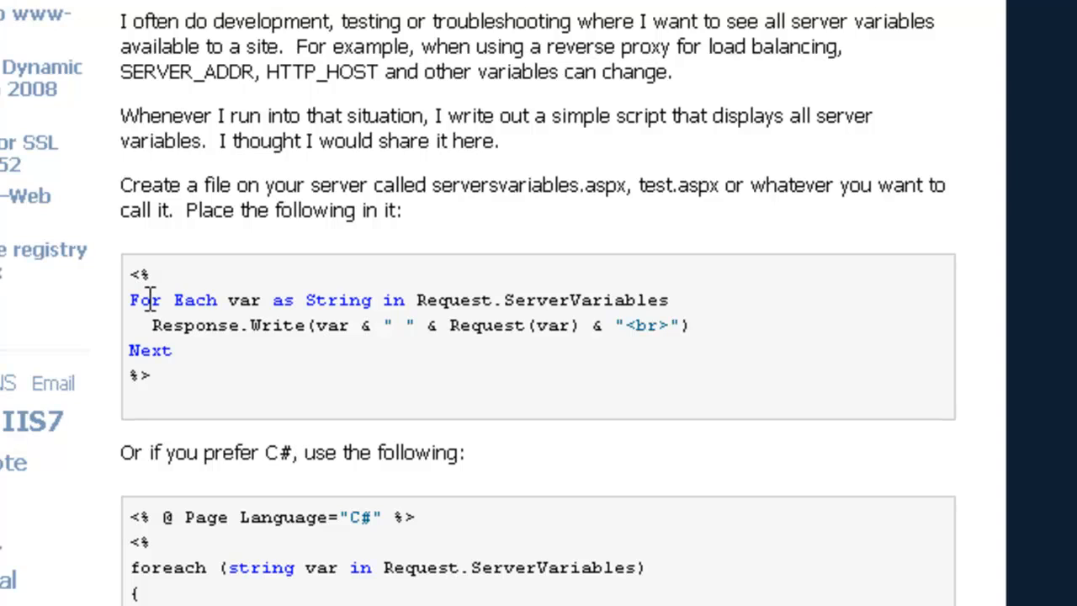
pyautogui.doubleClick(243, 299)
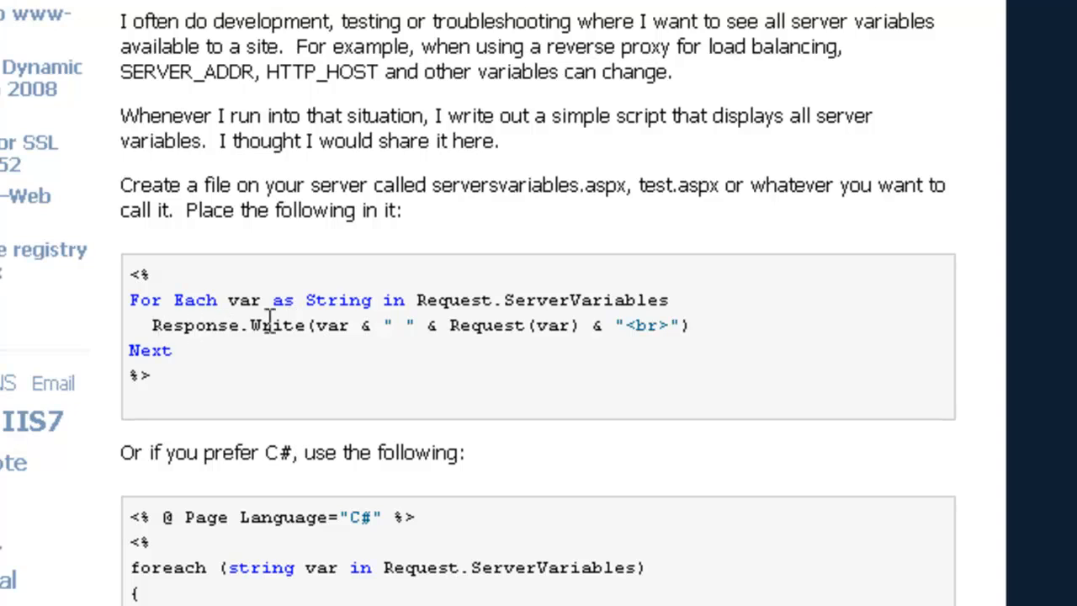
pyautogui.moveTo(328, 325)
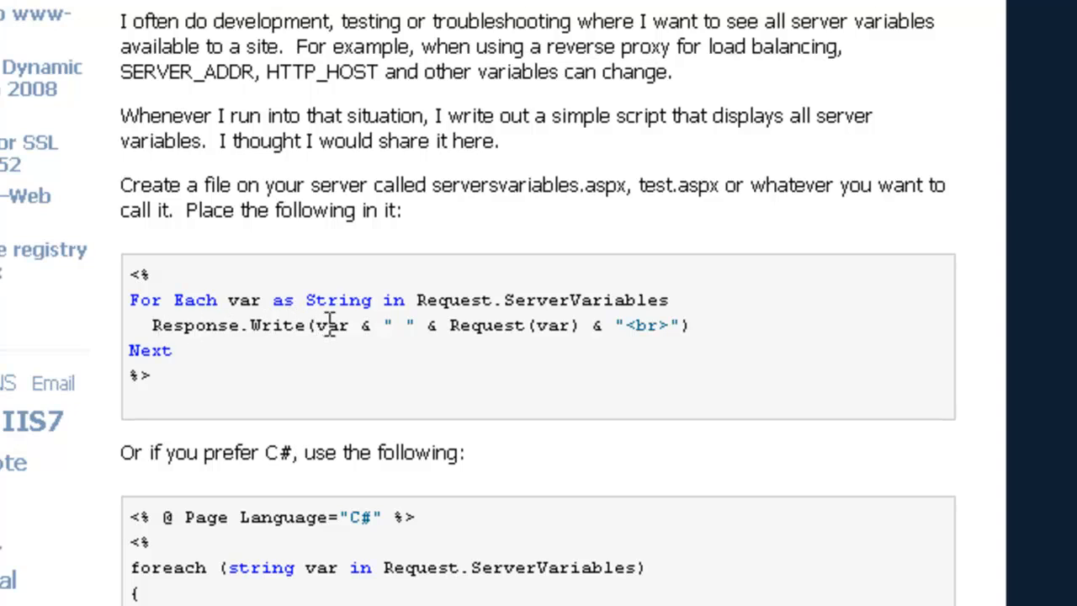
pyautogui.doubleClick(478, 325)
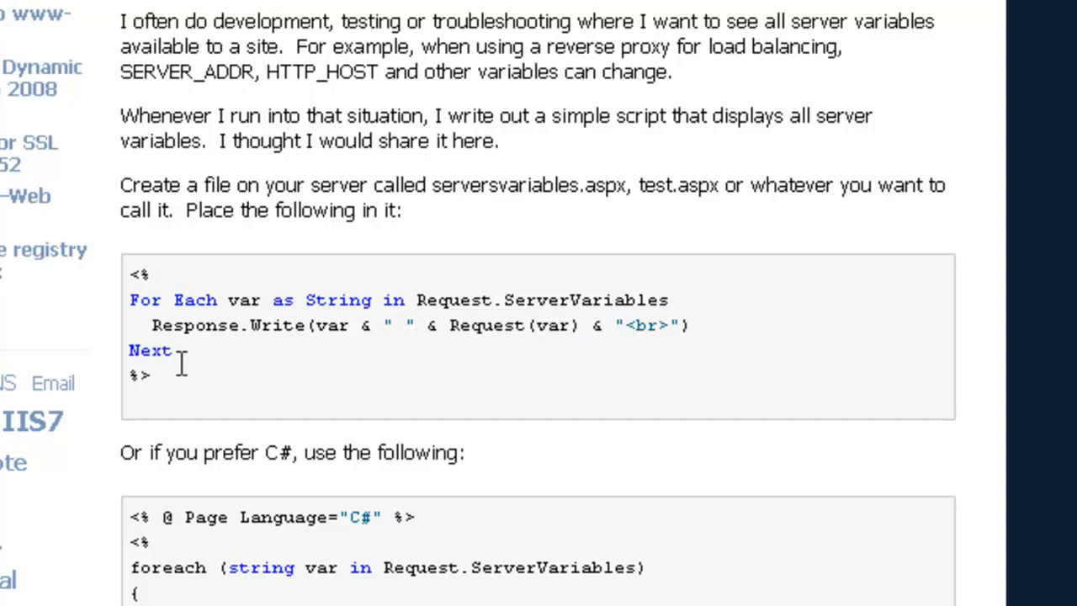
pyautogui.moveTo(132, 273); pyautogui.dragTo(152, 373)
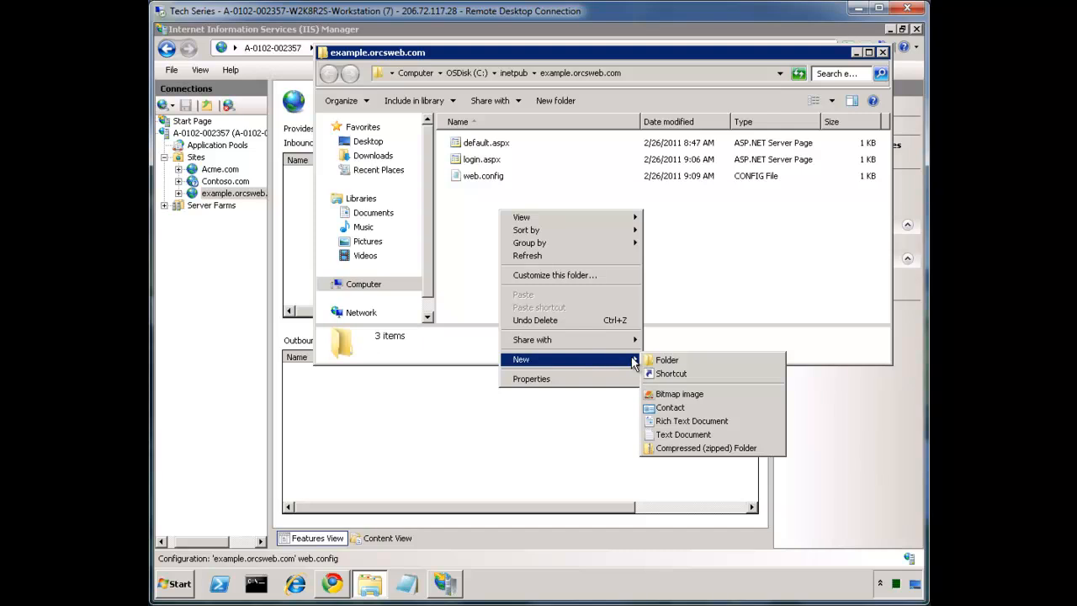
# Step: Create vars.aspx in the site folder, paste the server-variables script into it in Notepad, and save
pyautogui.click(683, 434)
pyautogui.write('vars.aspx')
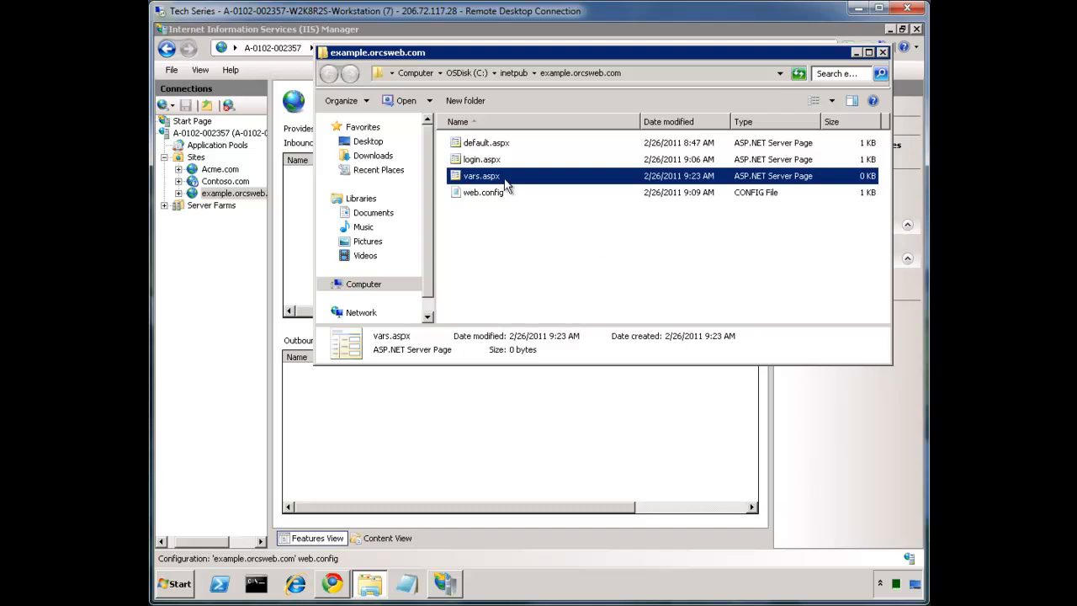
pyautogui.rightClick(481, 177)
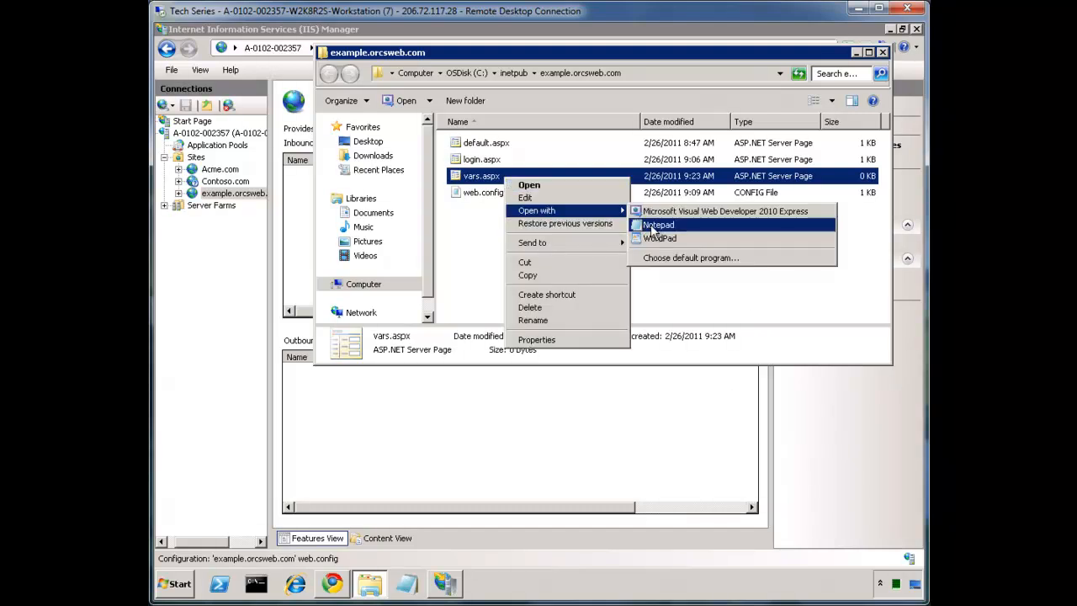
pyautogui.click(658, 225)
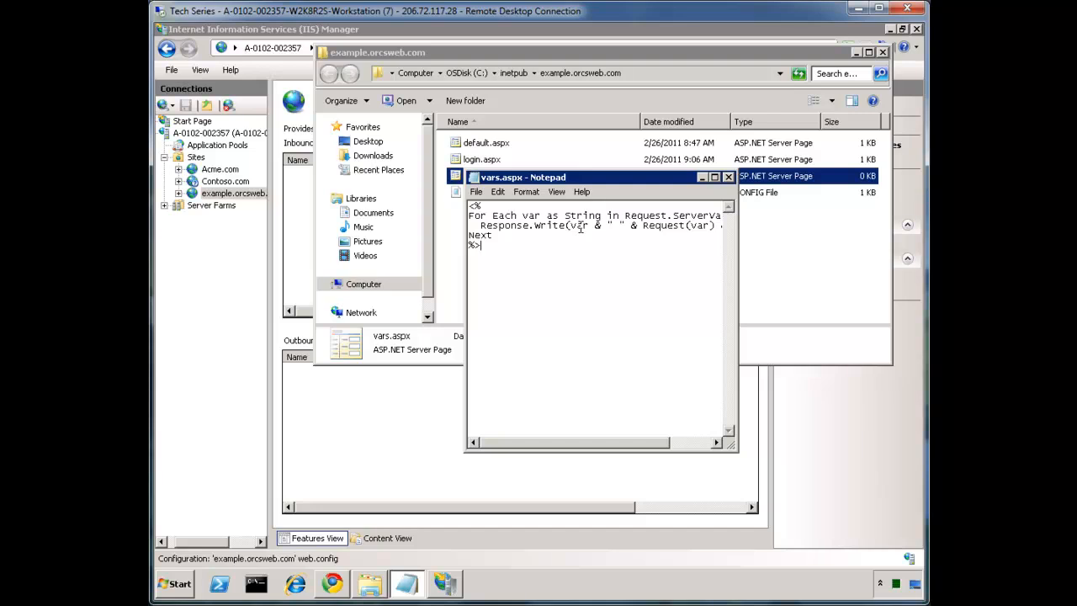
pyautogui.click(727, 176)
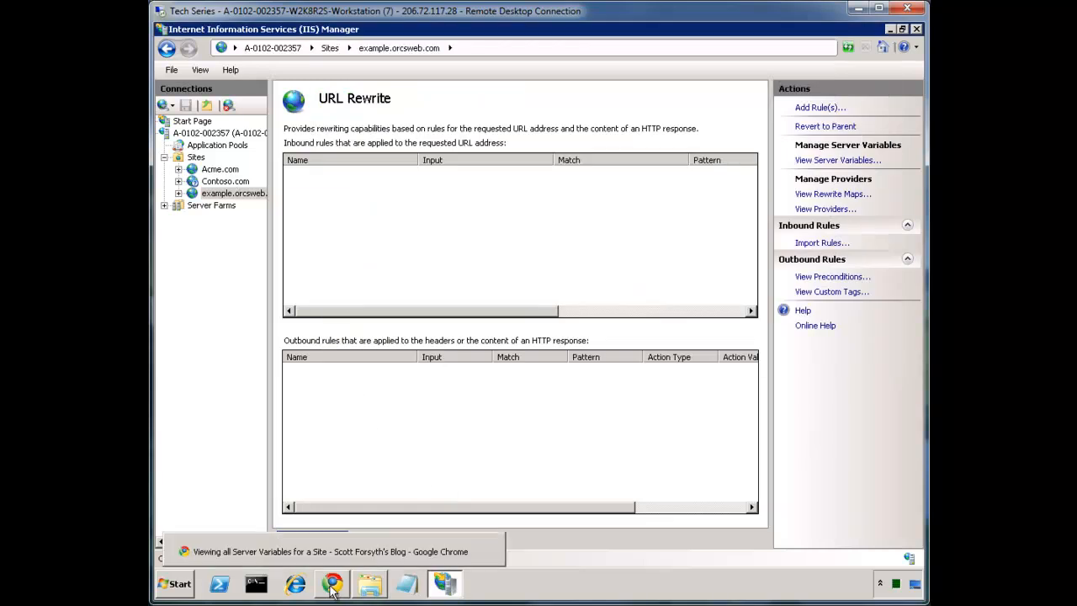
pyautogui.click(331, 582)
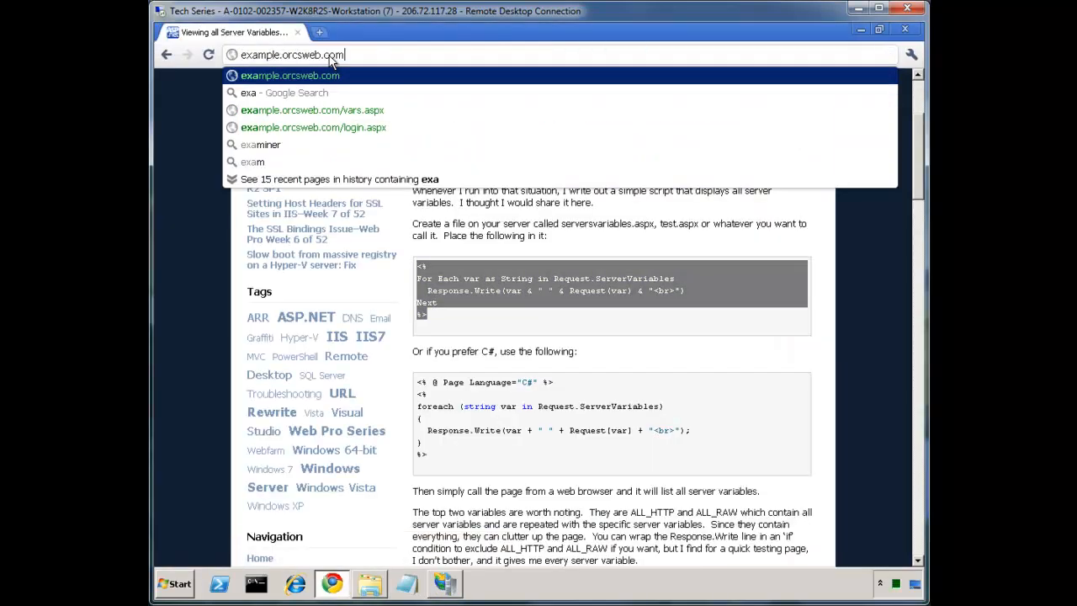
pyautogui.click(312, 111)
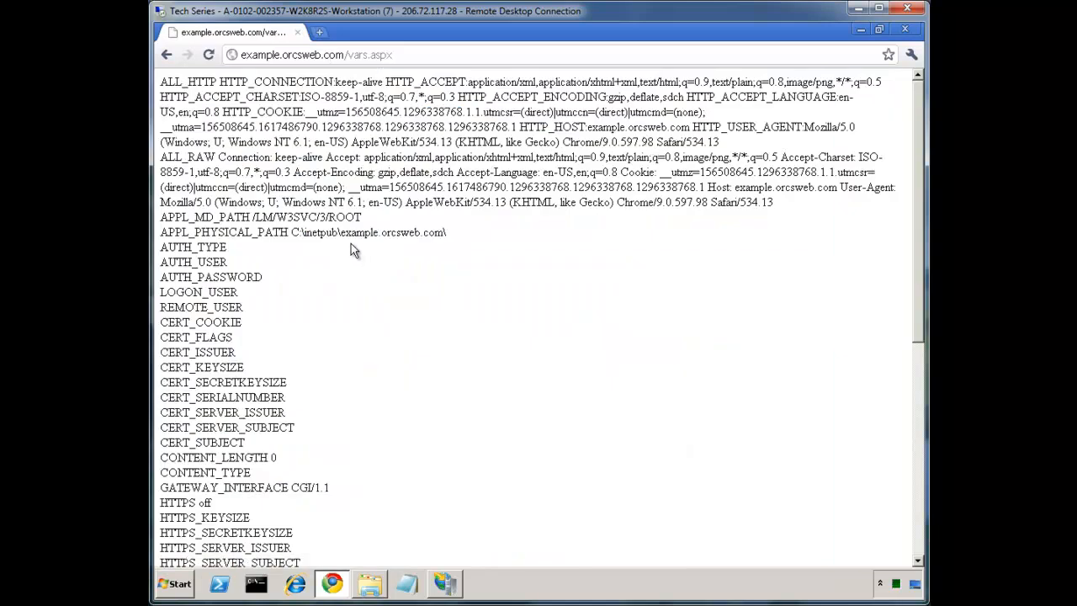
pyautogui.moveTo(781, 211)
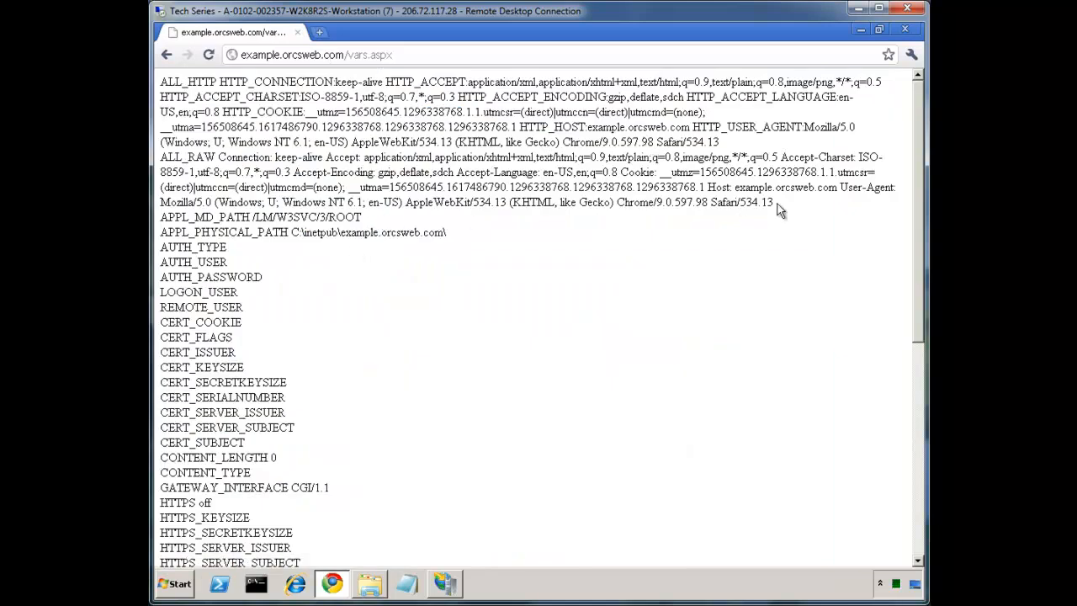
pyautogui.moveTo(160, 80); pyautogui.dragTo(771, 202)
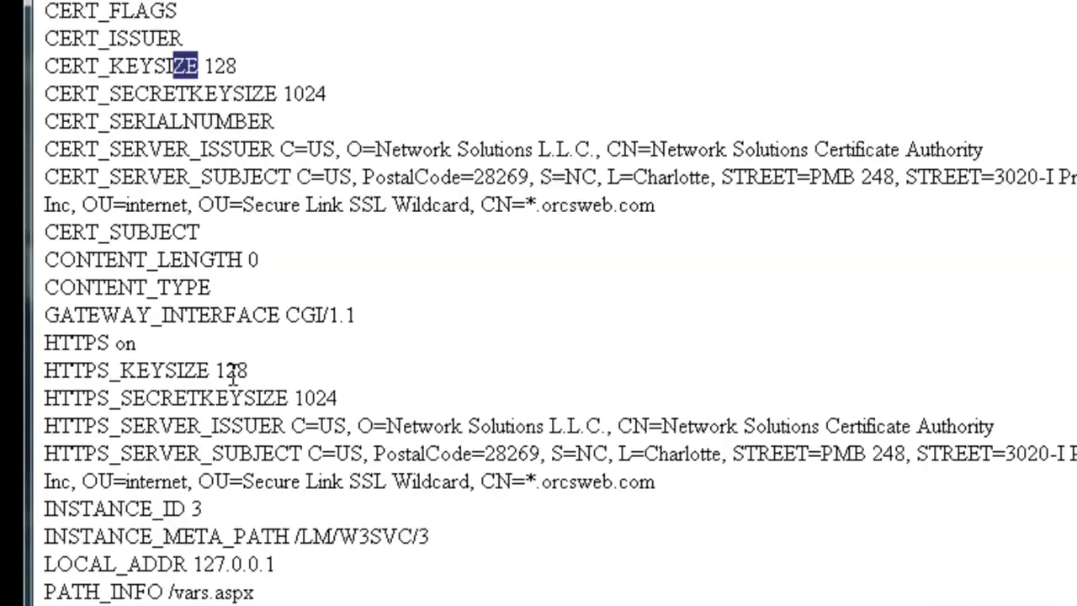
pyautogui.scroll(-3)
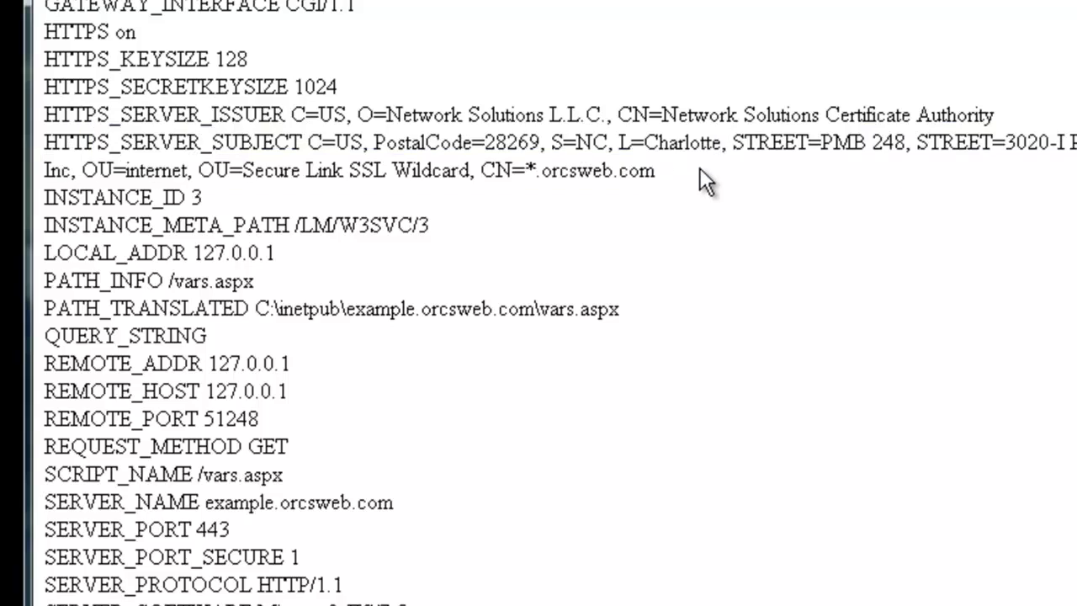
pyautogui.moveTo(44, 141); pyautogui.dragTo(653, 172)
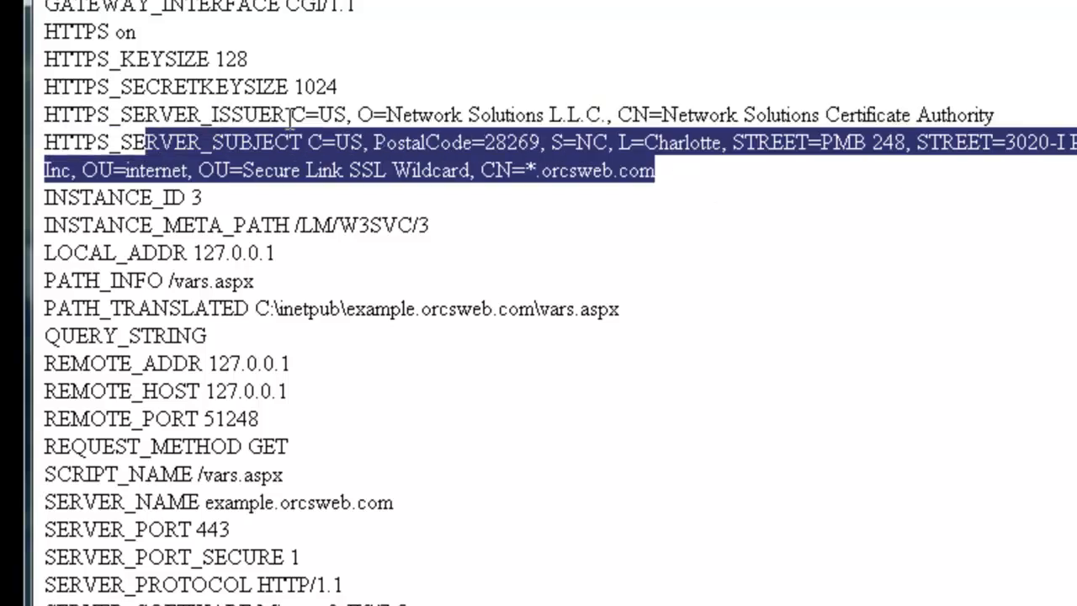
# Step: Review LOCAL_ADDR, the GET request method, SERVER_PORT 443 and the remaining listed variables
pyautogui.scroll(-3)
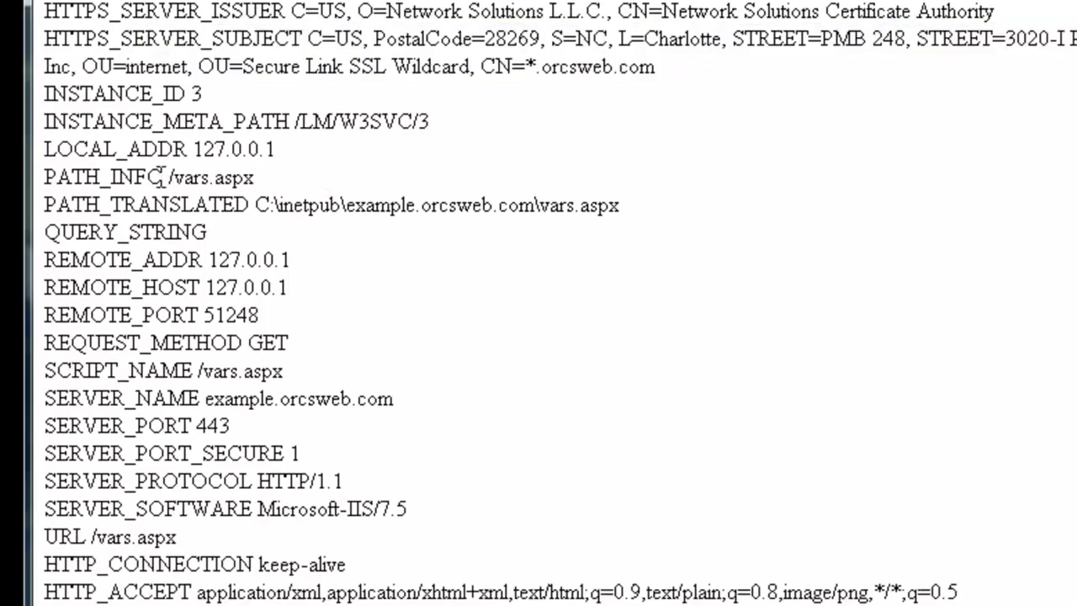
pyautogui.doubleClick(118, 148)
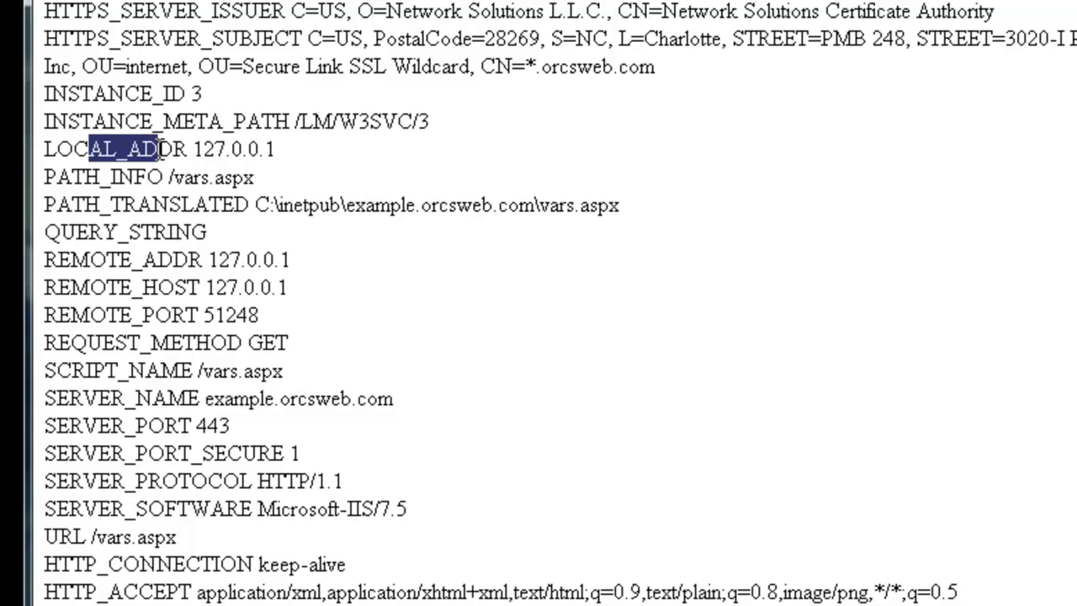
pyautogui.moveTo(200, 148)
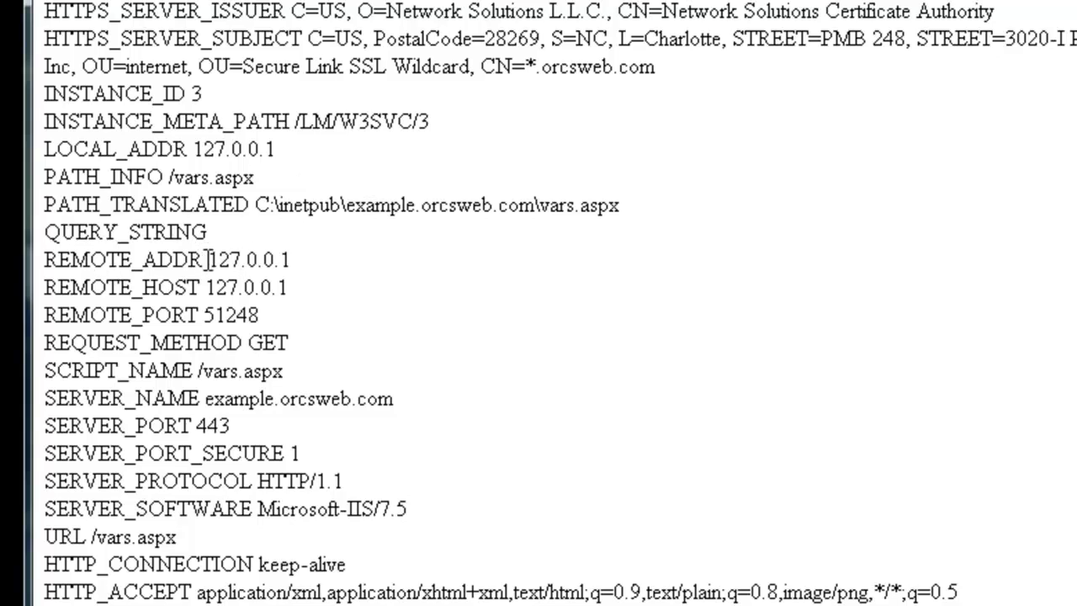
pyautogui.moveTo(312, 273)
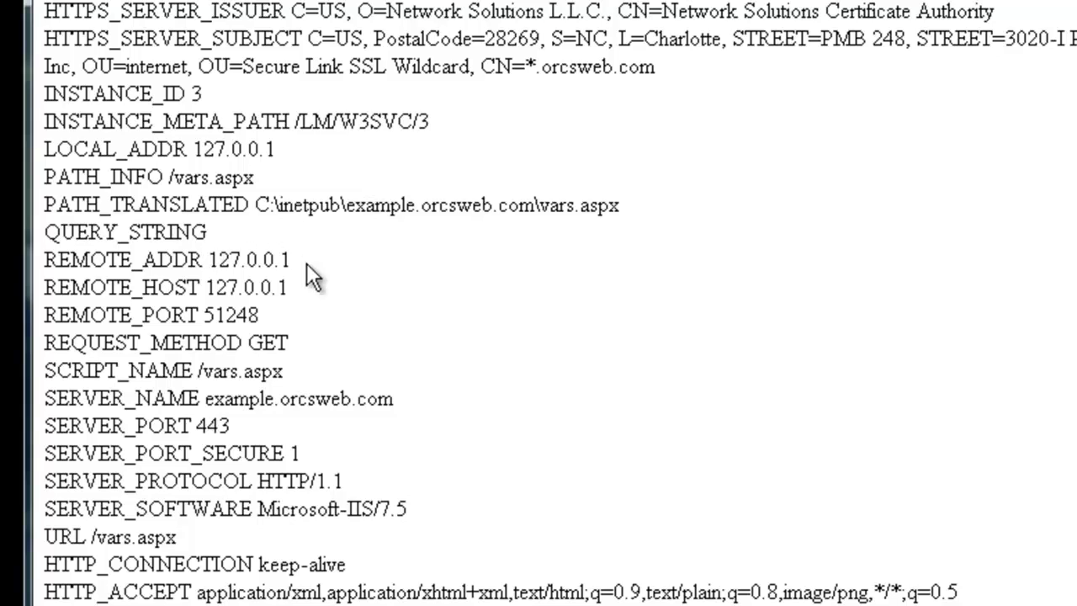
pyautogui.scroll(-3)
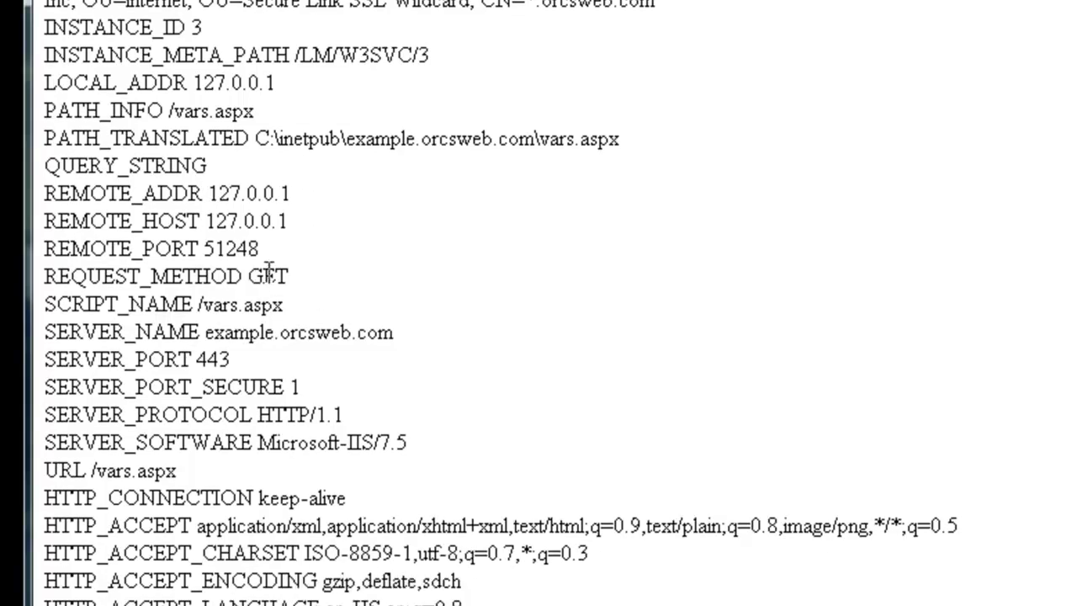
pyautogui.doubleClick(267, 276)
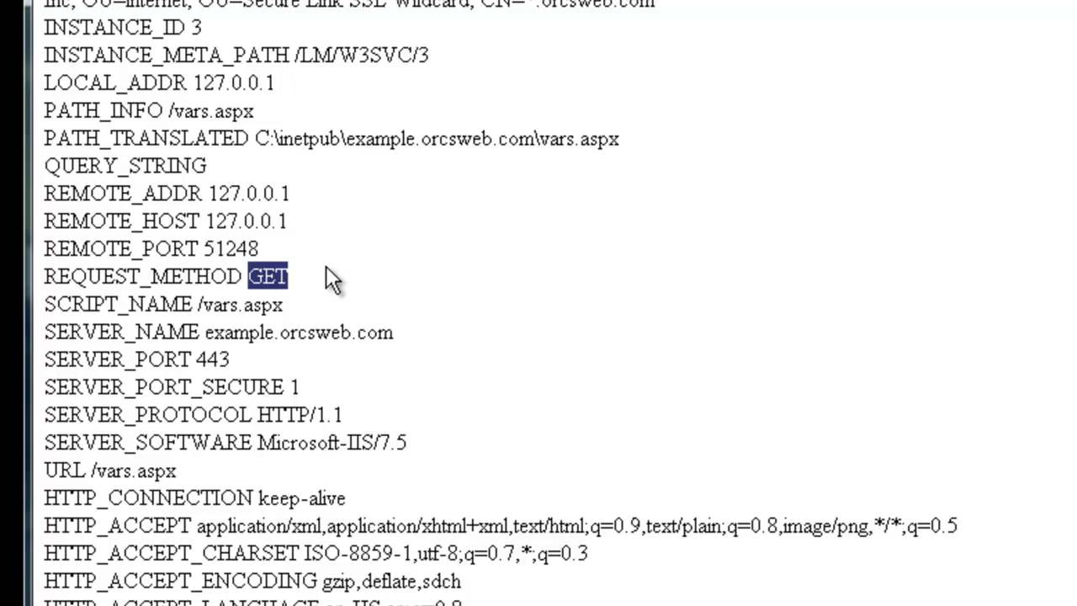
pyautogui.moveTo(215, 326)
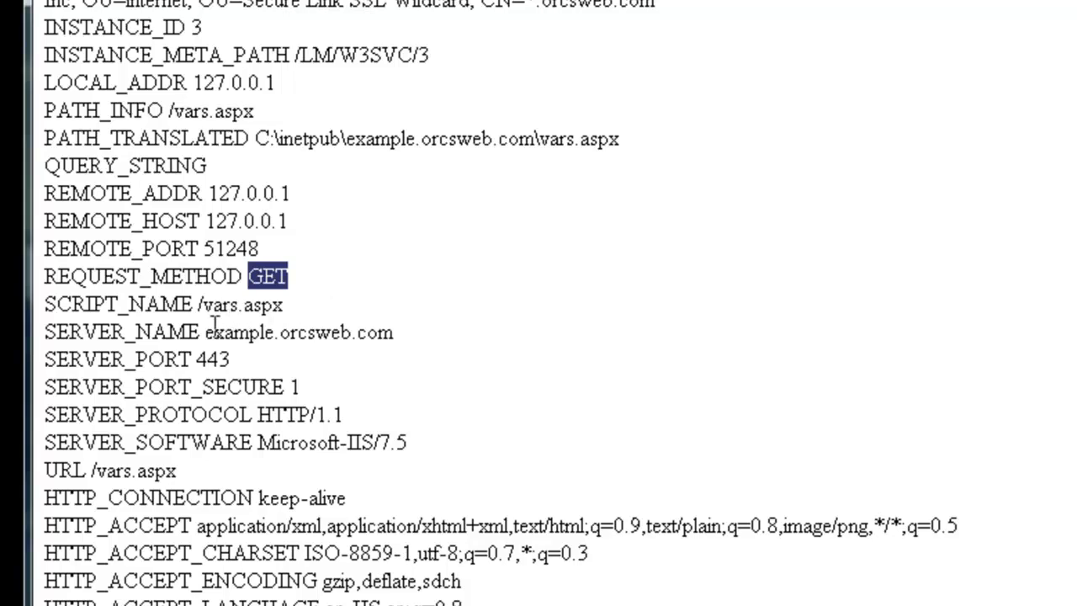
pyautogui.moveTo(212, 336)
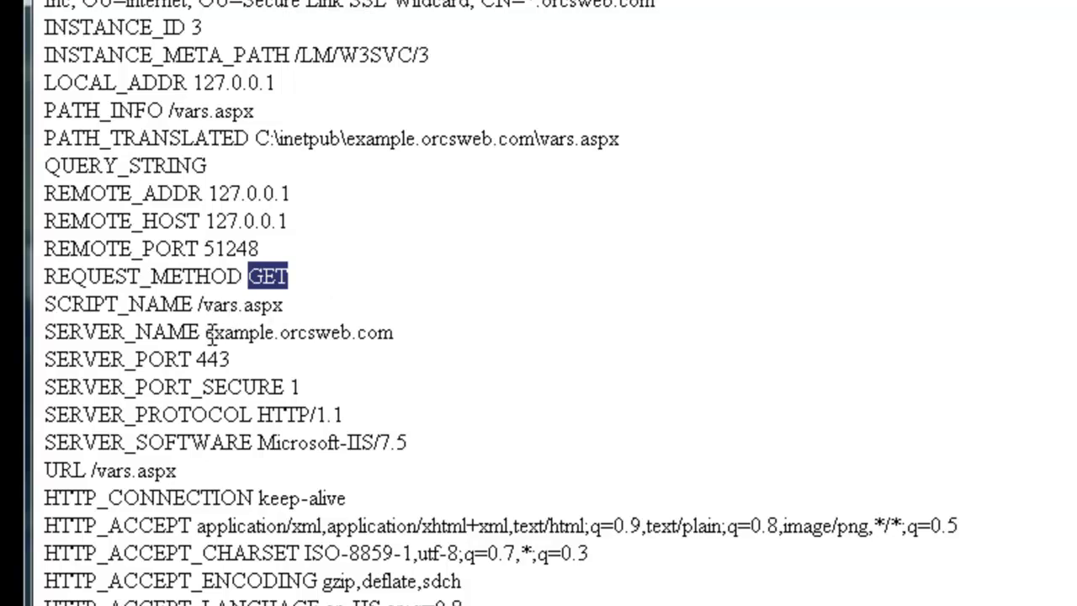
pyautogui.doubleClick(212, 359)
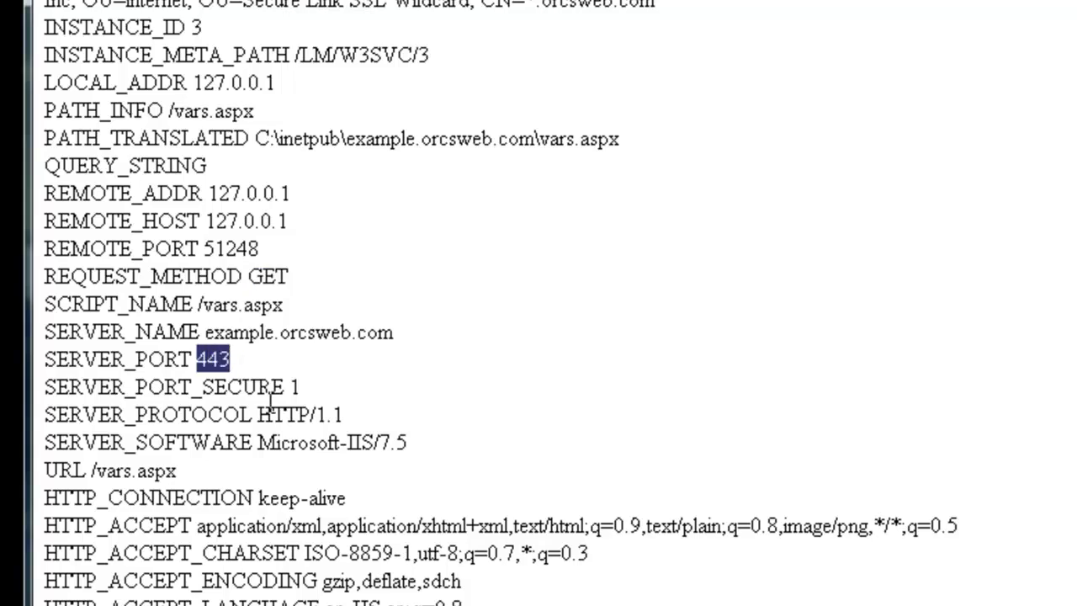
pyautogui.scroll(-3)
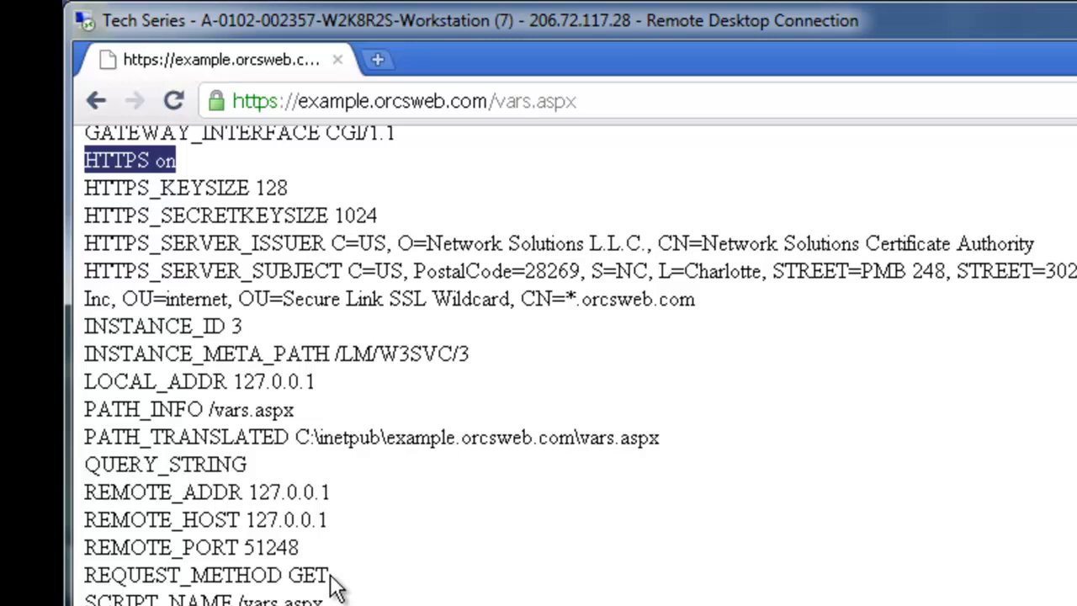
pyautogui.scroll(-3)
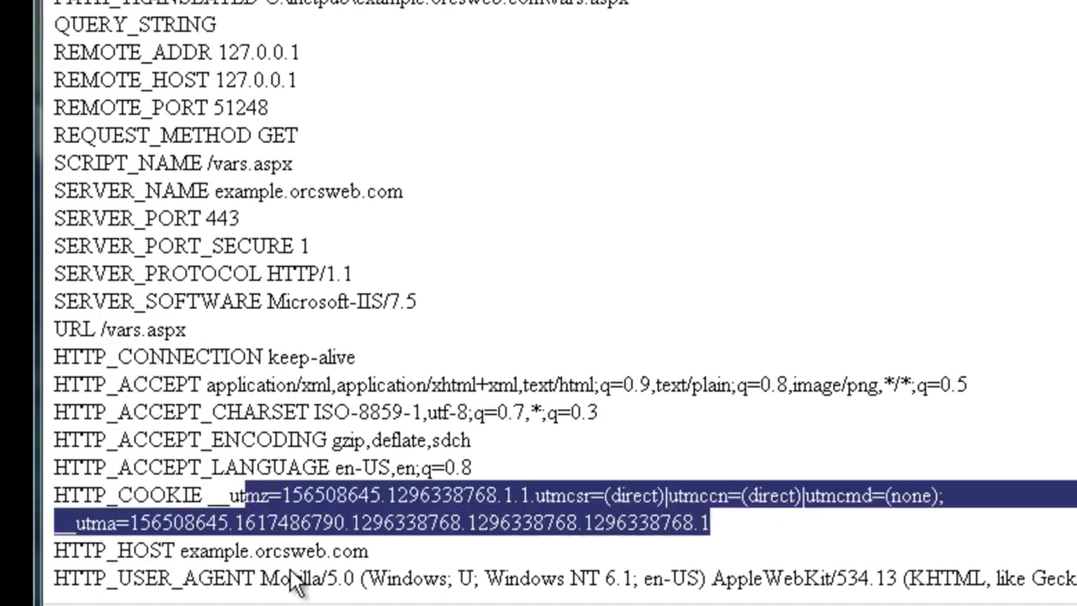
pyautogui.doubleClick(111, 552)
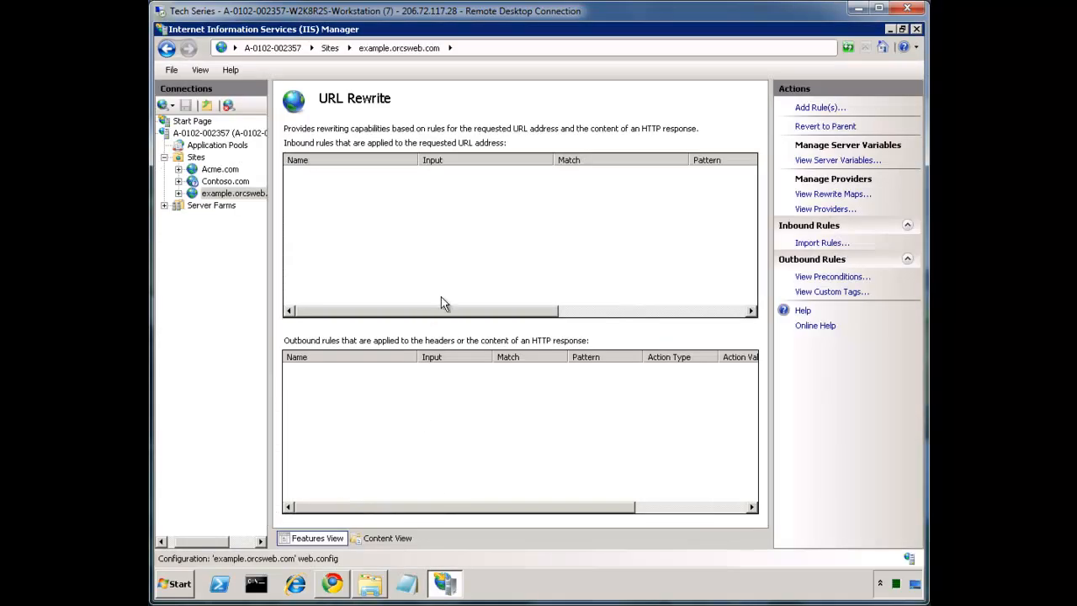
# Step: Start a blank inbound rule with pattern .* matching any URL
pyautogui.click(819, 108)
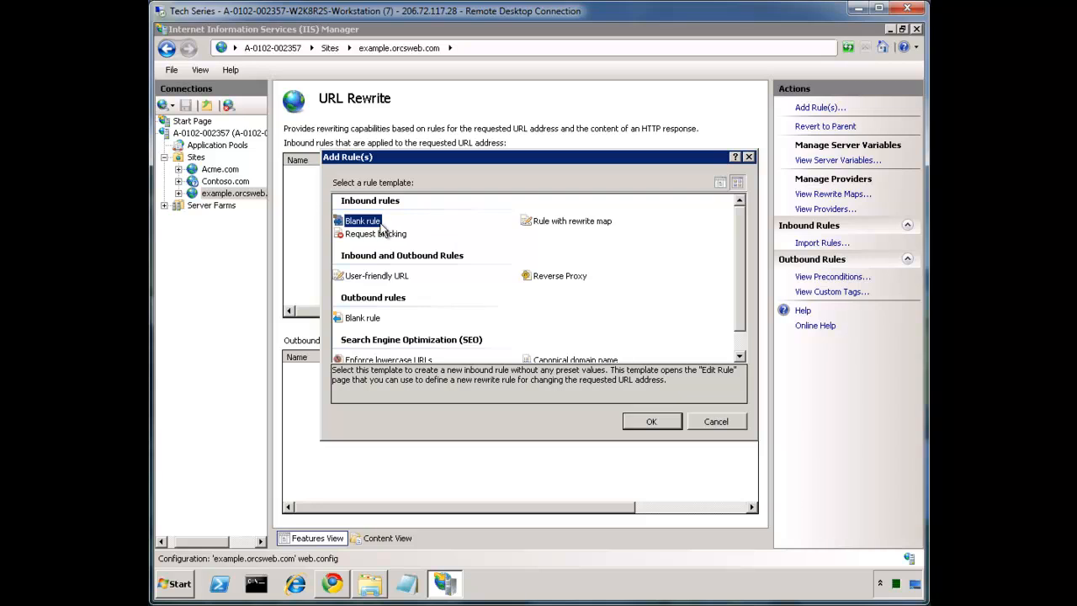
pyautogui.click(649, 421)
pyautogui.write('example')
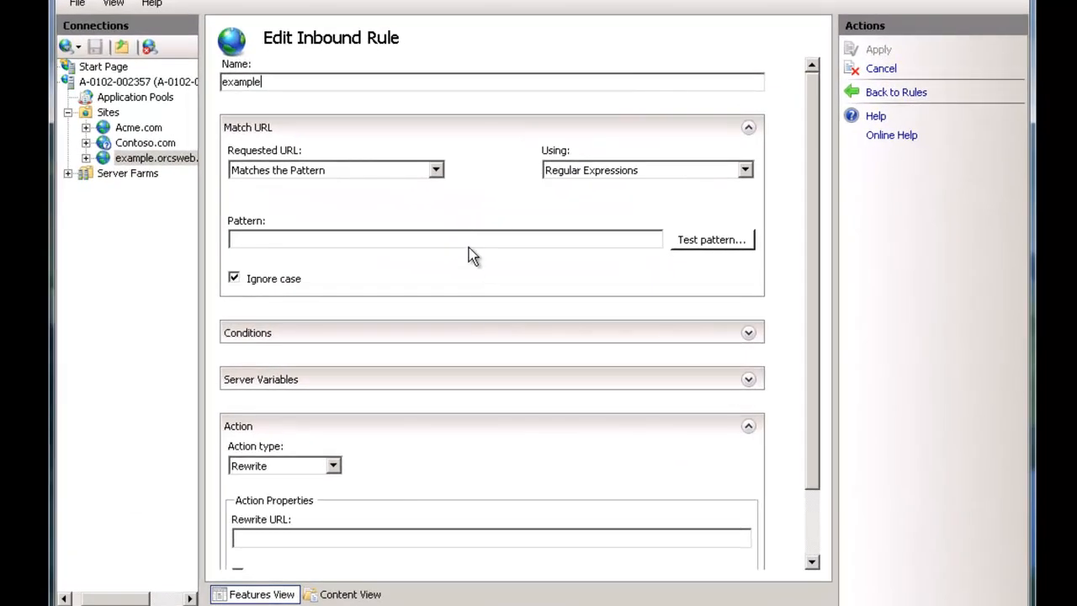
pyautogui.write('.*')
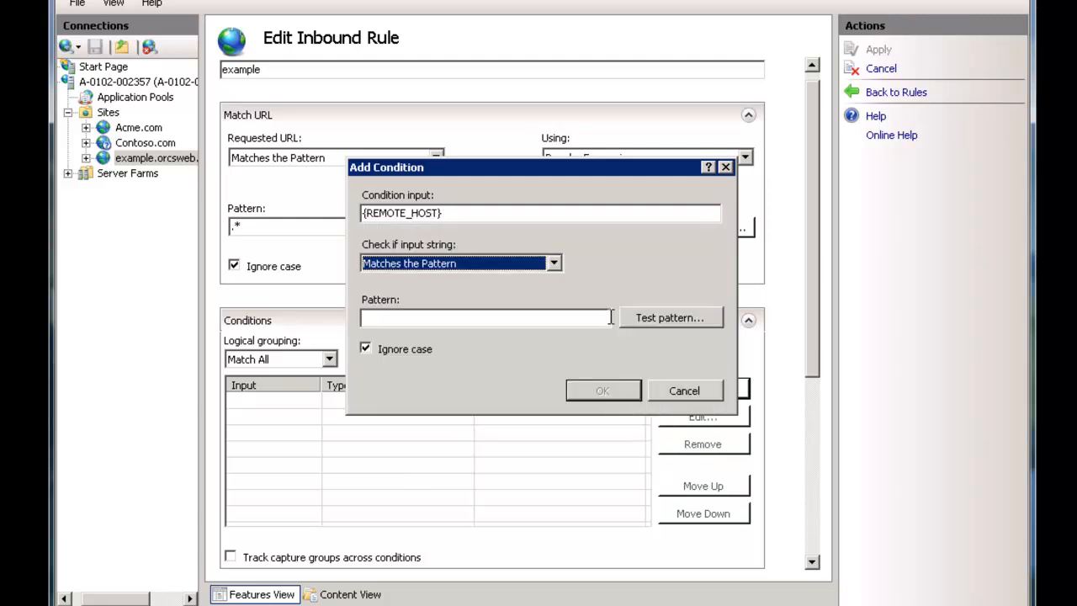
# Step: Add a condition that {REMOTE_HOST} does not match ^127\.0\.0\.1$
pyautogui.click(485, 317)
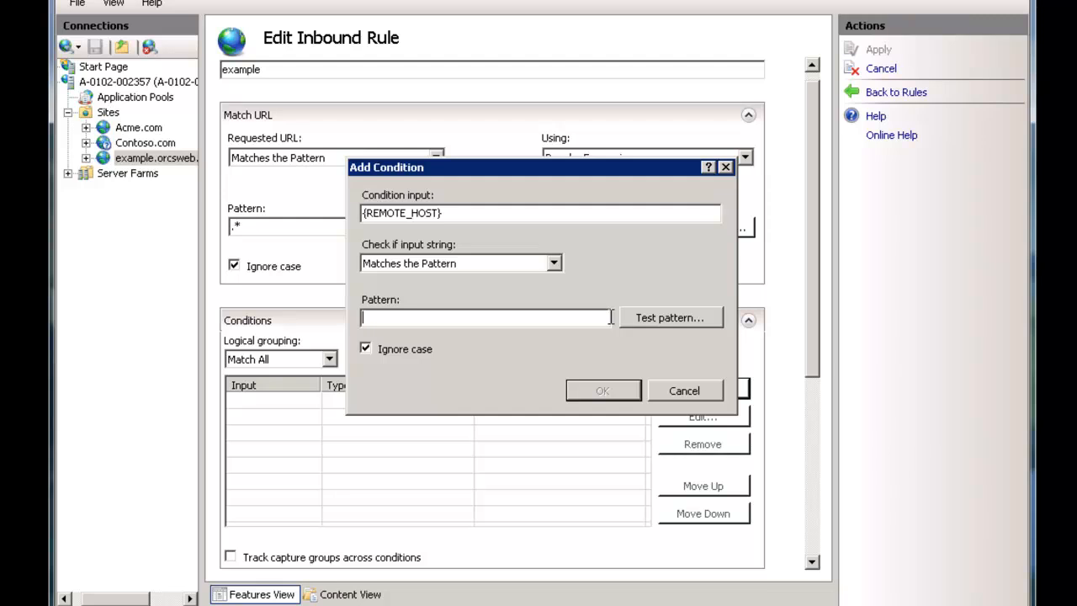
pyautogui.moveTo(598, 313)
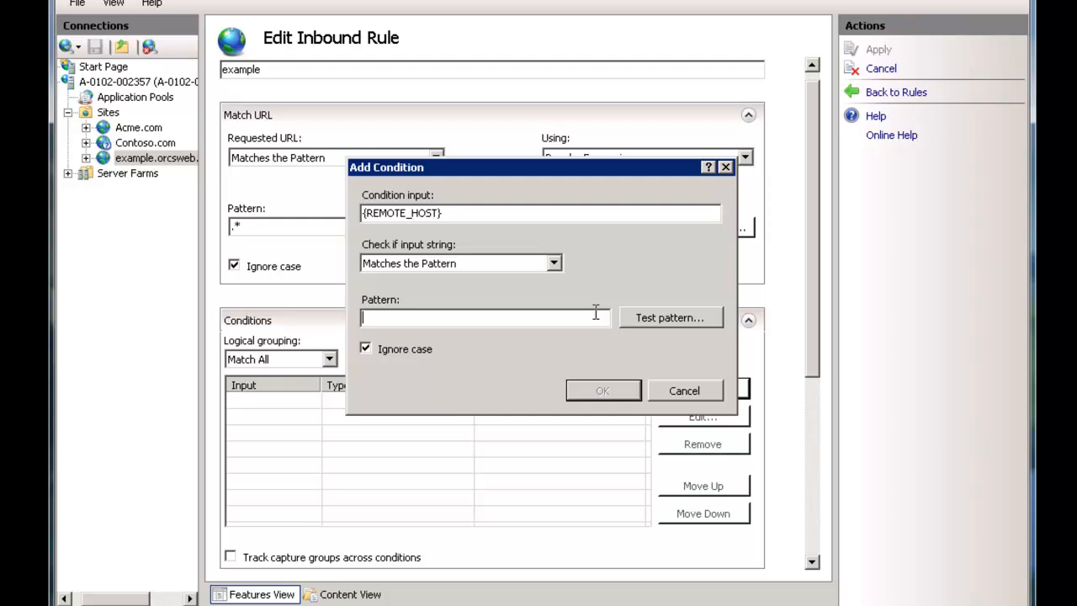
pyautogui.write('127.0.0.')
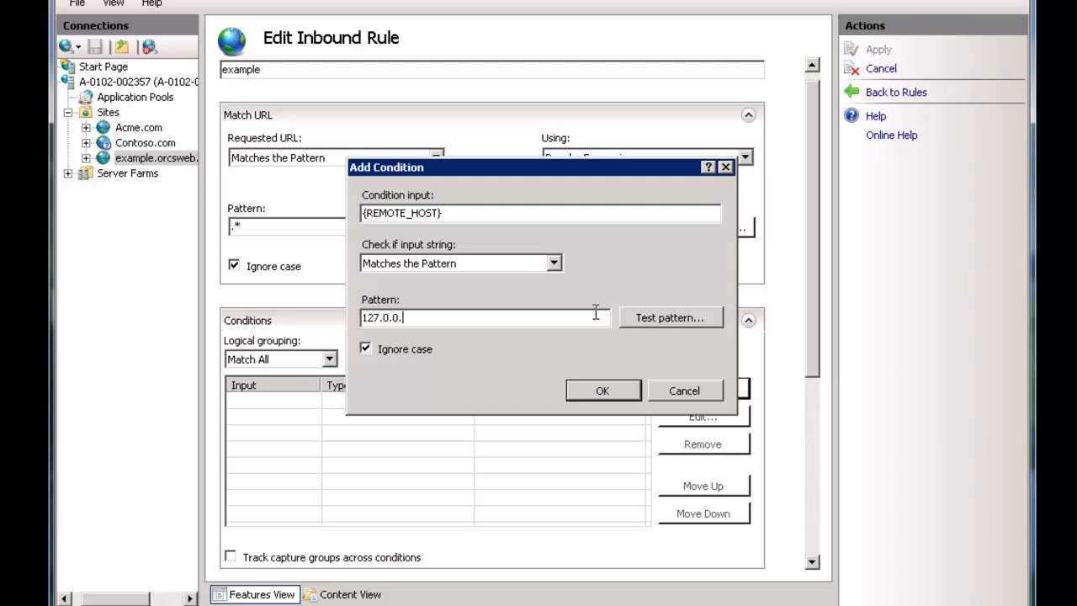
pyautogui.write('1')
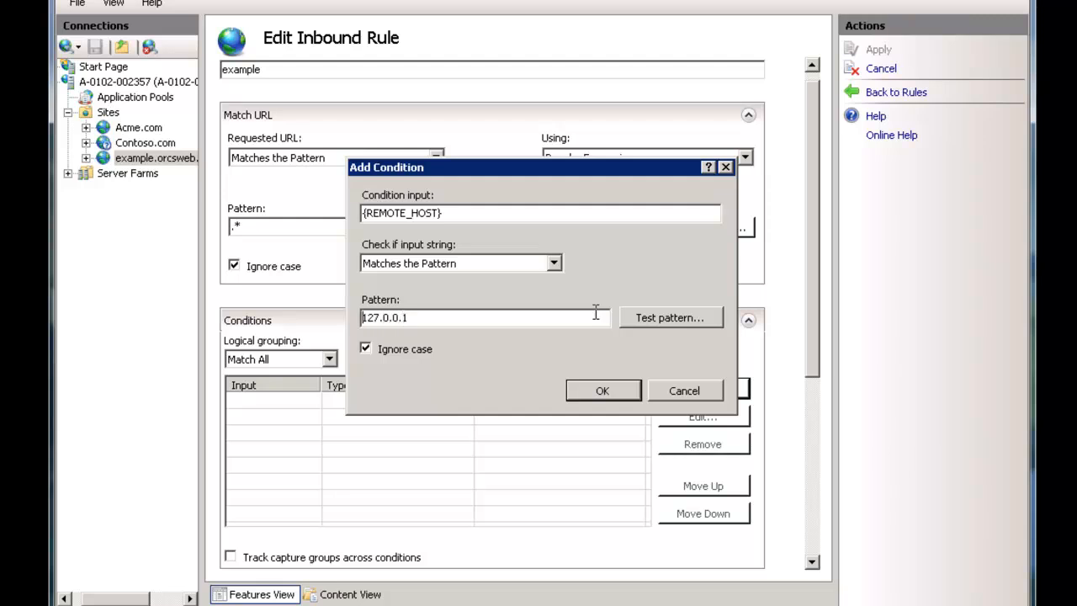
pyautogui.write('^')
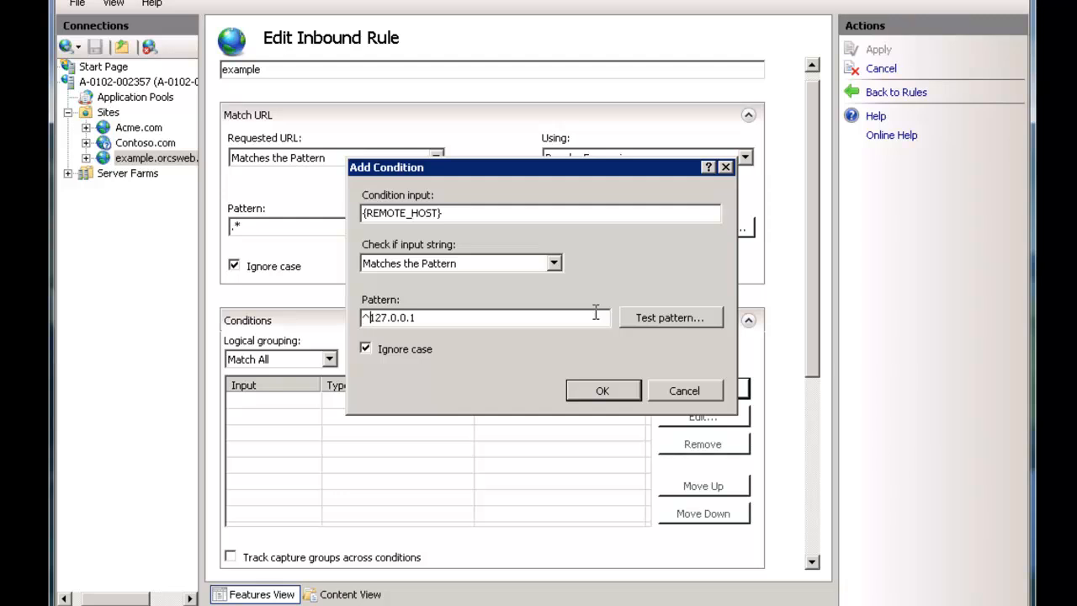
pyautogui.write('$')
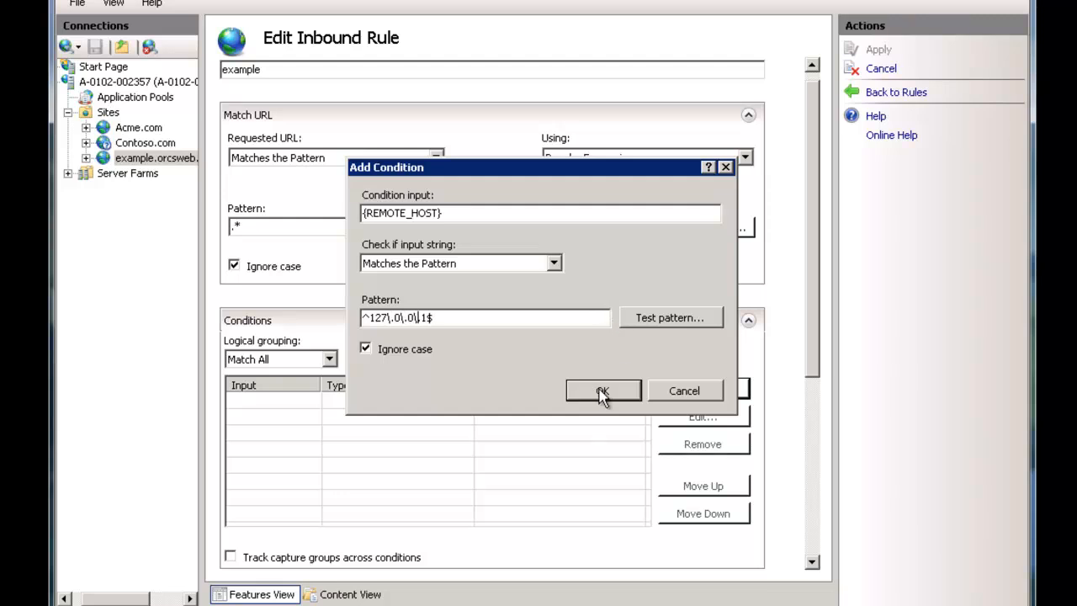
pyautogui.click(603, 390)
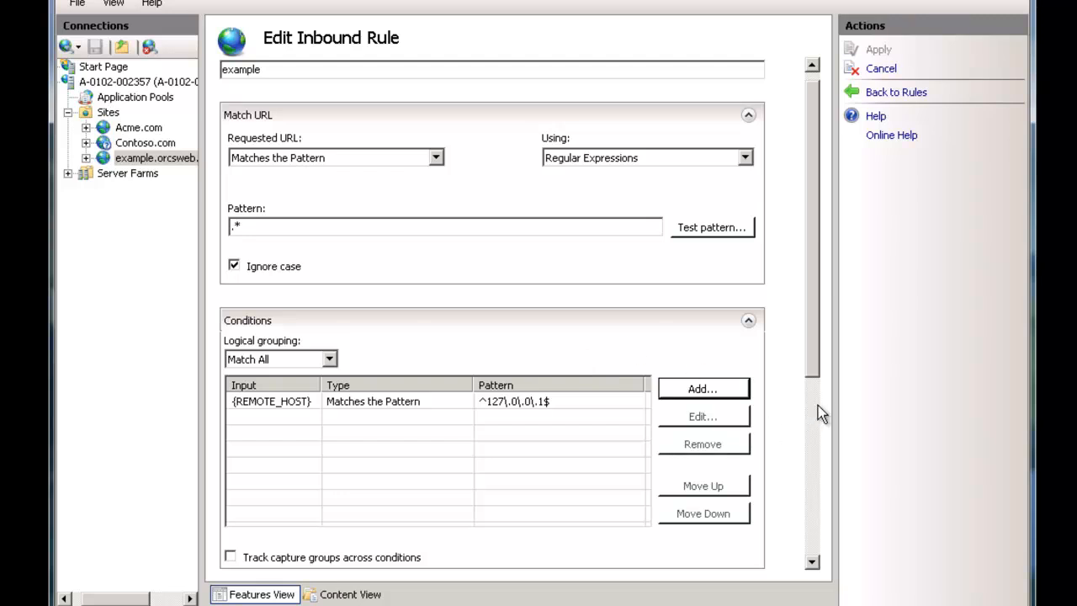
pyautogui.scroll(-3)
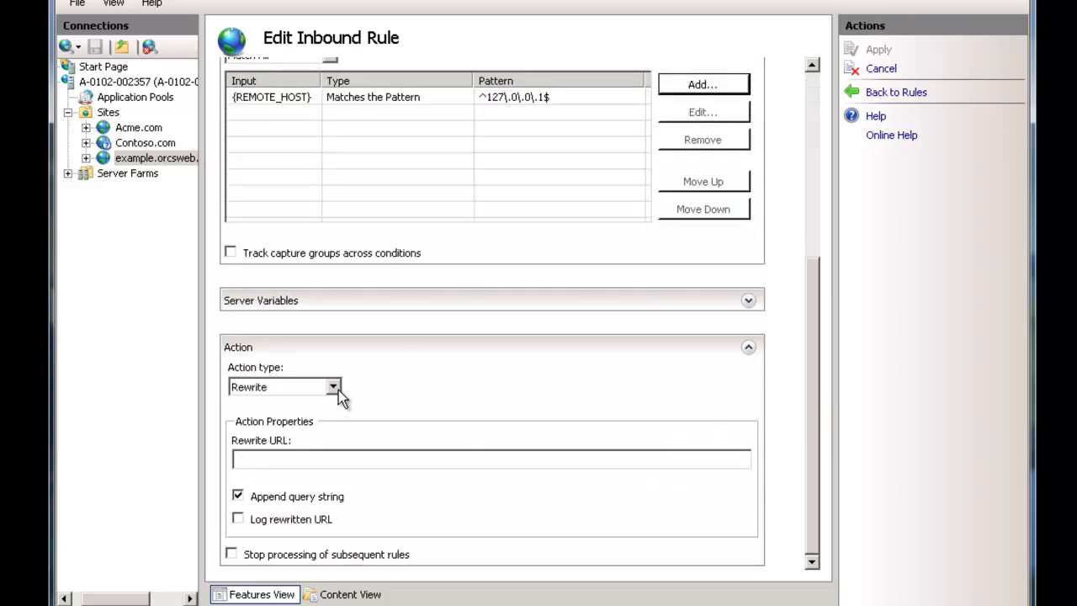
pyautogui.moveTo(362, 357)
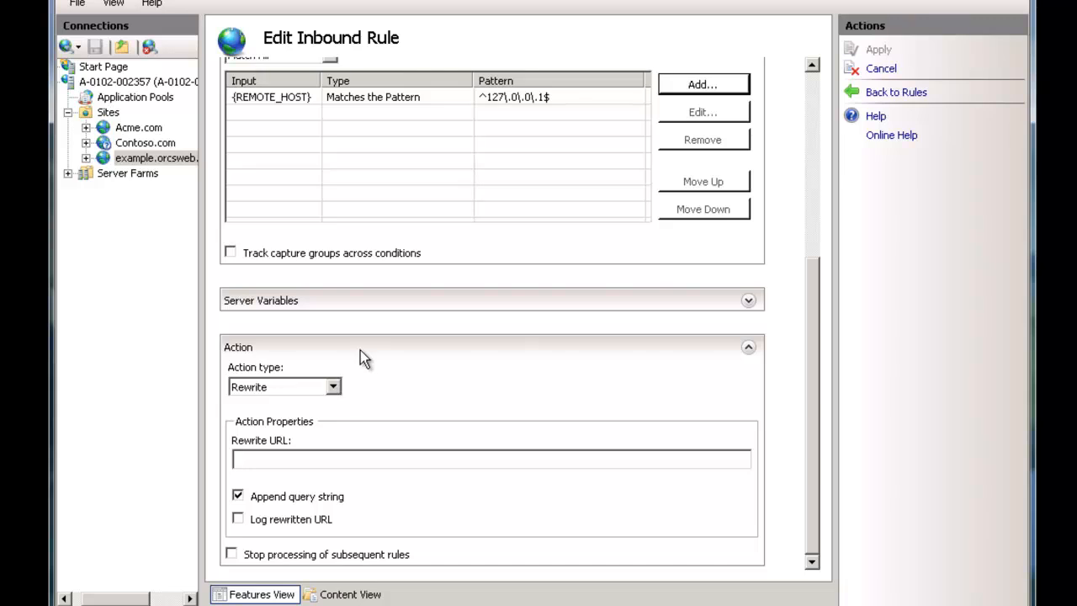
pyautogui.click(702, 111)
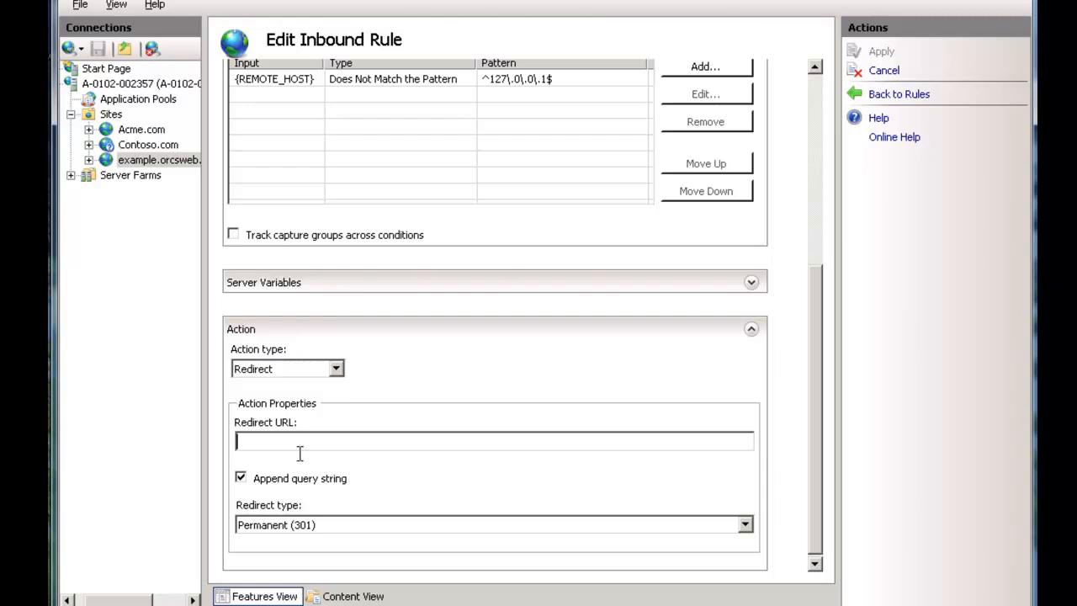
pyautogui.write('http://www')
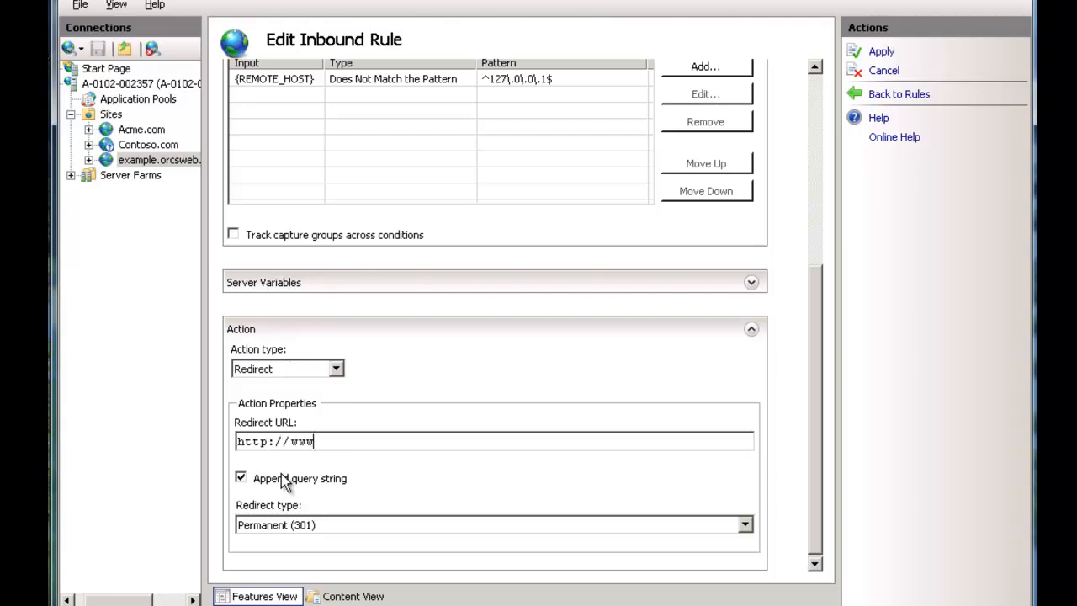
pyautogui.write('.google.com')
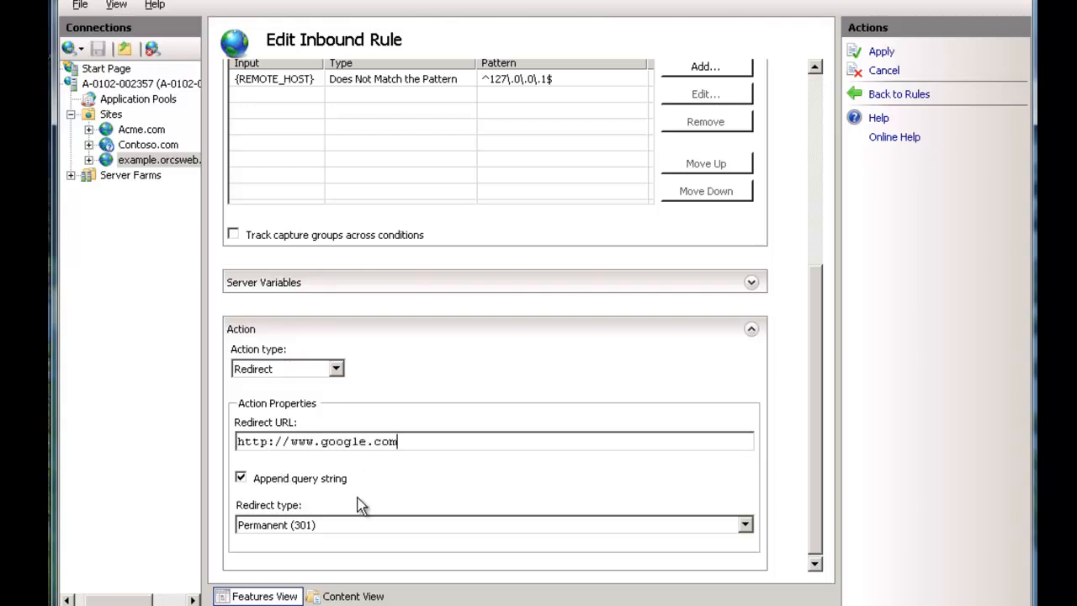
pyautogui.click(491, 525)
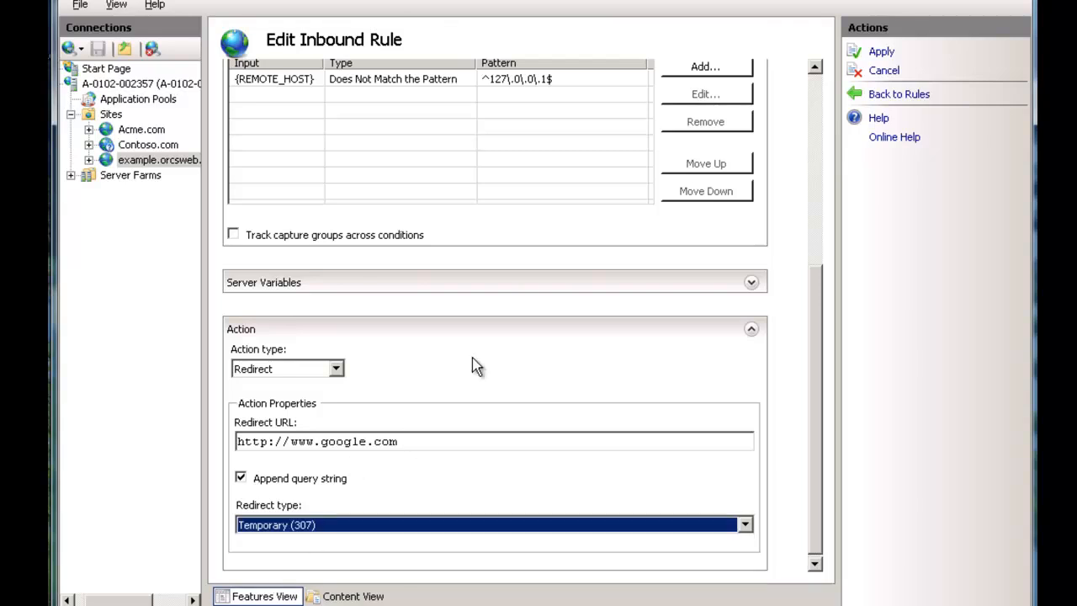
pyautogui.moveTo(880, 52)
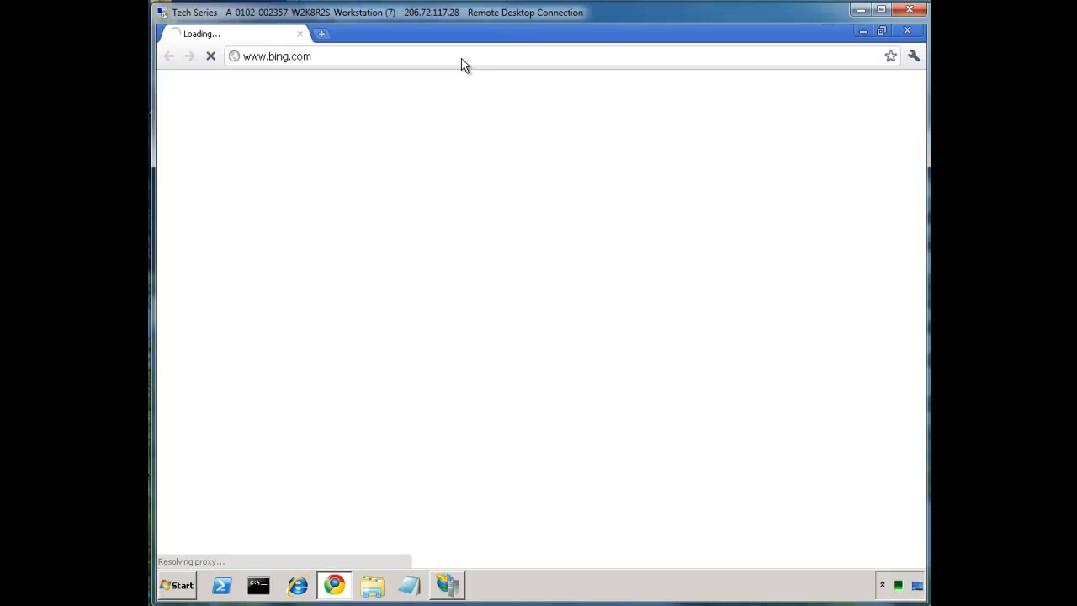
# Step: Request the example site's vars.aspx page in Chrome and confirm it redirects to Google
pyautogui.write('weblogs.asp.net/owscott')
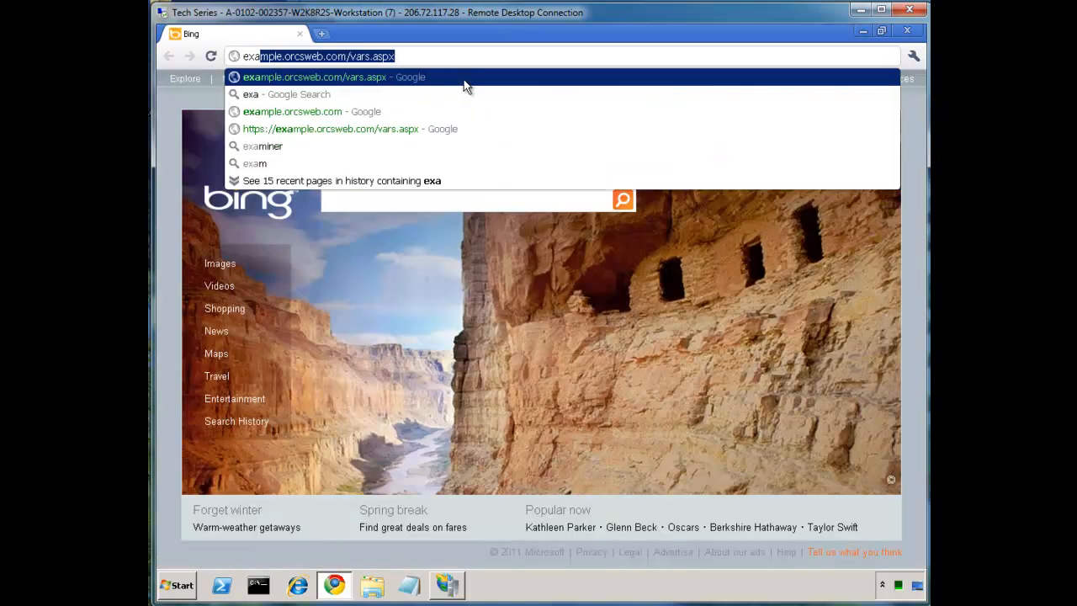
pyautogui.press('Enter')
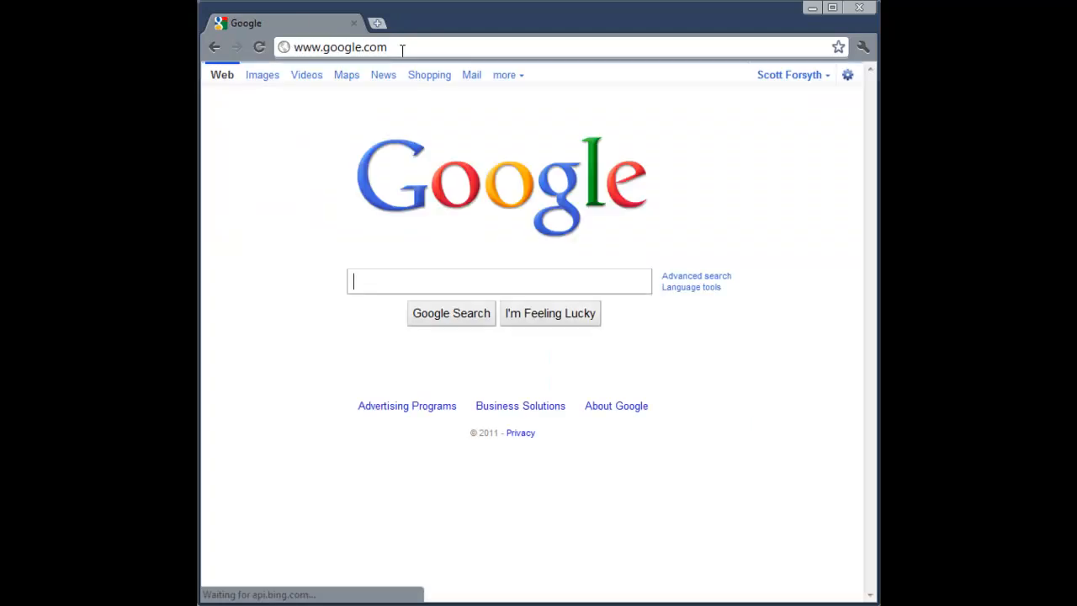
pyautogui.click(340, 48)
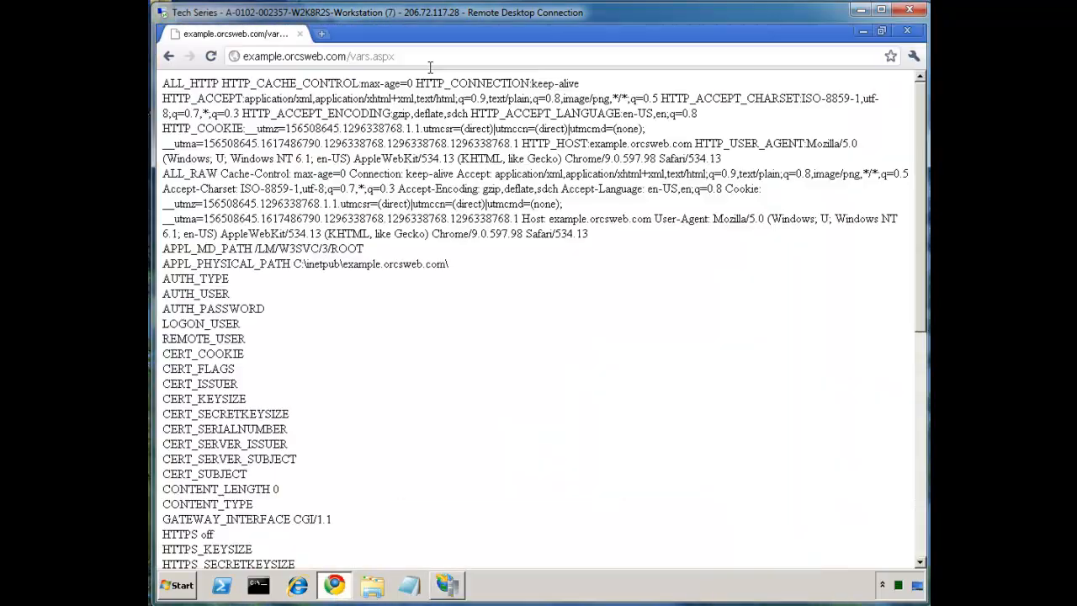
# Step: Go to weblogs.asp.net/owscott, view the URL Parts post's variable table, and start a new Bing tab
pyautogui.write('weblogs.asp.net/owscott/search.aspx?q=parts&o=Relevance')
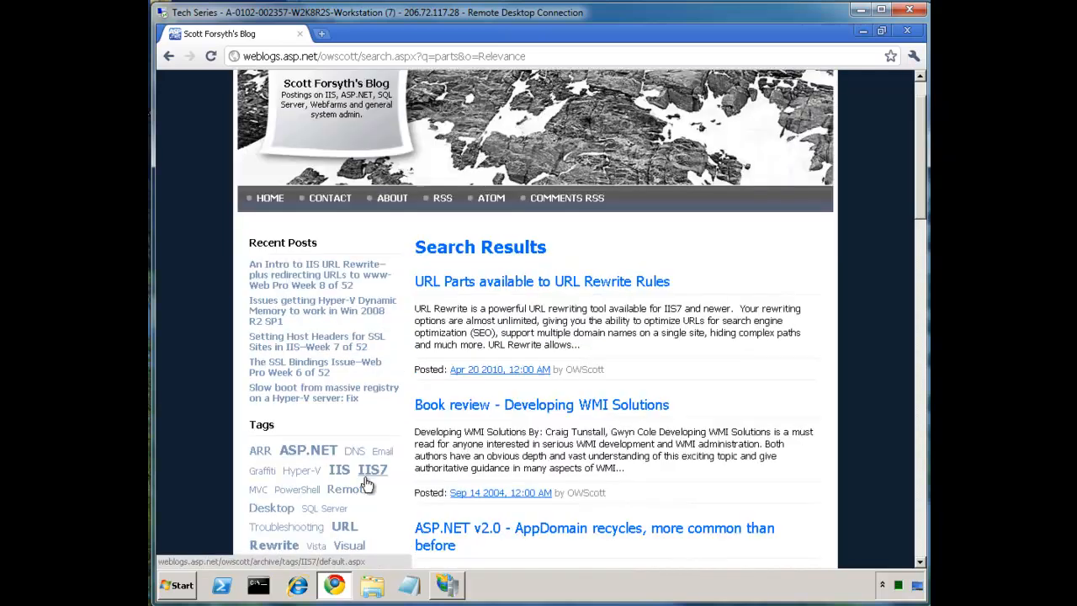
pyautogui.scroll(-3)
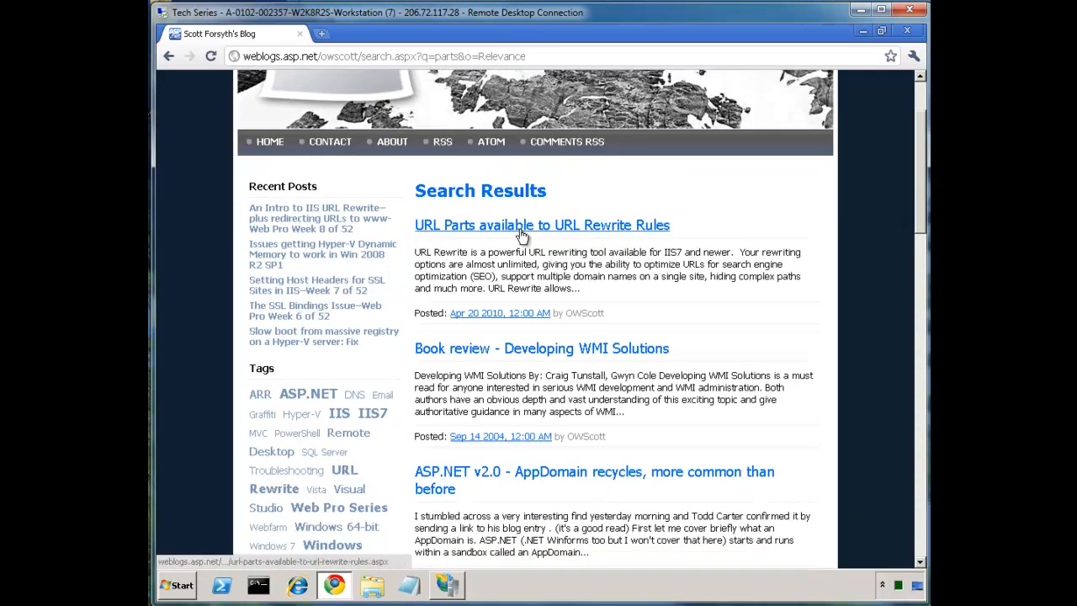
pyautogui.click(542, 226)
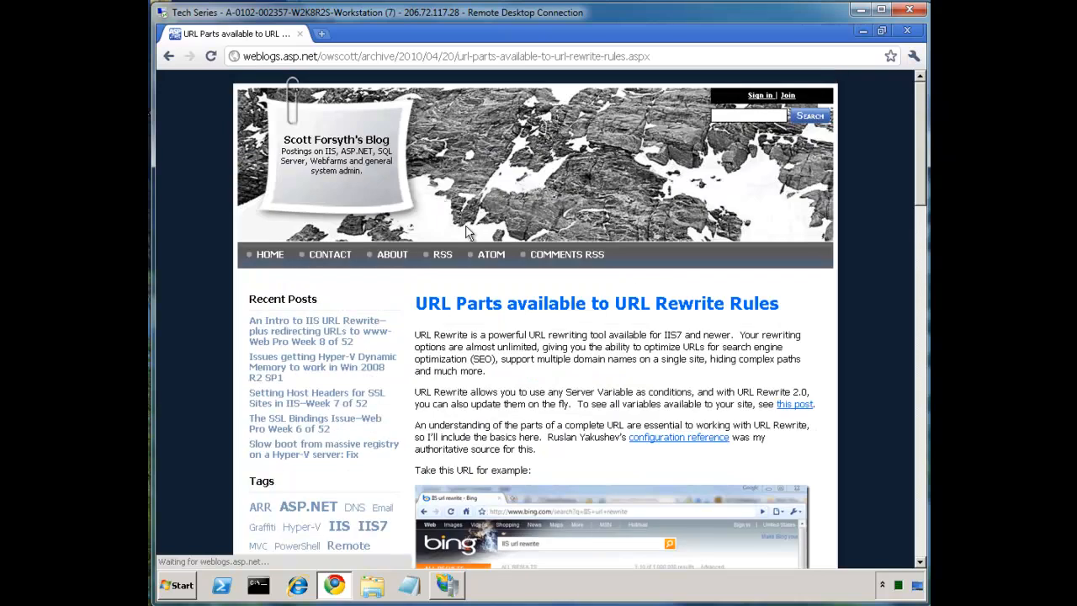
pyautogui.scroll(-3)
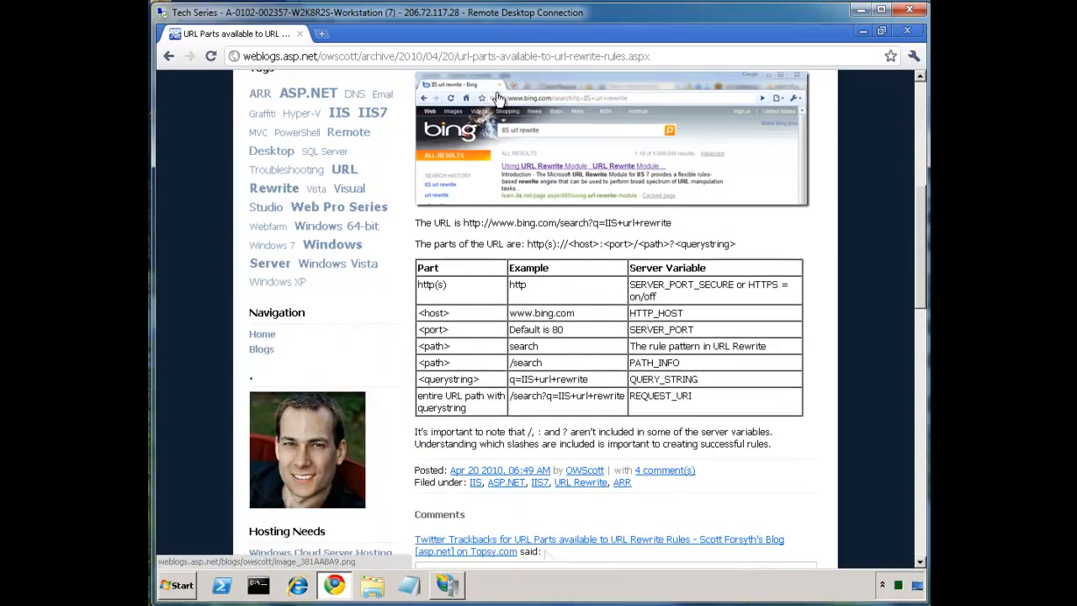
pyautogui.moveTo(498, 99)
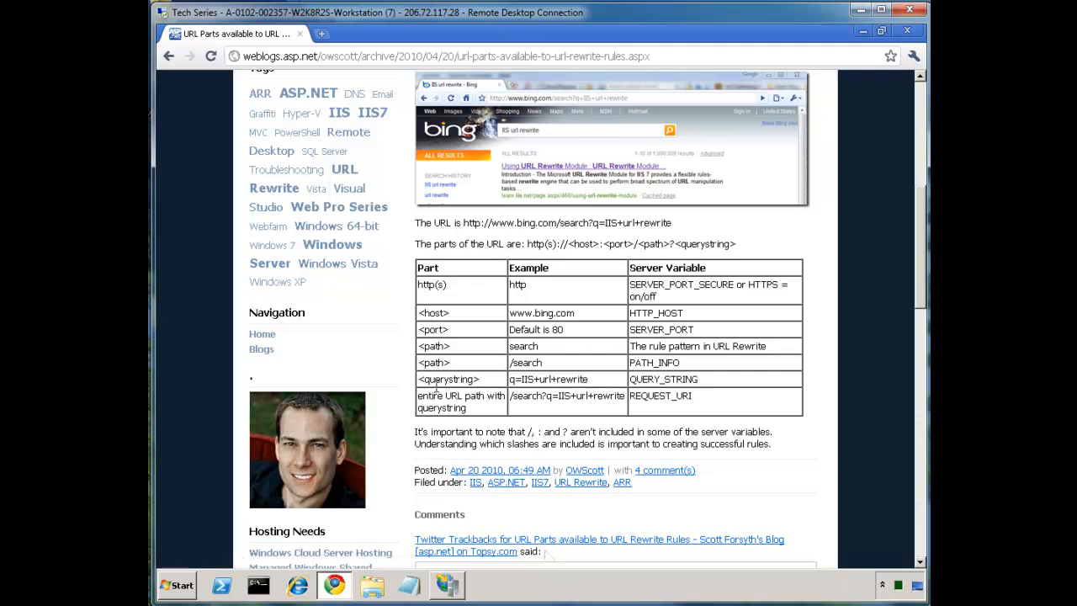
pyautogui.click(468, 33)
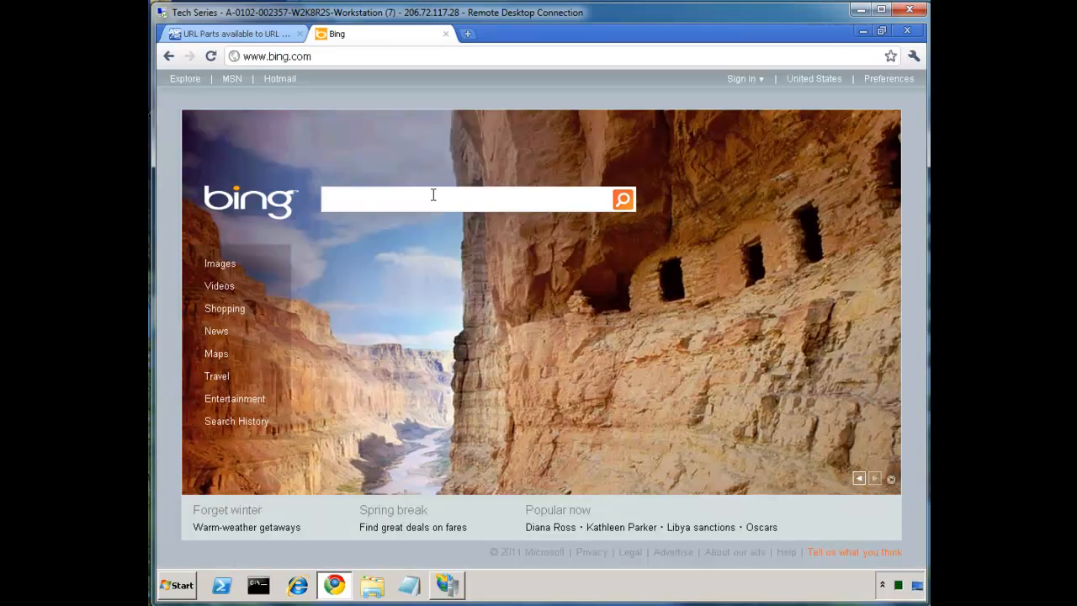
# Step: Search Bing for 'vacation stops', inspect the resulting URL, and return to the URL Parts post
pyautogui.write('vacation stops')
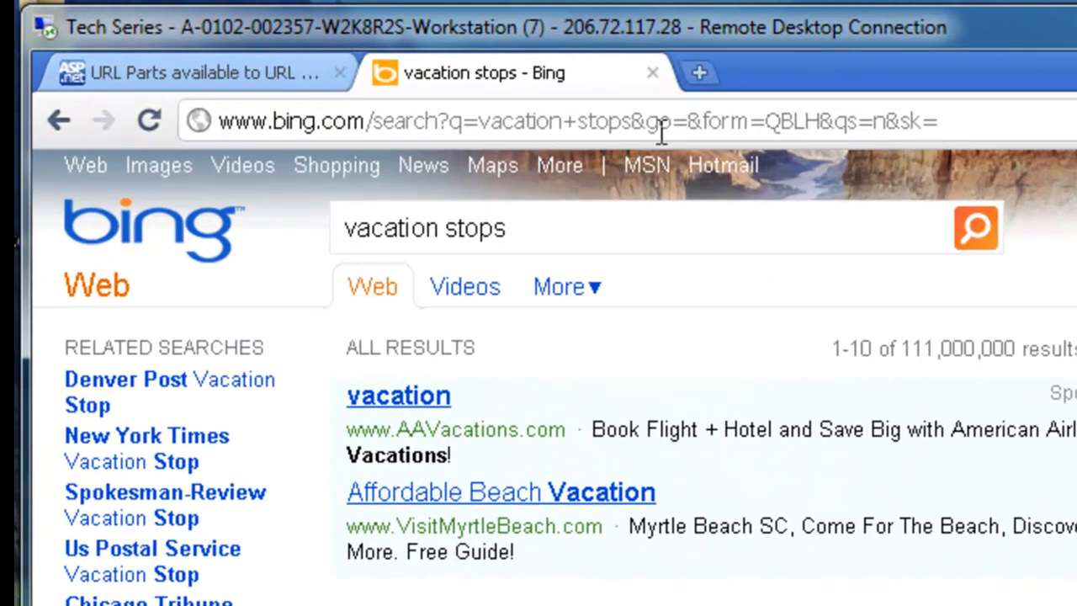
pyautogui.moveTo(1002, 148)
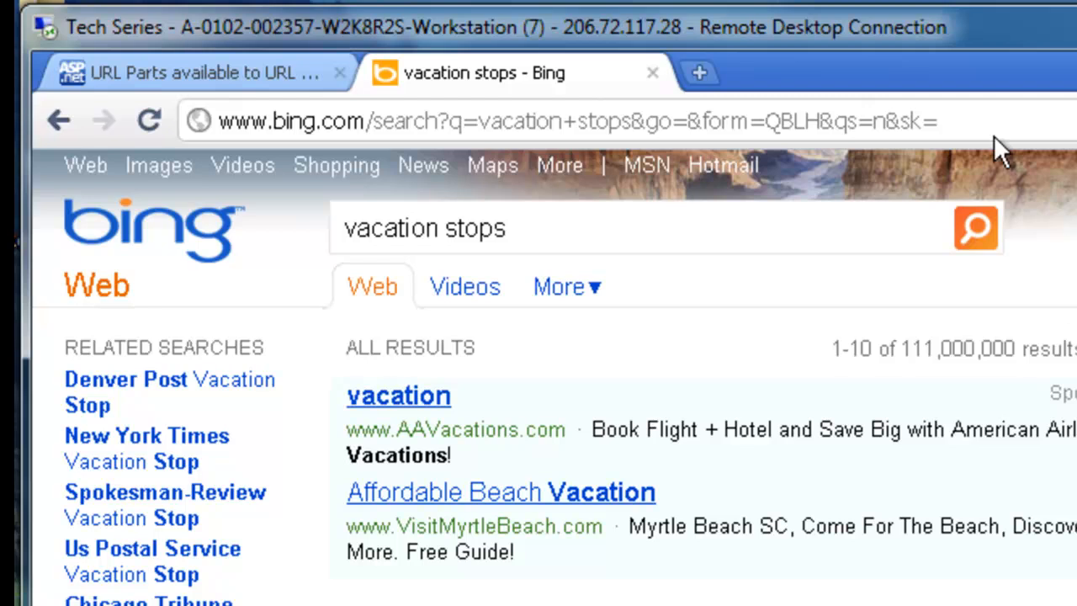
pyautogui.moveTo(244, 115)
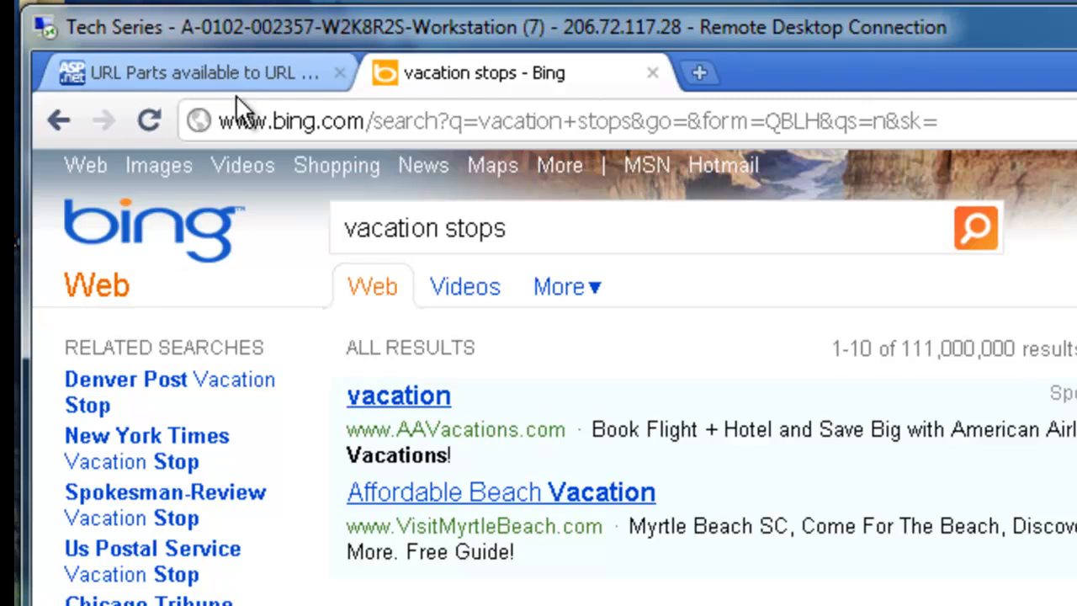
pyautogui.moveTo(300, 188)
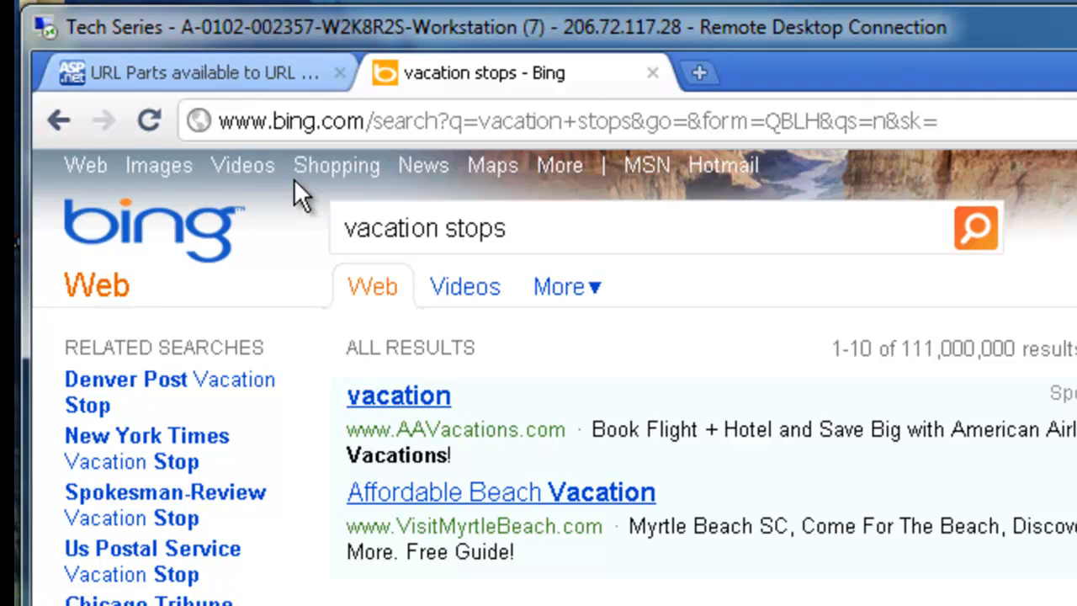
pyautogui.click(576, 121)
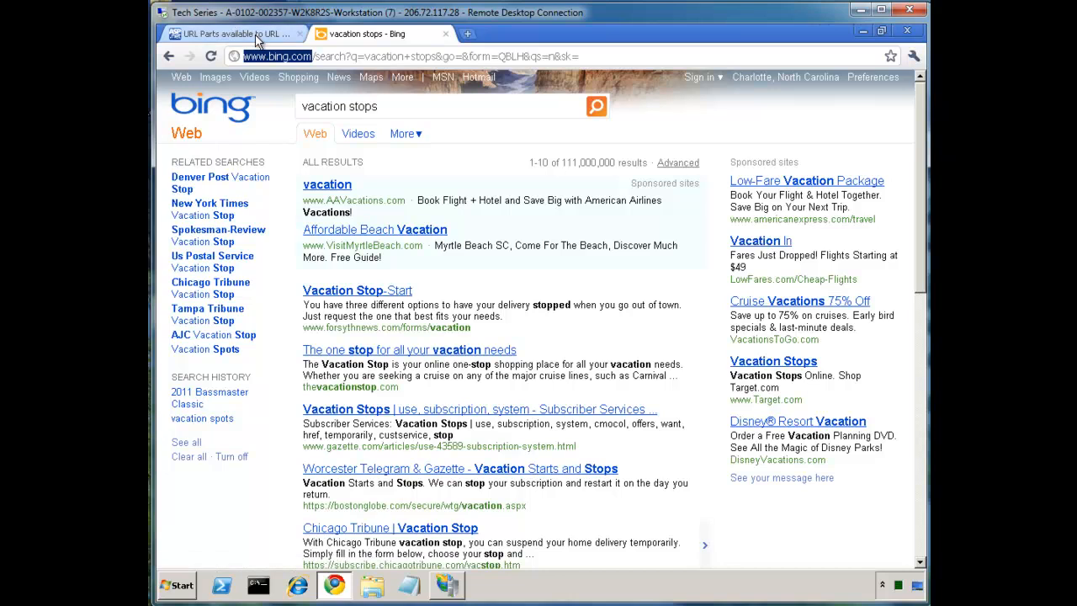
pyautogui.click(233, 34)
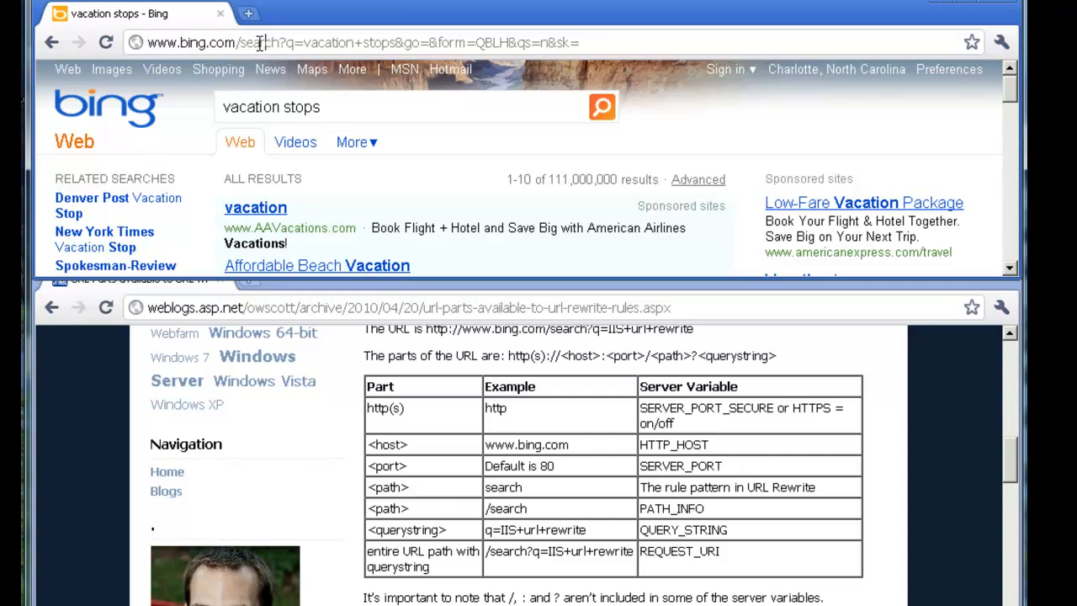
pyautogui.moveTo(340, 90)
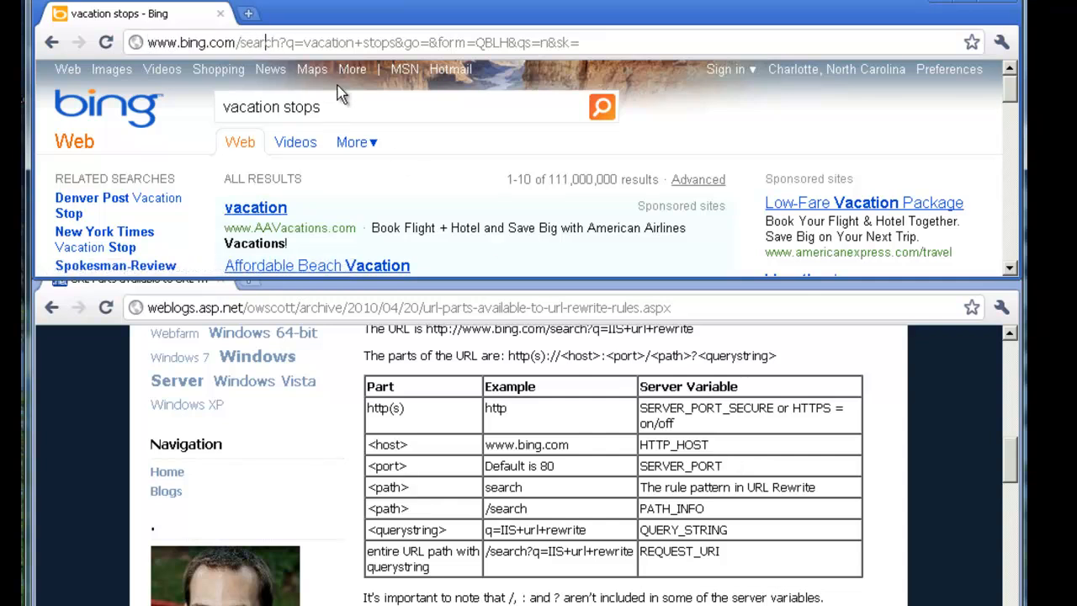
pyautogui.write('de')
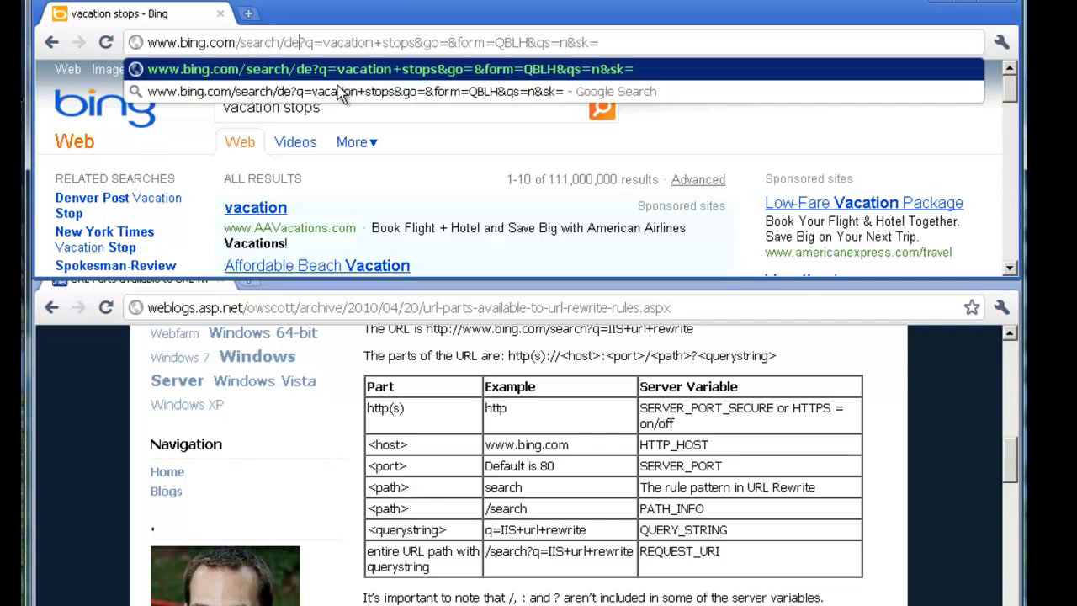
pyautogui.write('default.aspx')
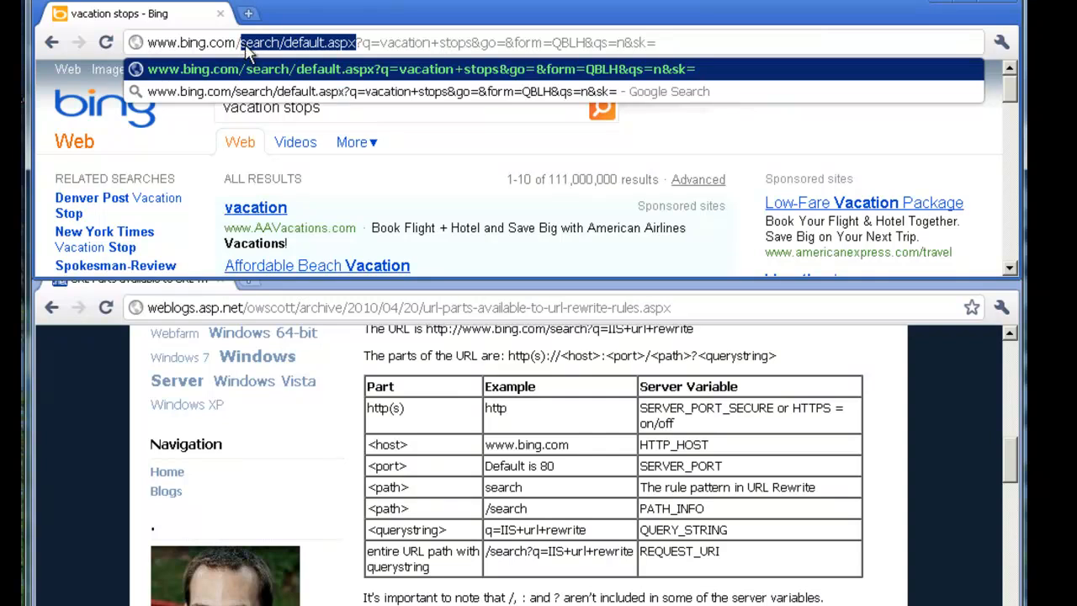
pyautogui.moveTo(537, 502)
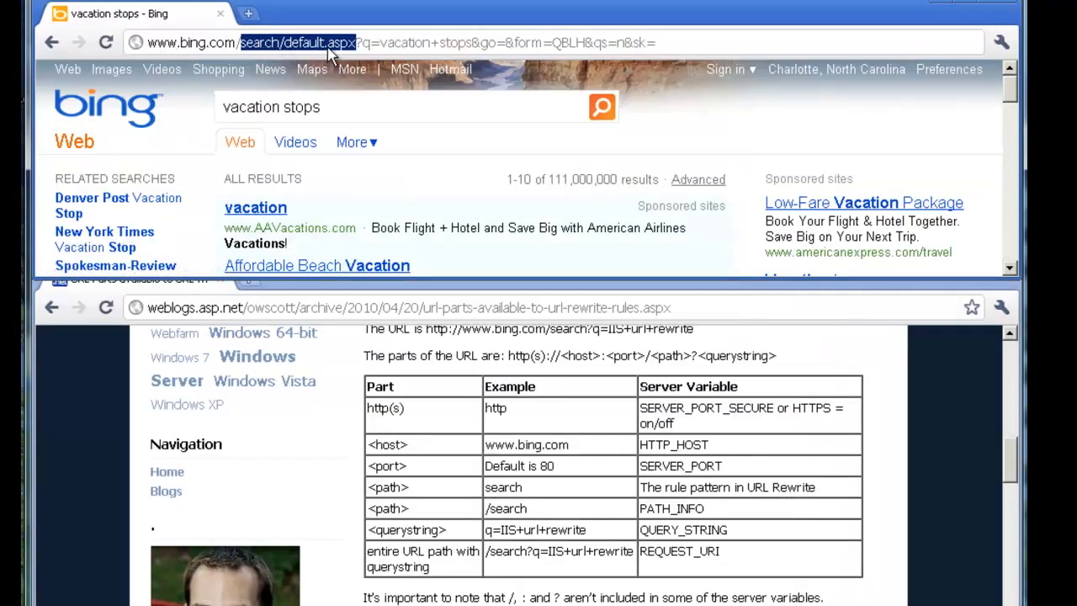
pyautogui.moveTo(357, 270)
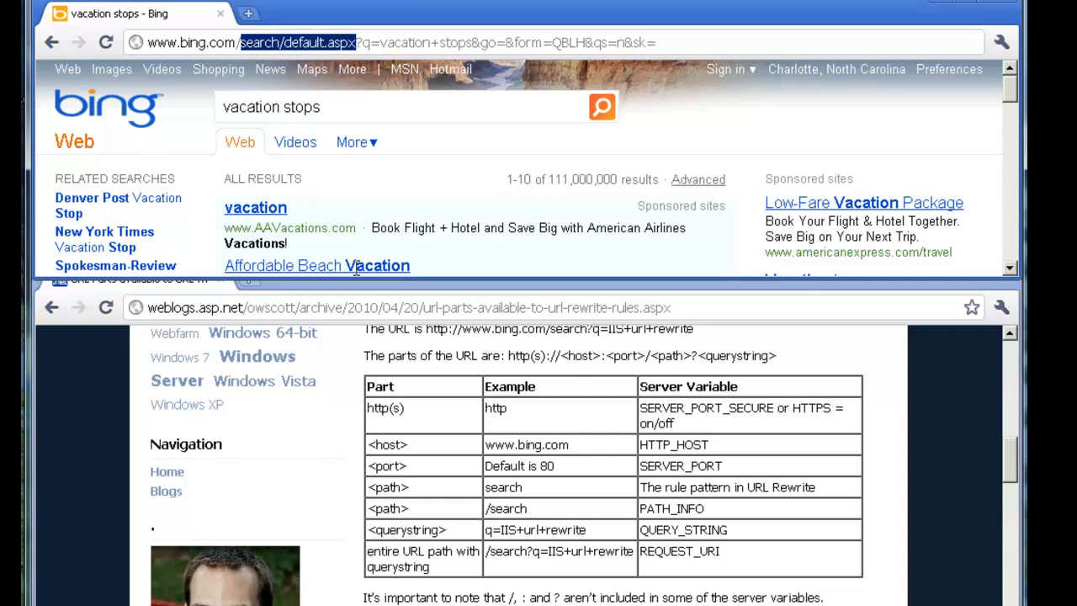
pyautogui.moveTo(711, 520)
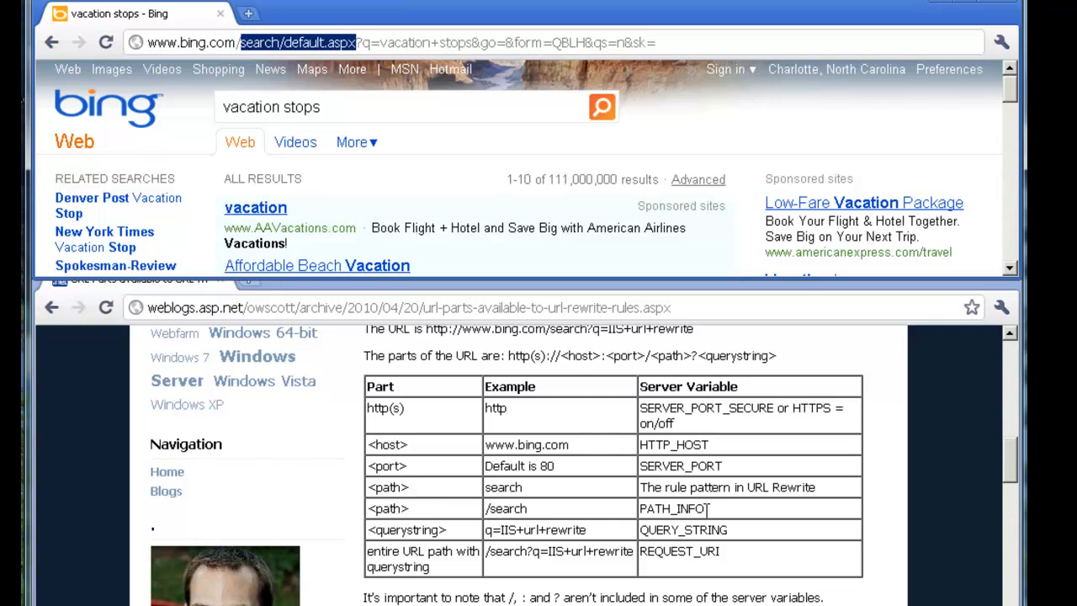
pyautogui.moveTo(488, 509)
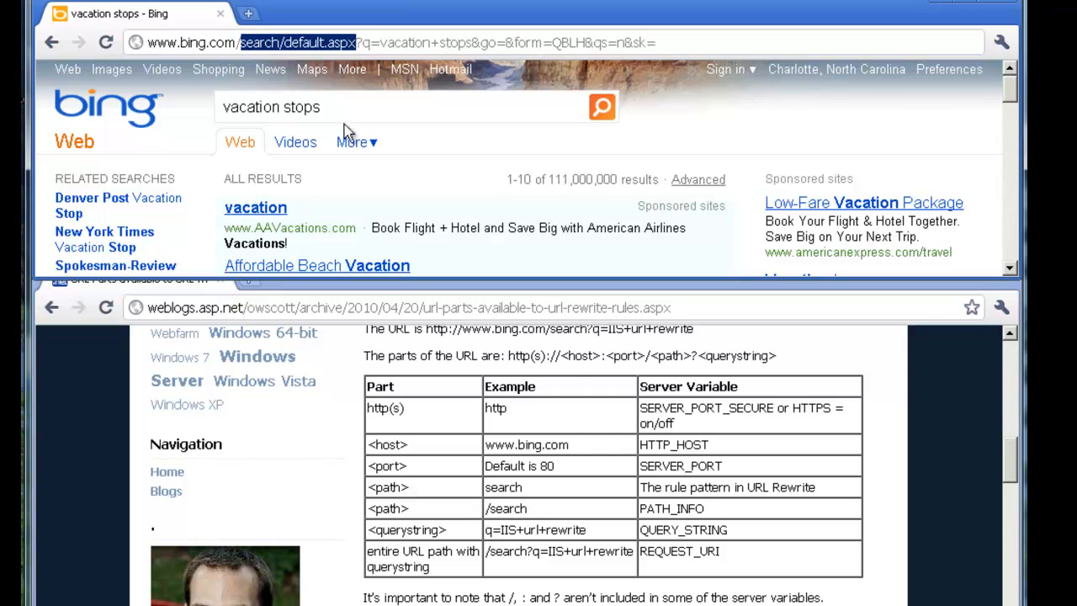
pyautogui.click(391, 42)
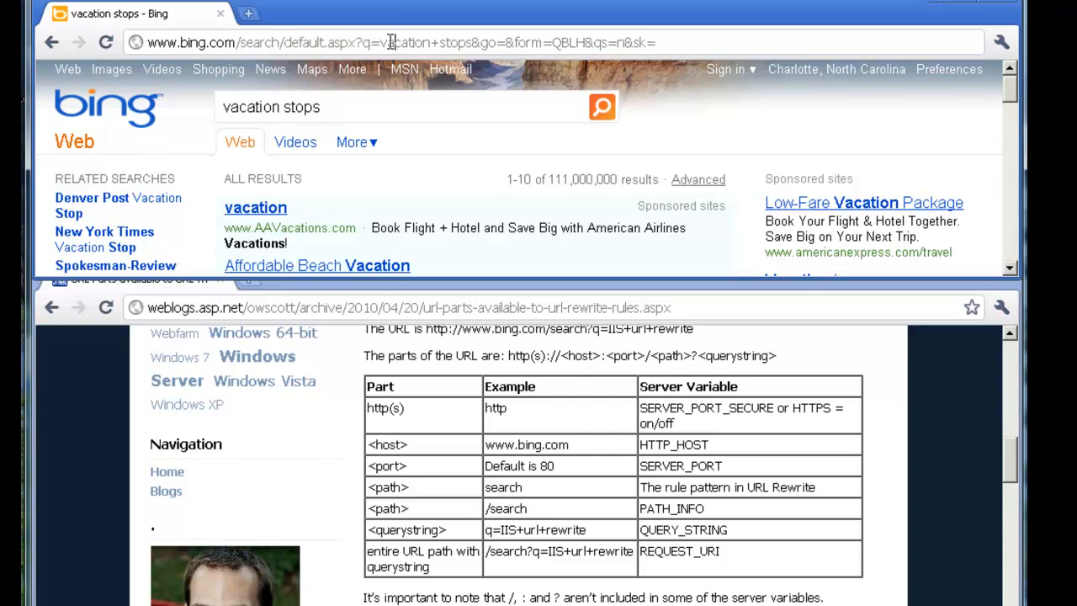
pyautogui.doubleClick(505, 42)
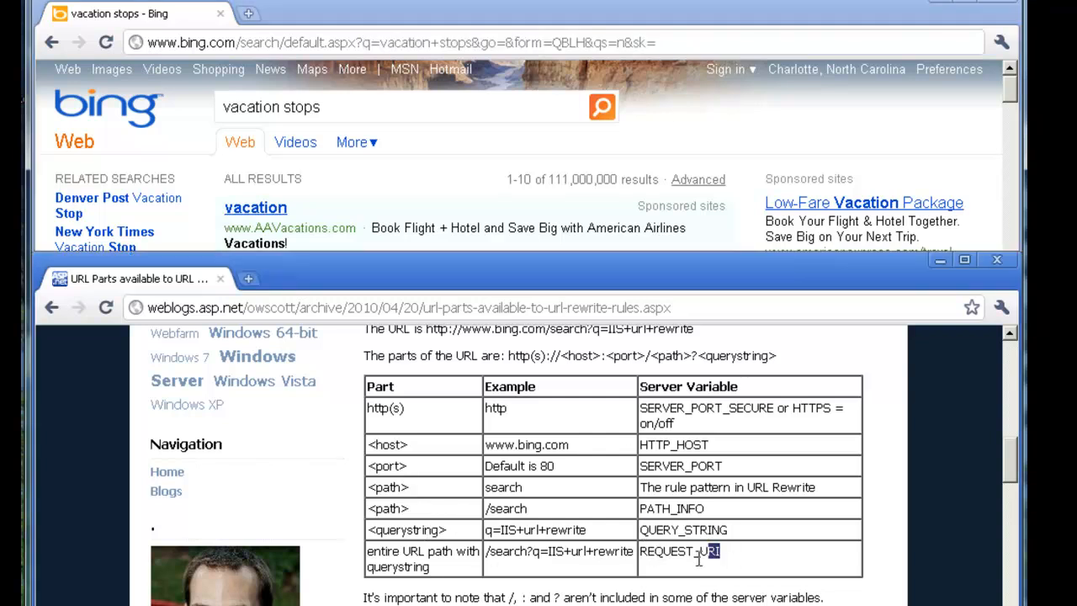
pyautogui.doubleClick(678, 552)
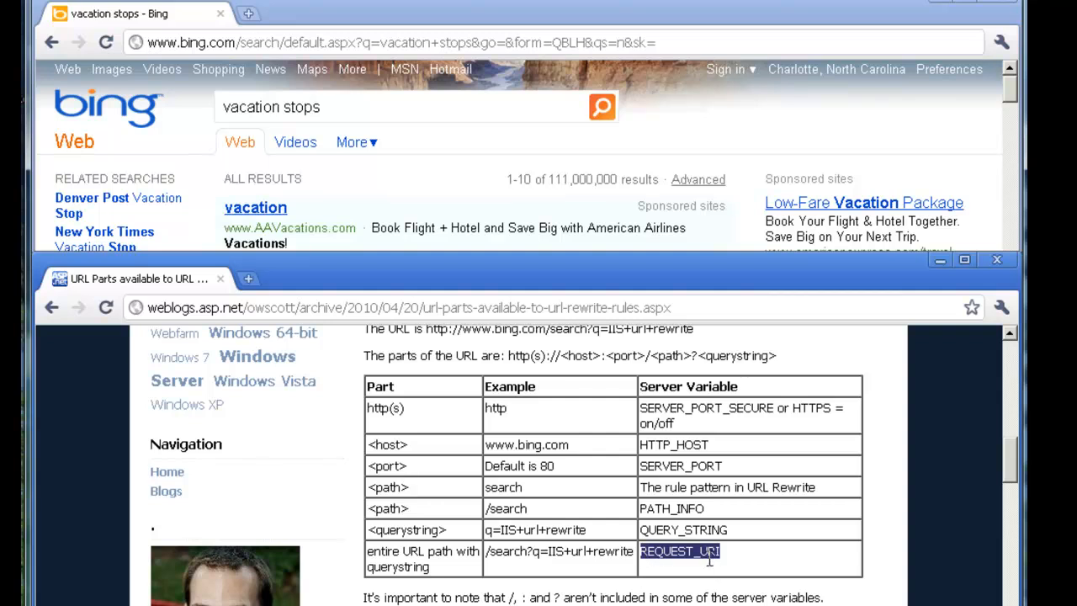
pyautogui.moveTo(653, 505)
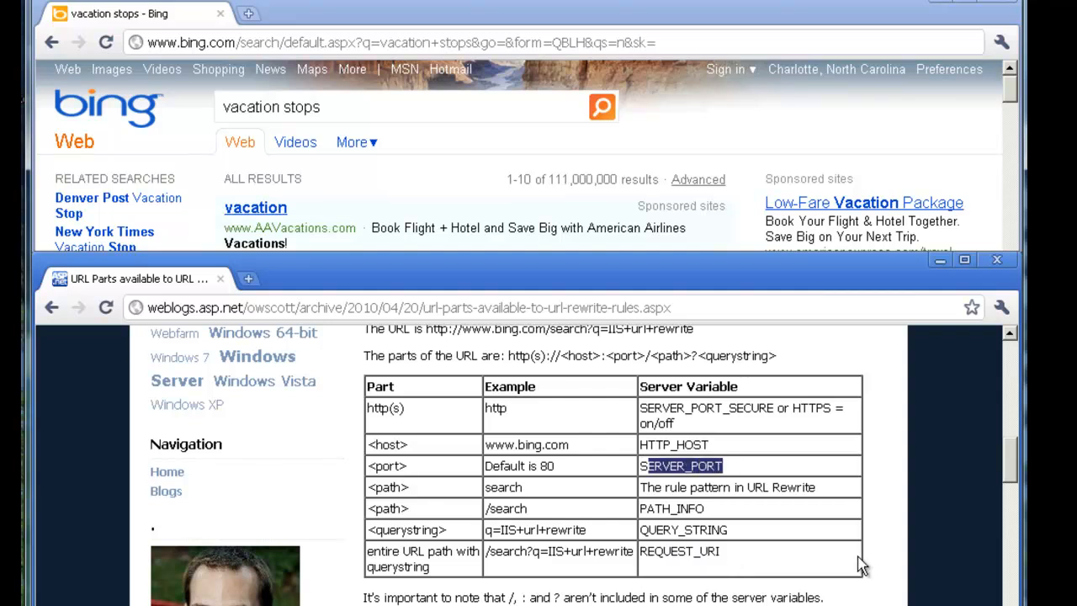
pyautogui.moveTo(299, 74)
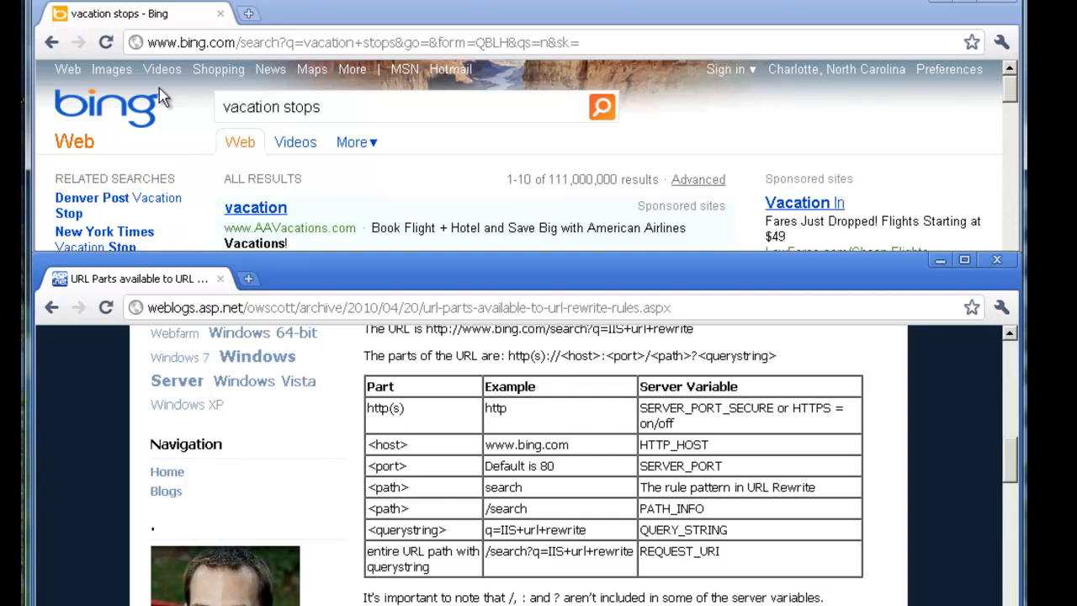
pyautogui.moveTo(517, 468)
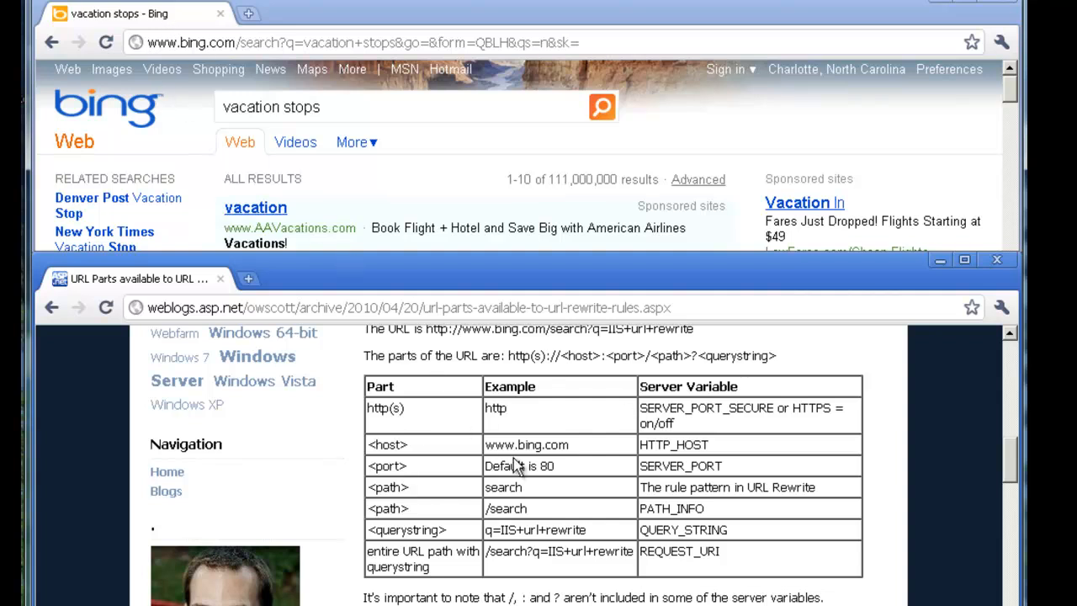
pyautogui.moveTo(689, 437)
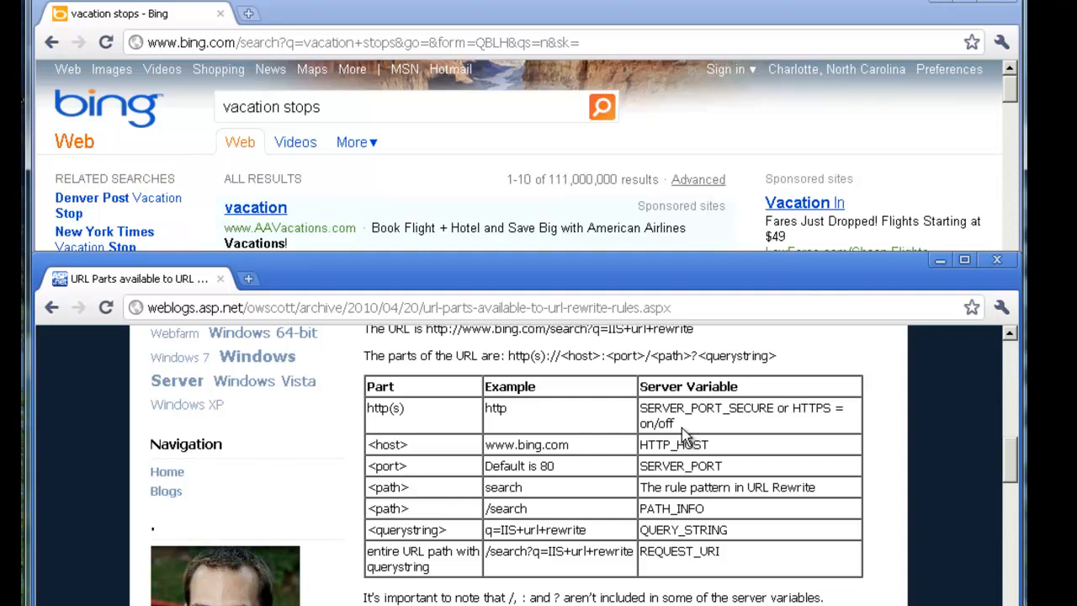
pyautogui.doubleClick(811, 409)
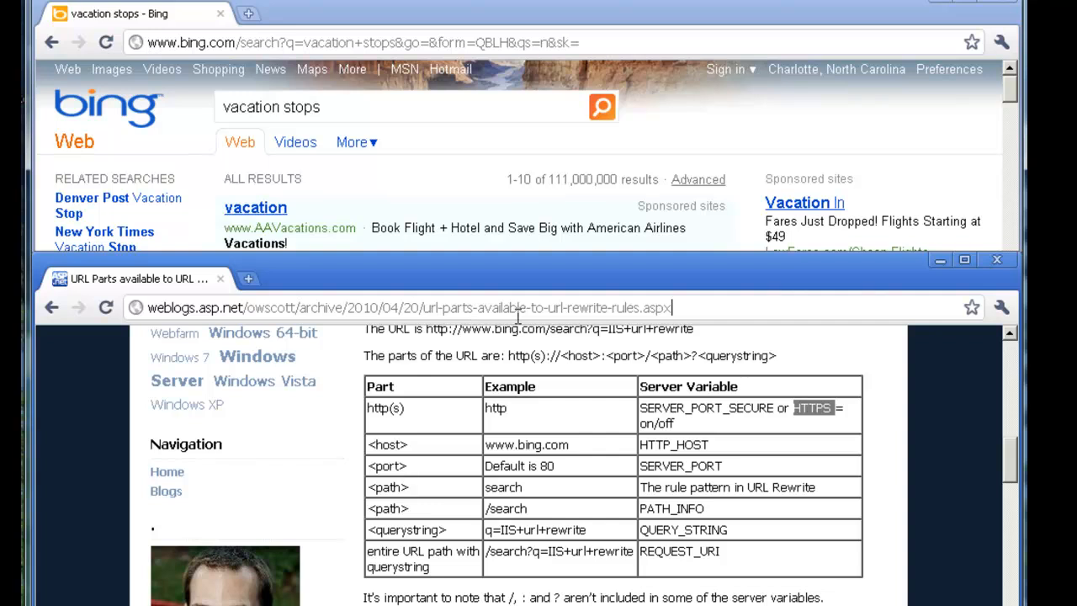
pyautogui.moveTo(535, 310)
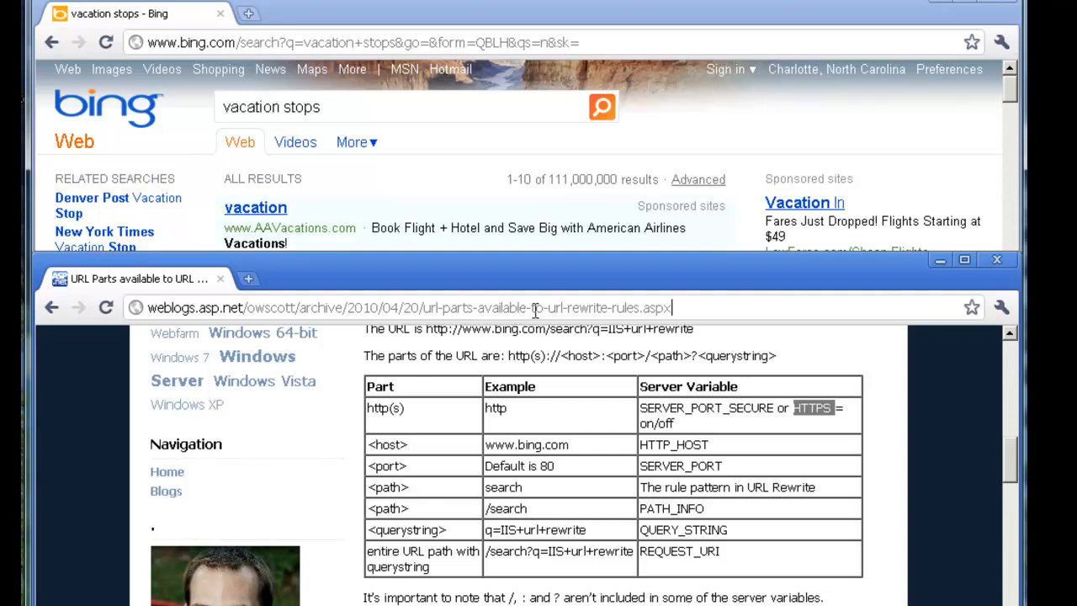
pyautogui.write('example.orcsweb.com/vars.aspx')
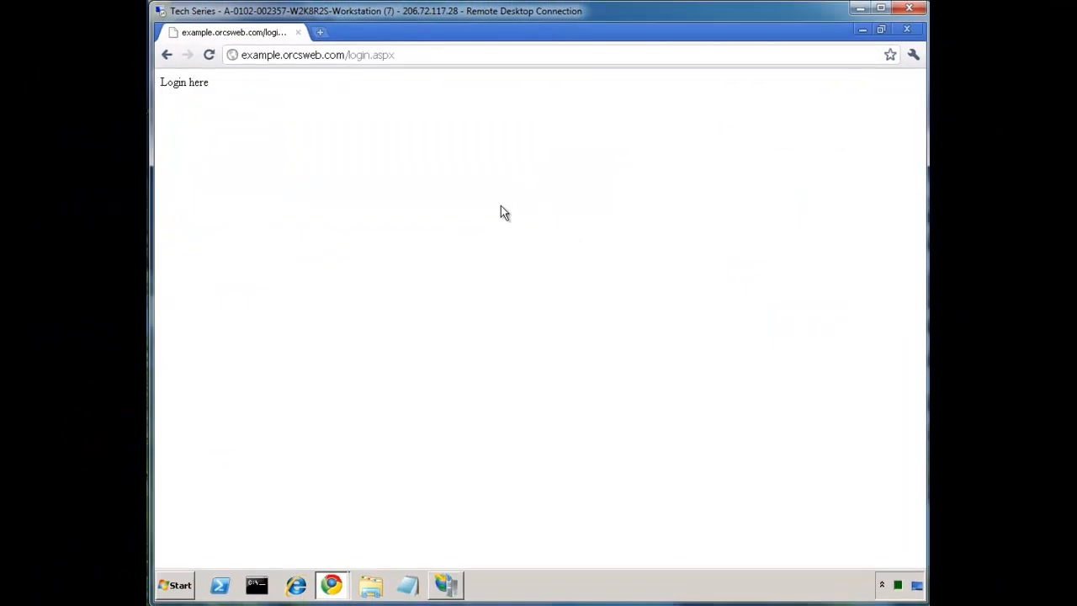
pyautogui.moveTo(263, 71)
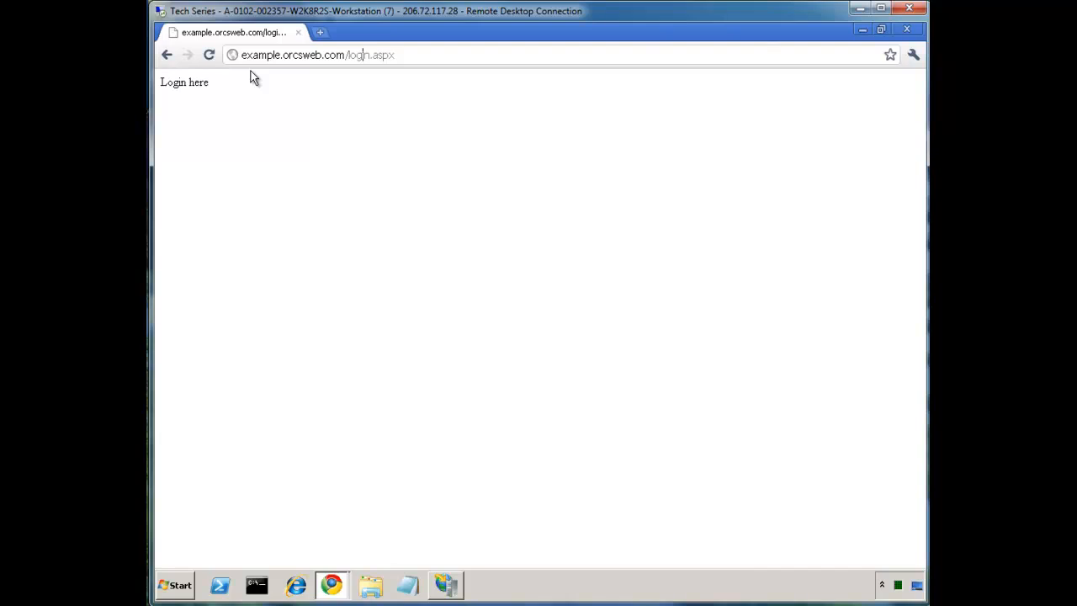
pyautogui.moveTo(414, 461)
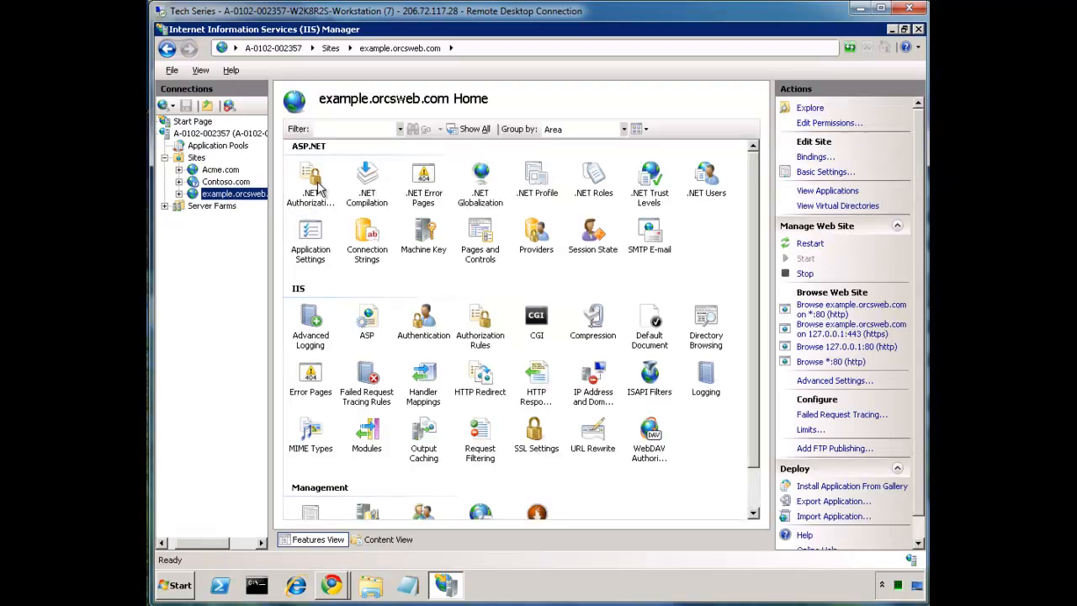
# Step: Remove the old 'example' inbound rule from the site's URL Rewrite rules and start adding a new rule
pyautogui.doubleClick(592, 435)
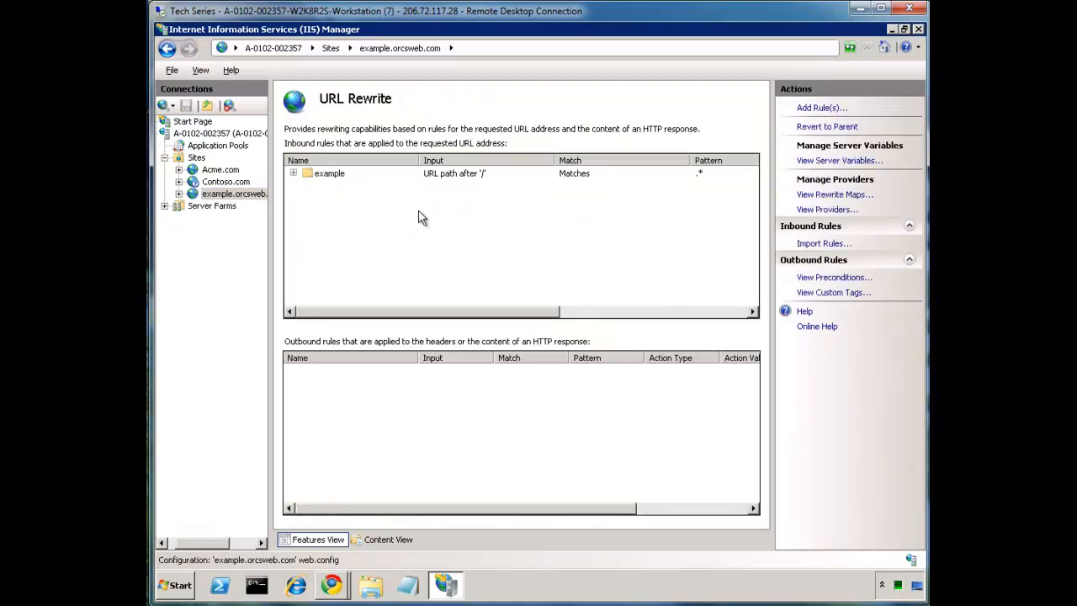
pyautogui.click(811, 306)
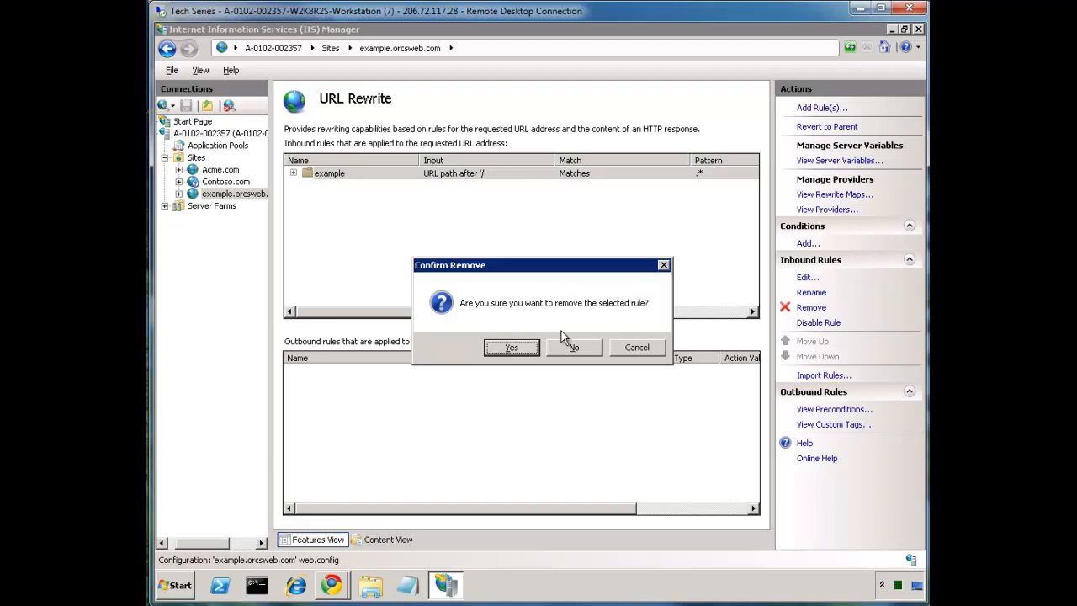
pyautogui.click(512, 347)
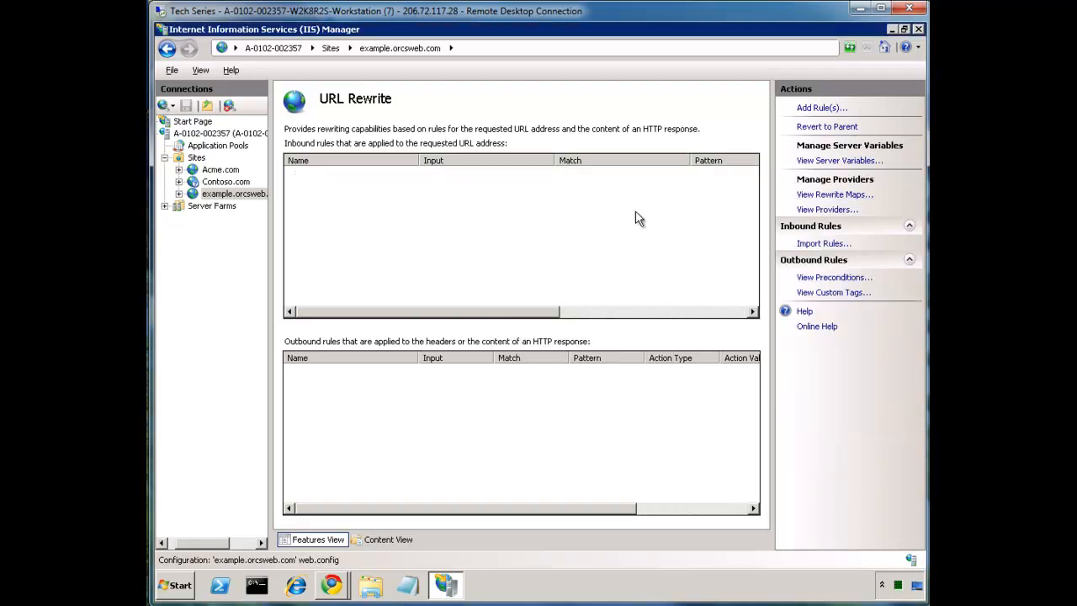
pyautogui.click(822, 107)
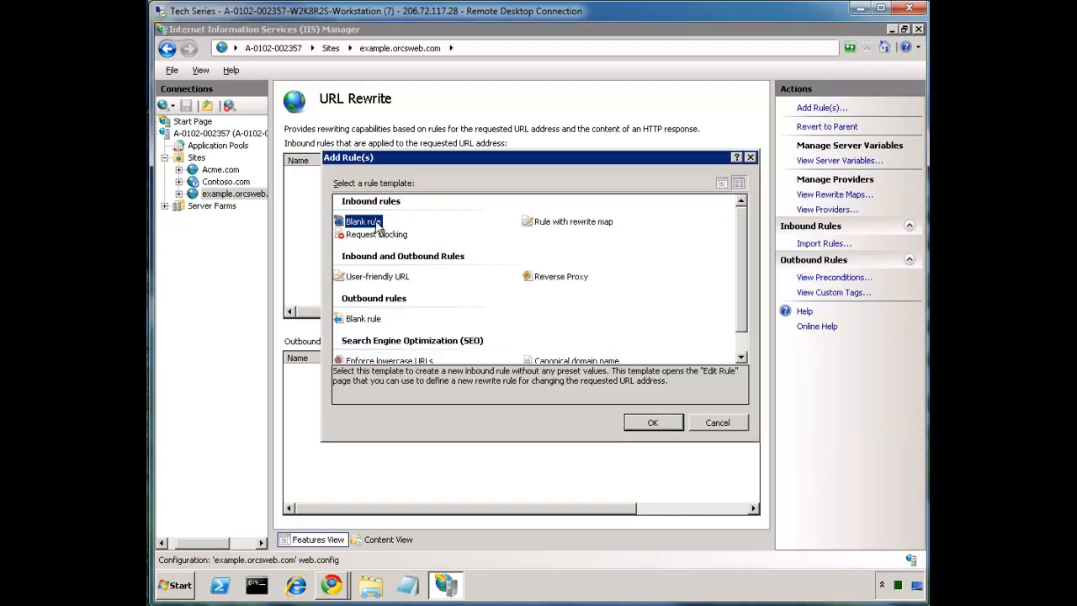
# Step: Create a blank inbound rule named 'http to https redirect' with regex pattern ^login\.aspx$
pyautogui.click(653, 423)
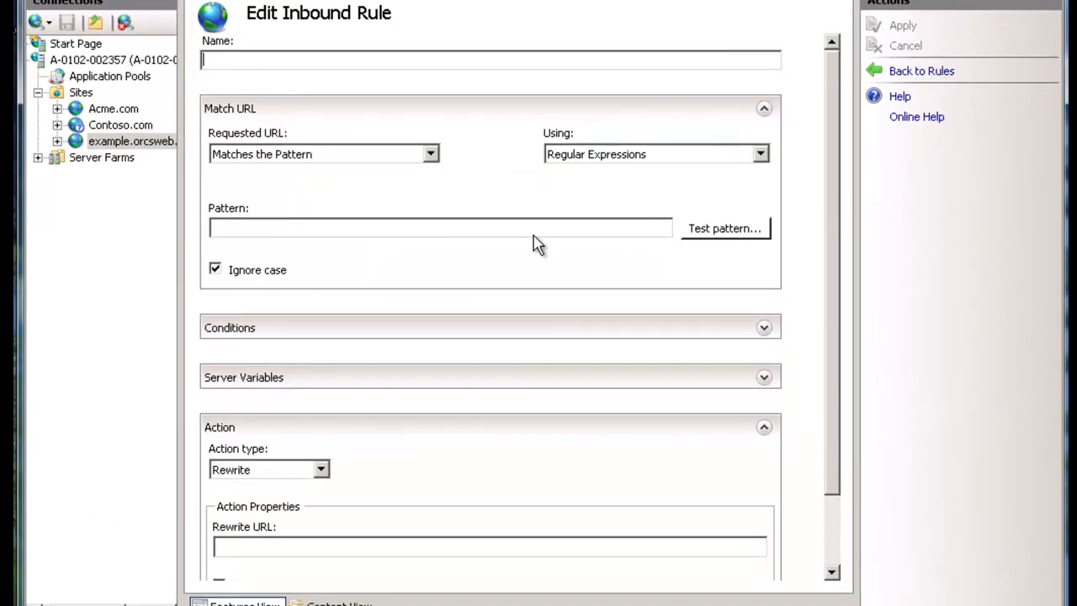
pyautogui.write('http to https redirect')
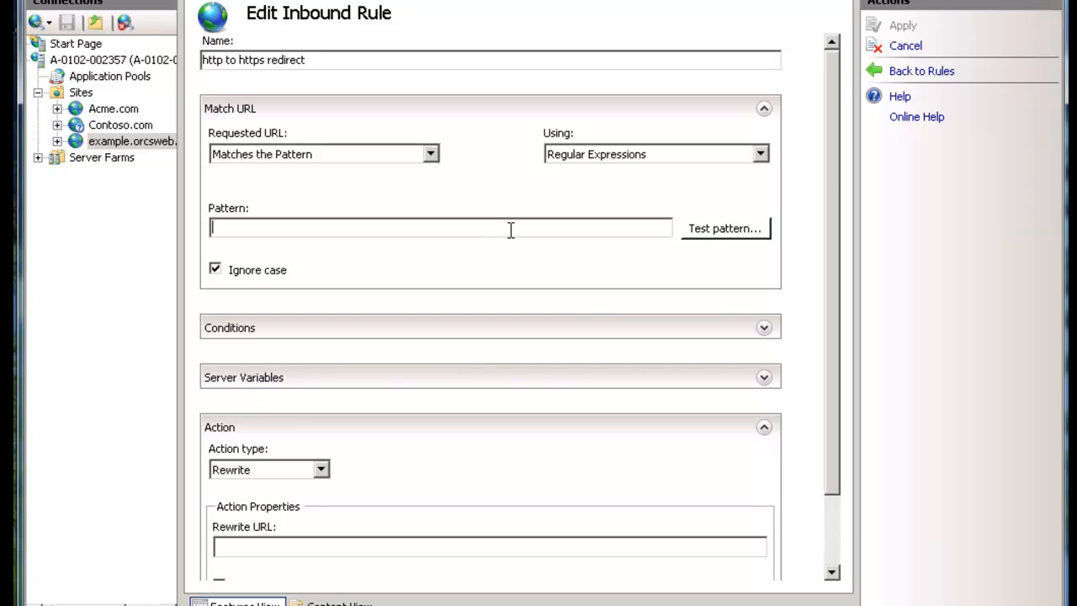
pyautogui.write('login.aspx$')
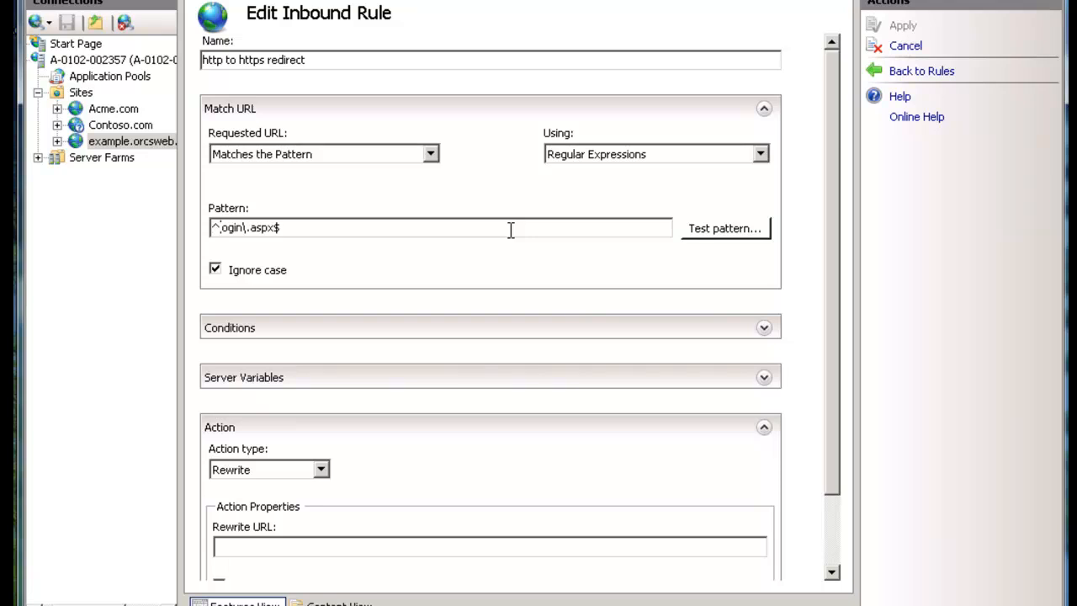
pyautogui.press('Backspace')
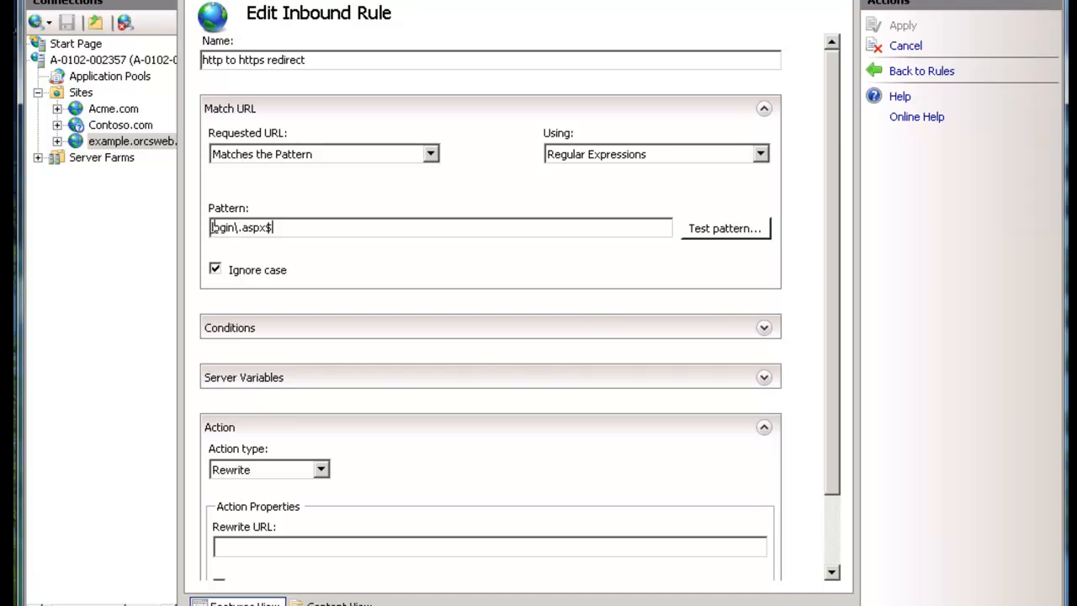
pyautogui.scroll(-3)
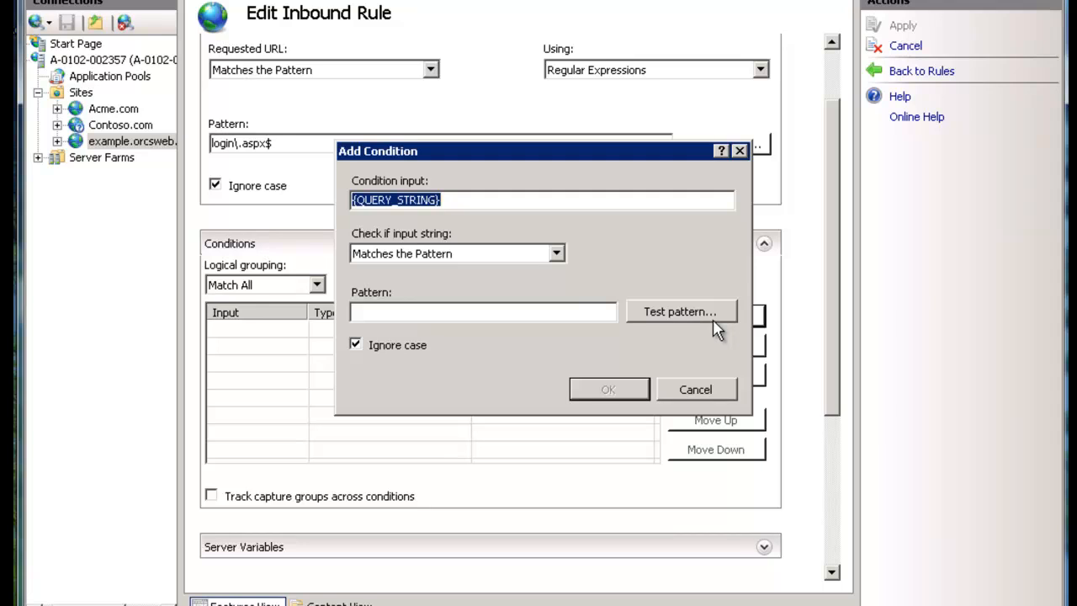
# Step: Add a condition requiring {HTTP_HOST} to match ^example\.orcsweb\.com$
pyautogui.write('{HTTP')
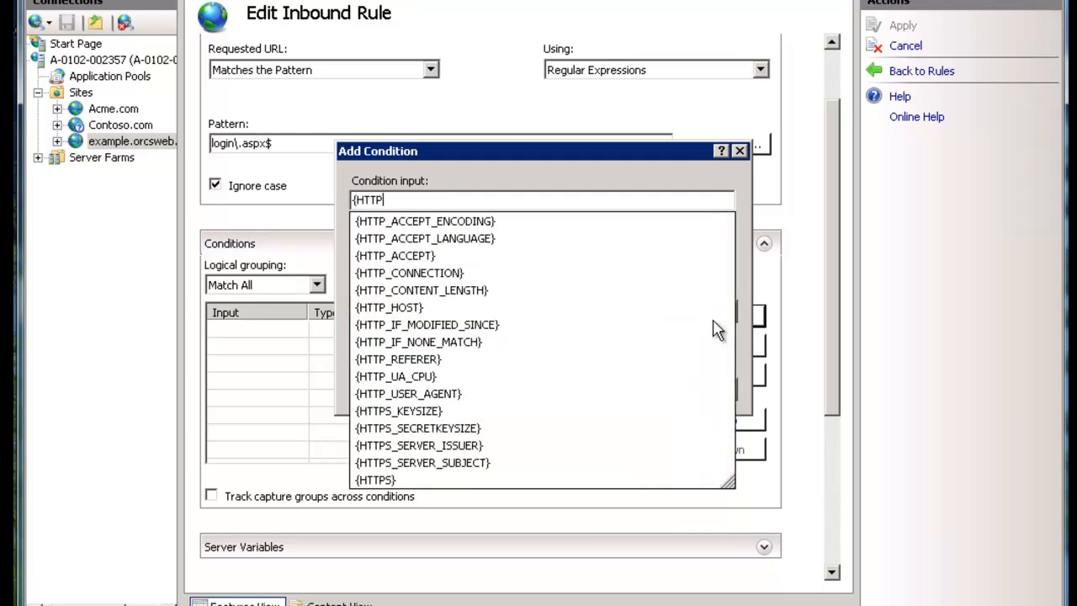
pyautogui.click(389, 307)
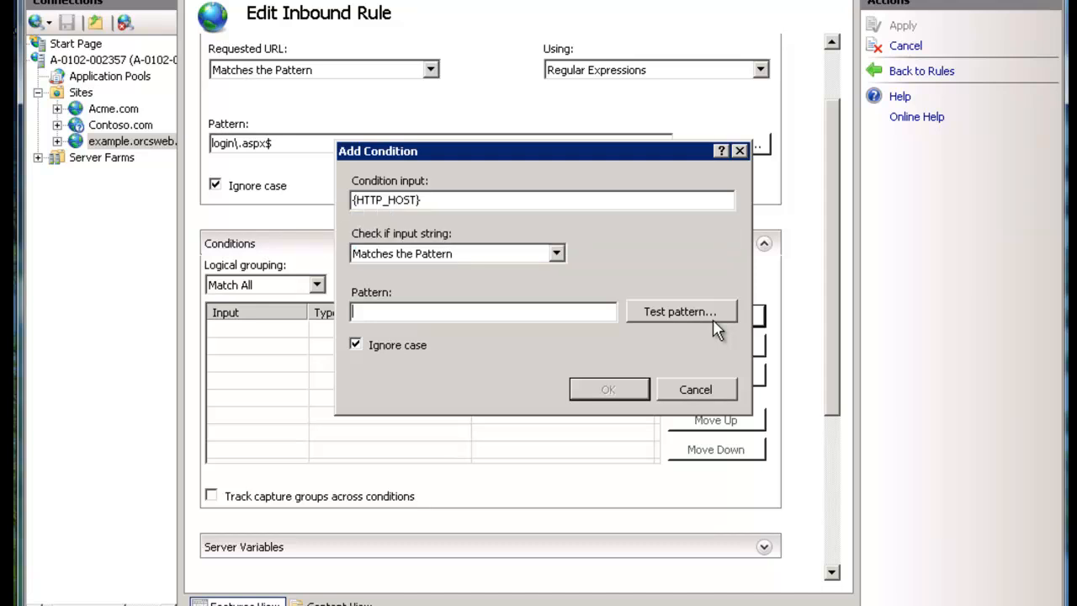
pyautogui.write('example.orcsweb.com')
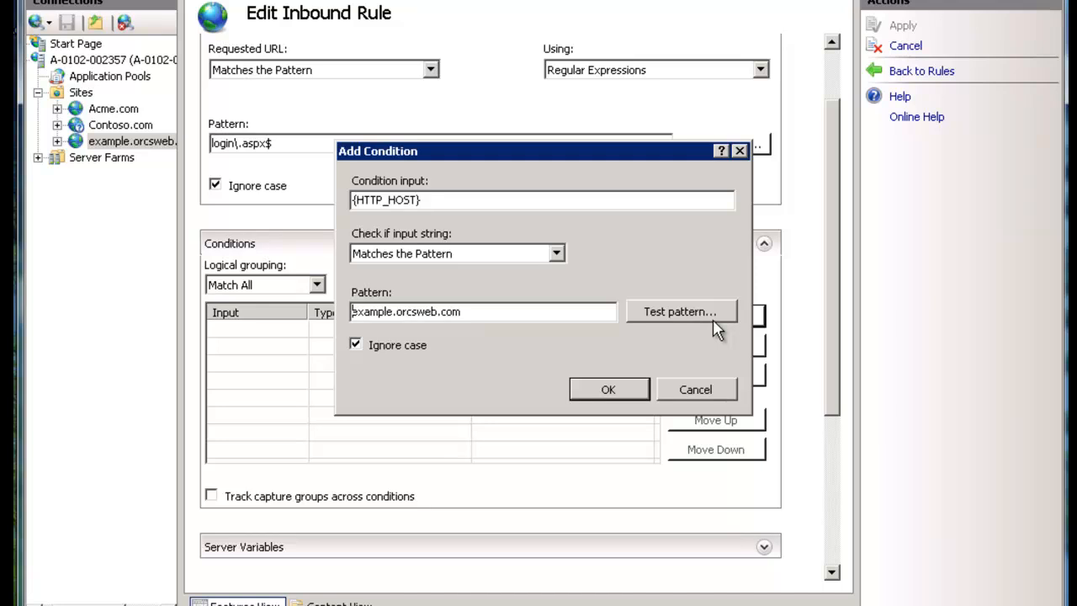
pyautogui.write('^example.orcsweb.com$')
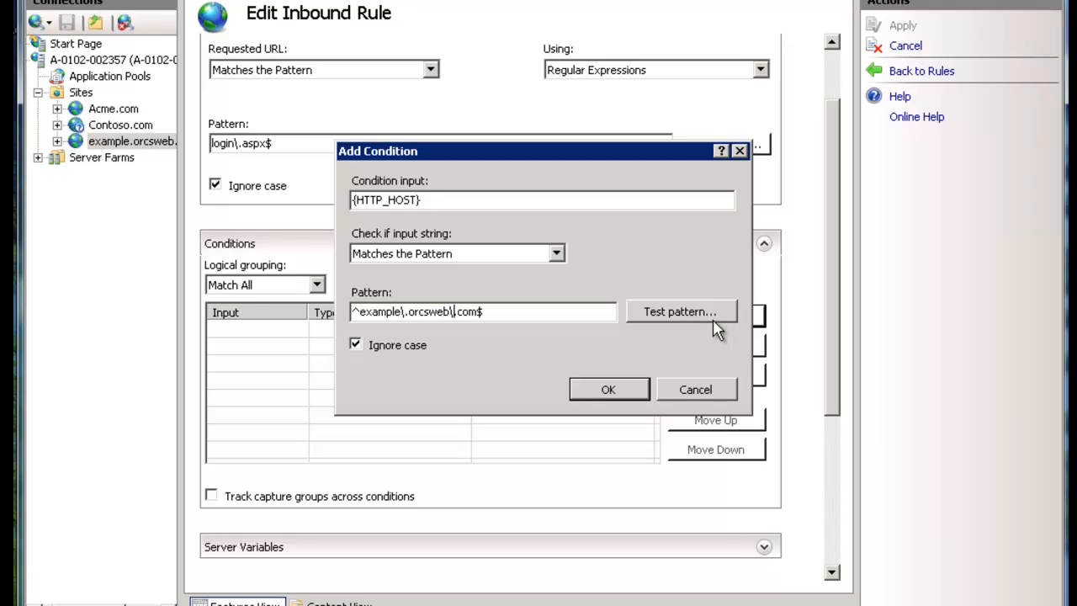
pyautogui.click(609, 389)
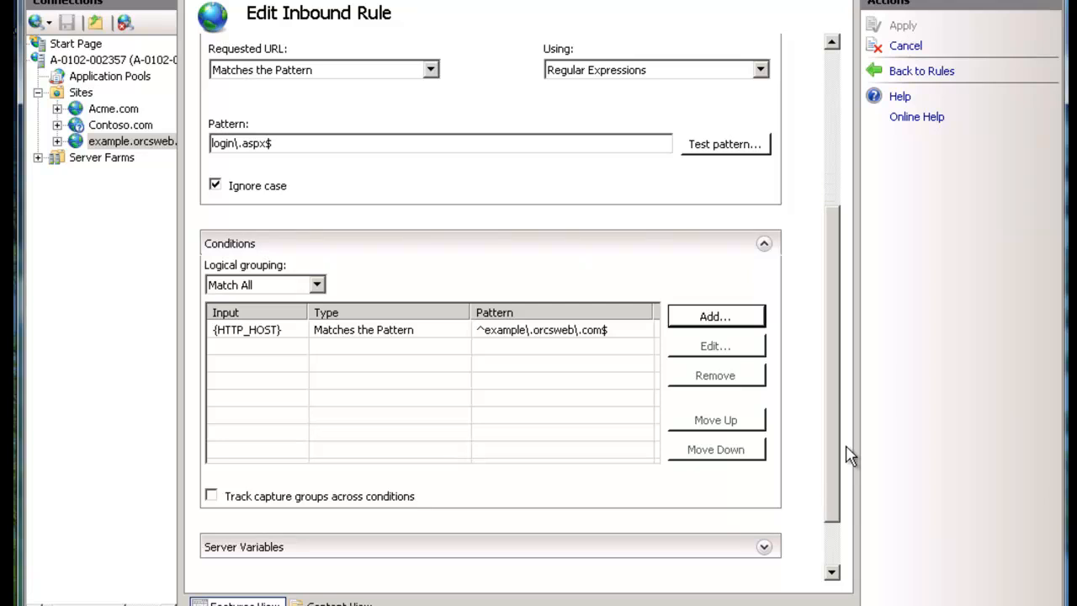
pyautogui.scroll(-3)
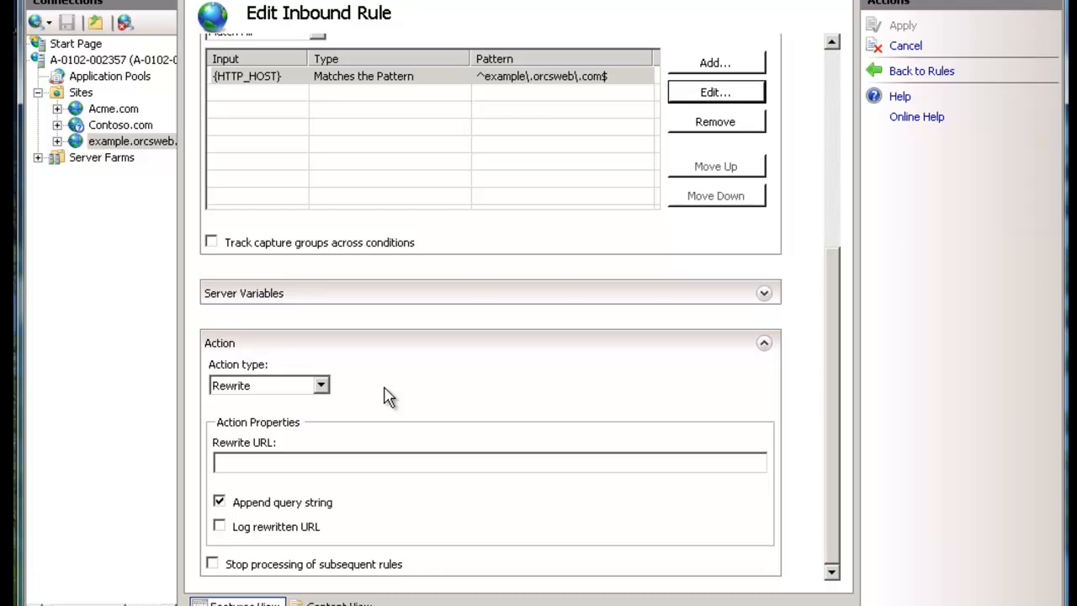
pyautogui.moveTo(360, 397)
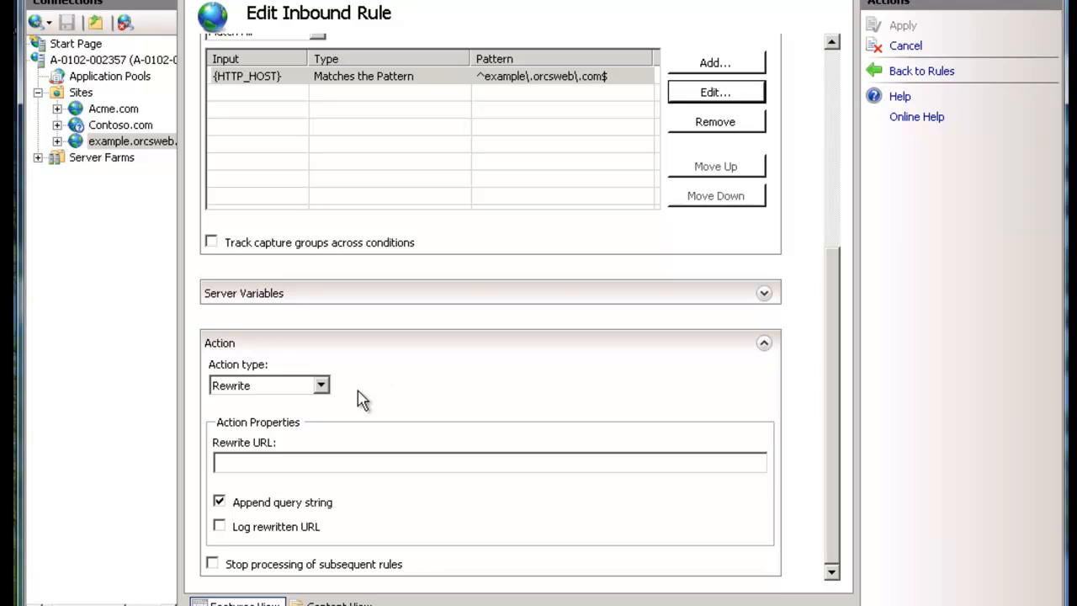
pyautogui.click(320, 385)
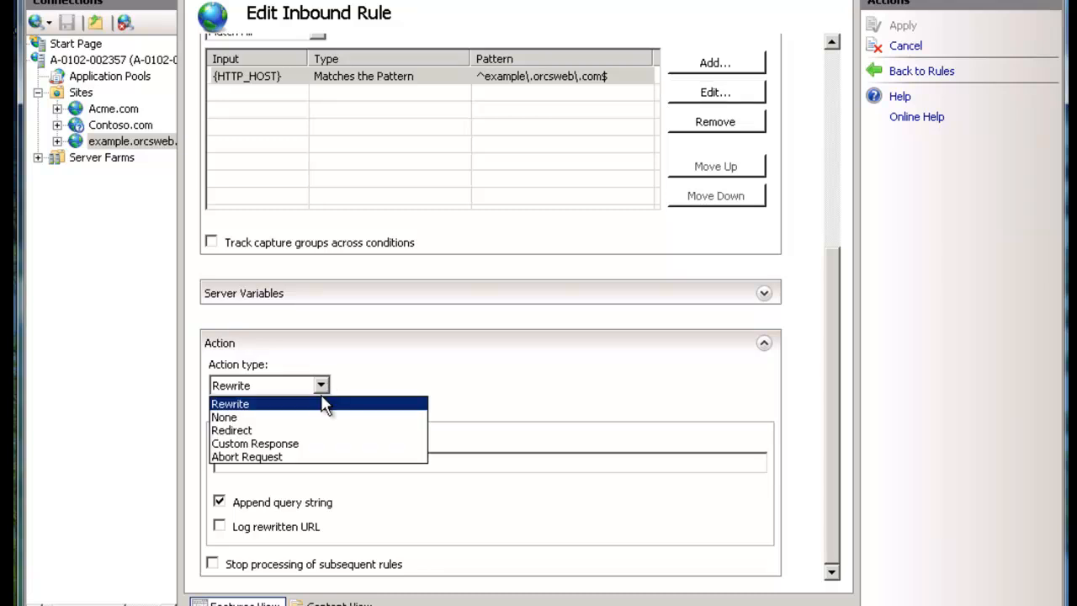
pyautogui.click(232, 431)
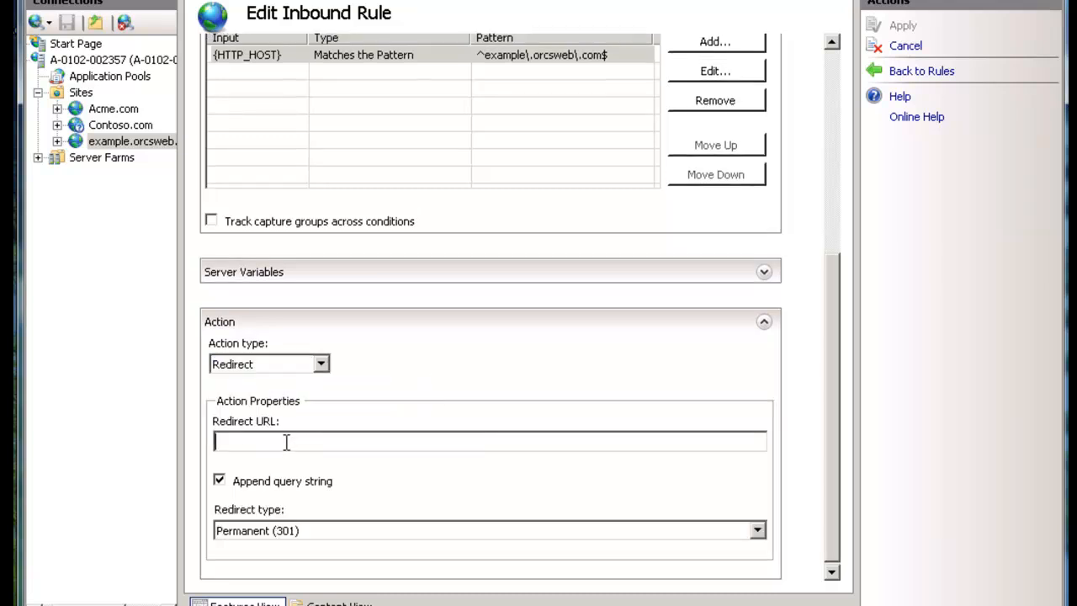
pyautogui.write('https:')
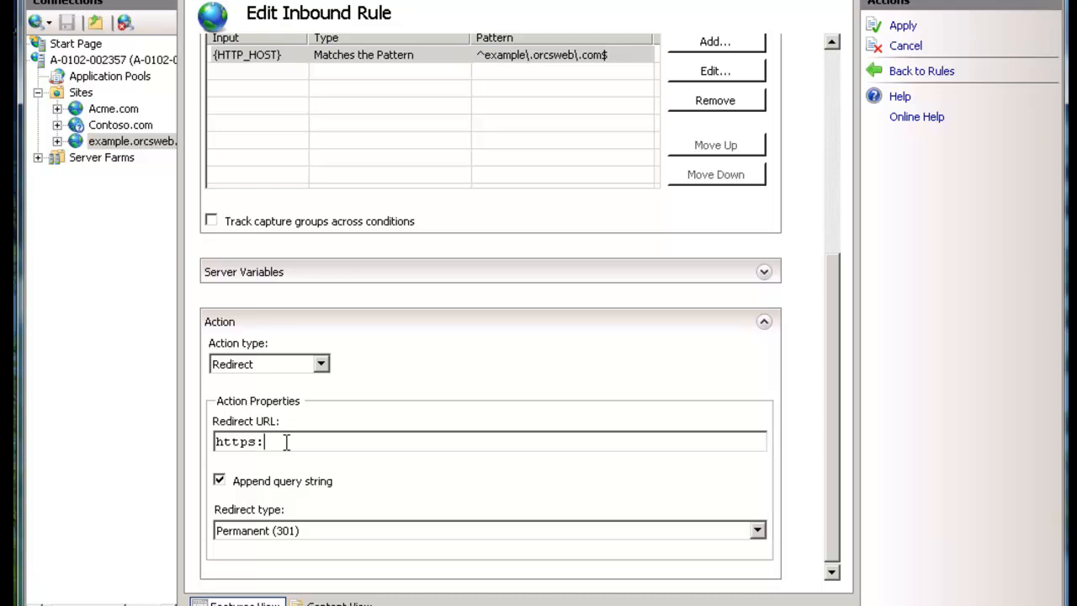
pyautogui.write('//exampl')
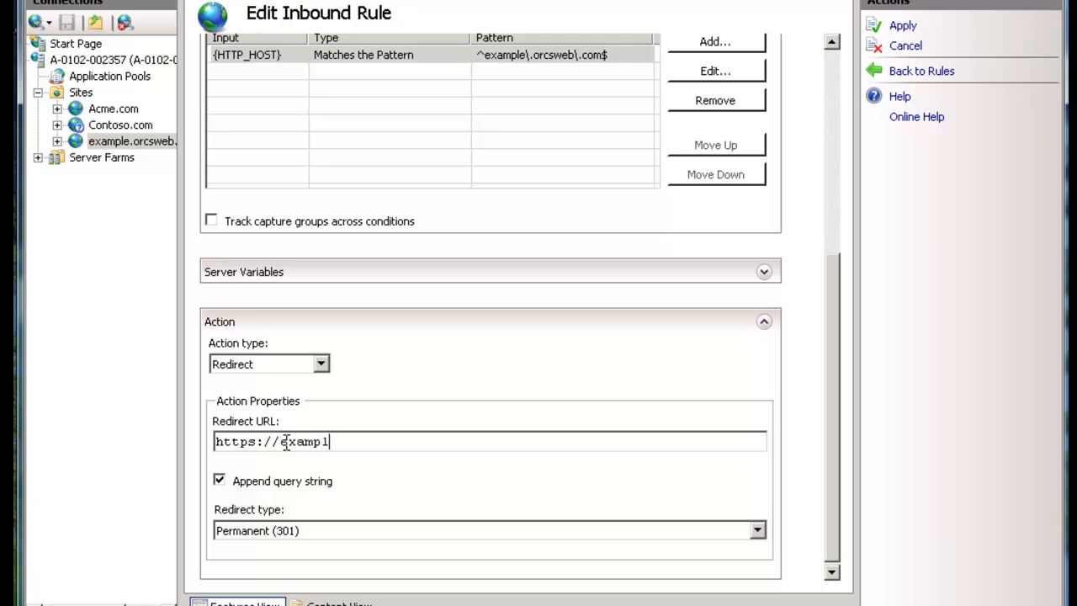
pyautogui.write('e.orcsweb.com')
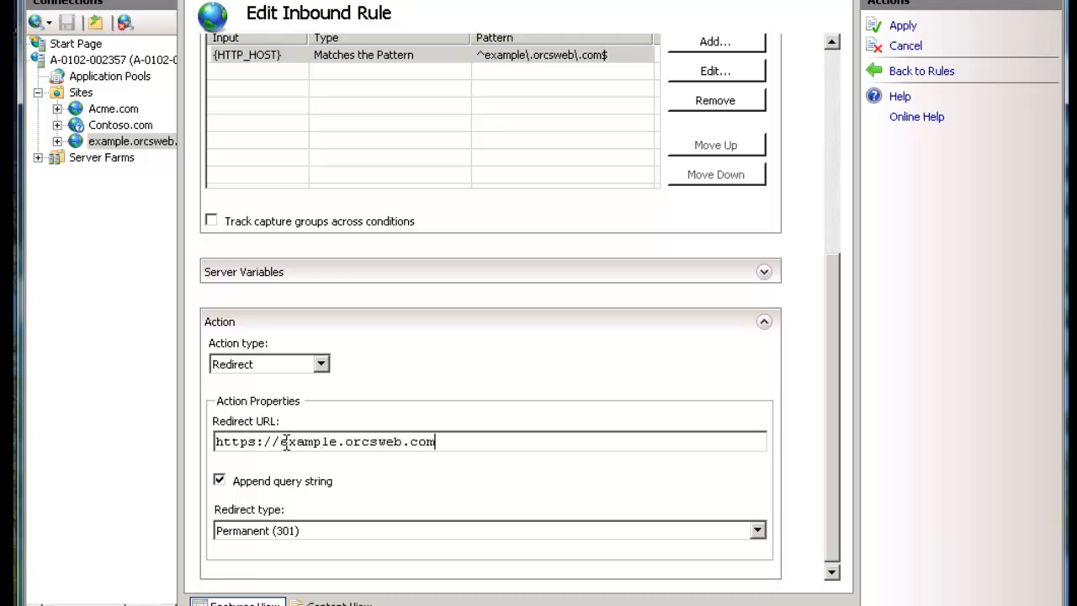
pyautogui.write('/')
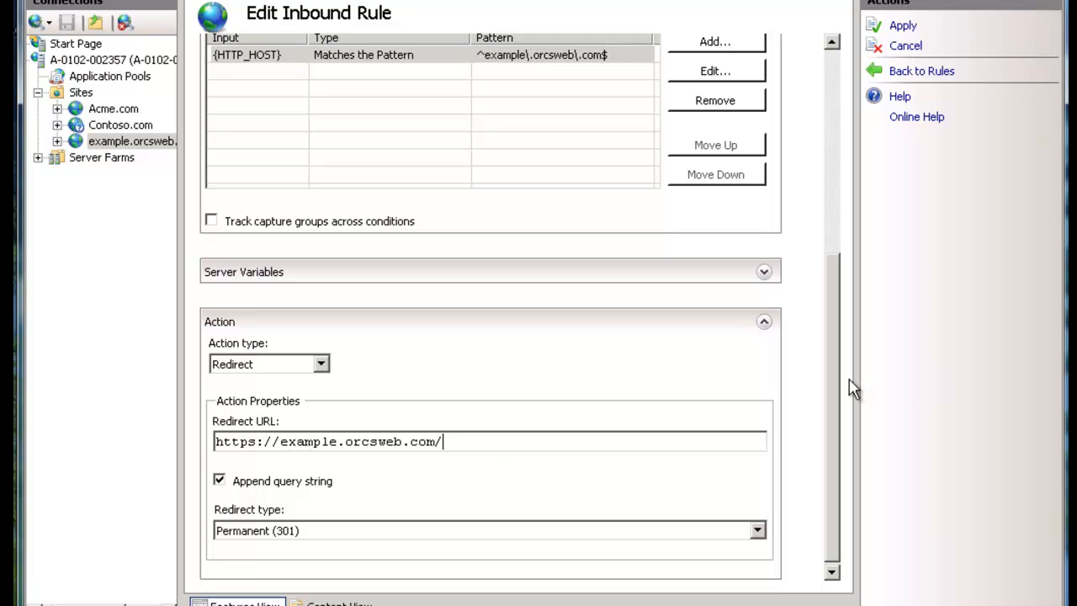
pyautogui.scroll(-3)
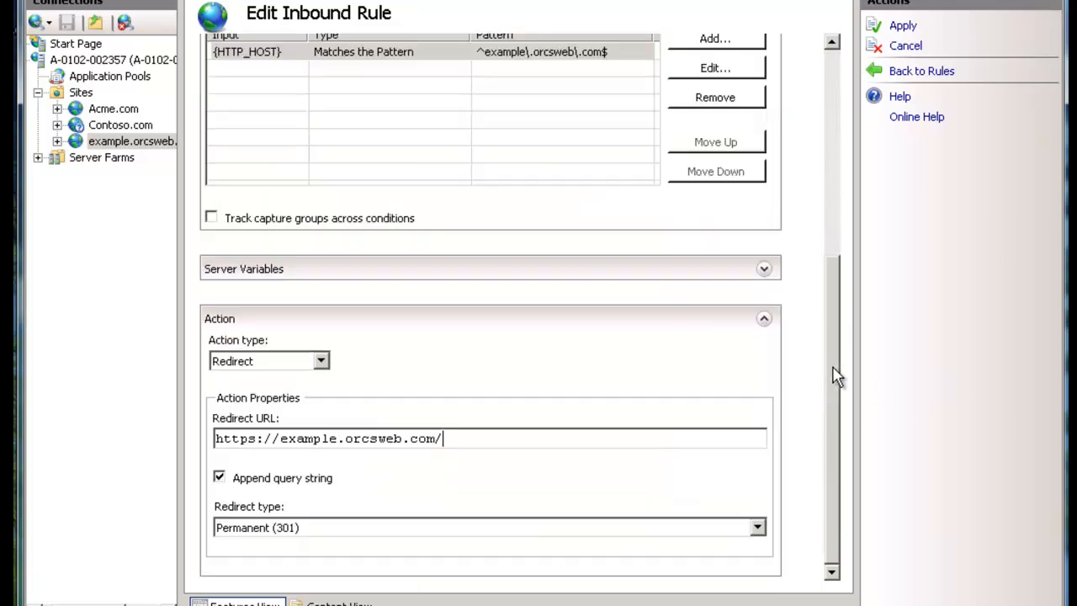
pyautogui.write('login.')
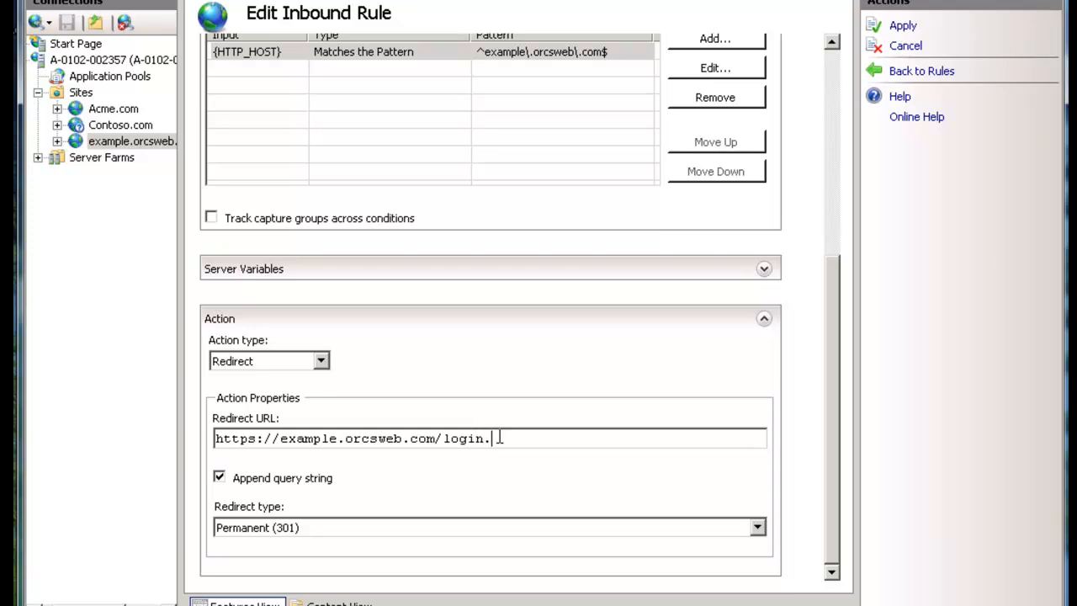
pyautogui.write('aspx$')
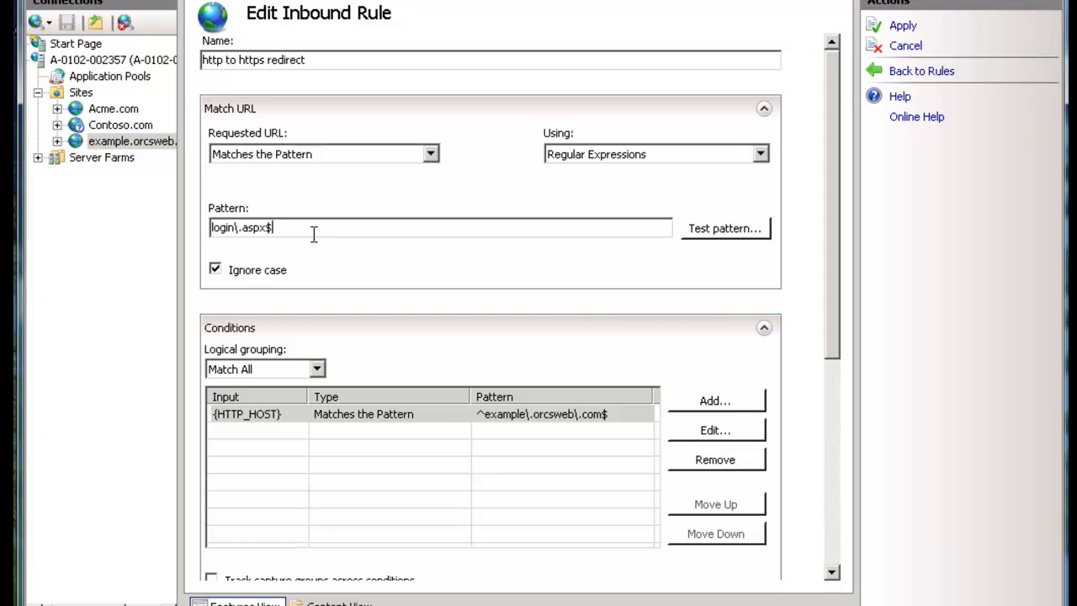
pyautogui.moveTo(778, 364)
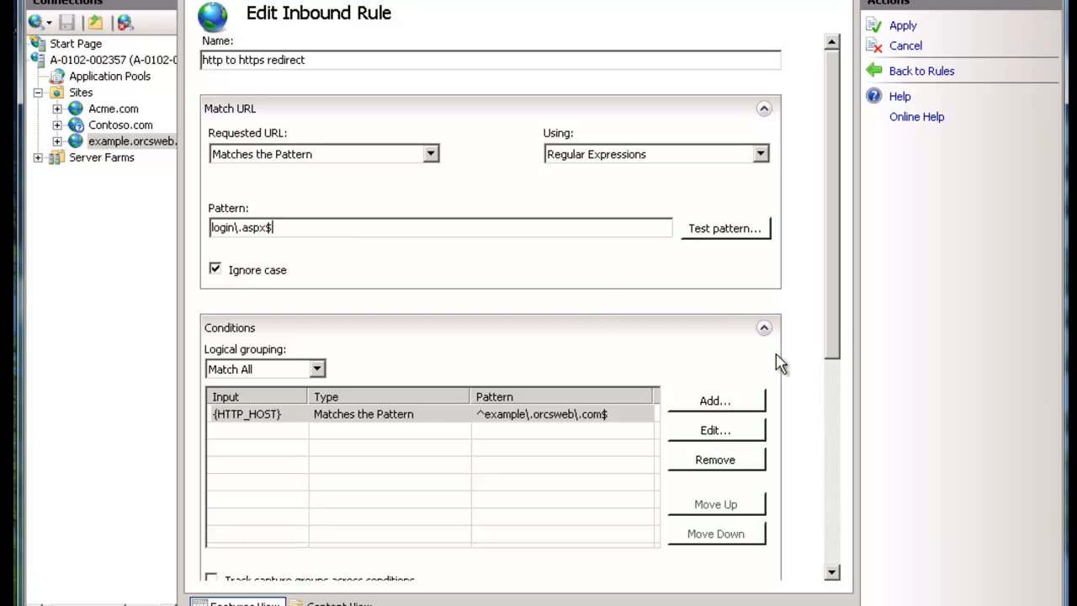
# Step: Change the redirect URL to end in {R:0}, keep Permanent (301), and apply the rule
pyautogui.scroll(-3)
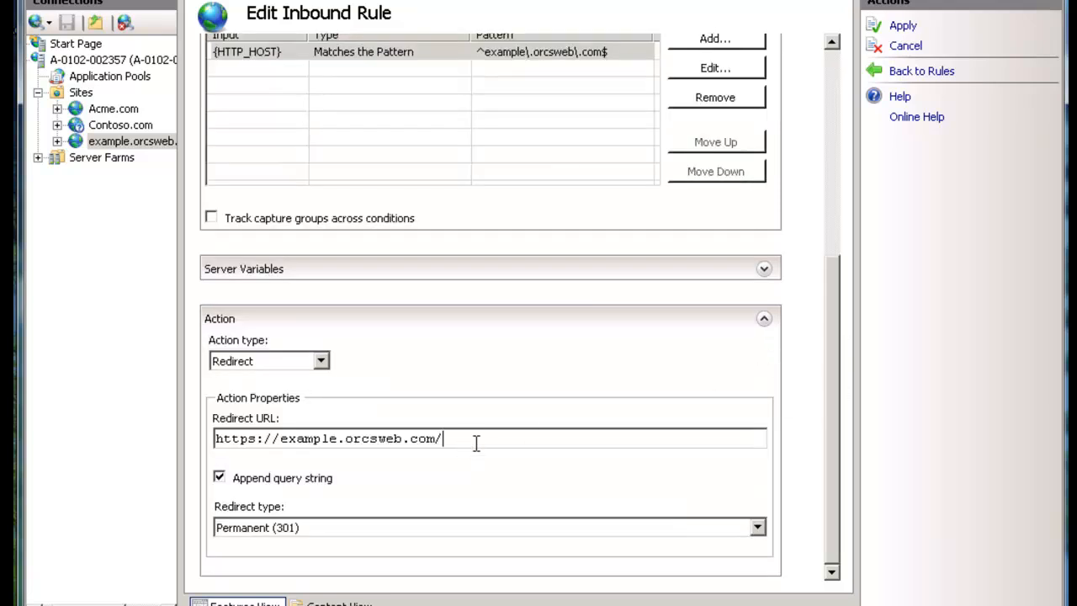
pyautogui.write('{')
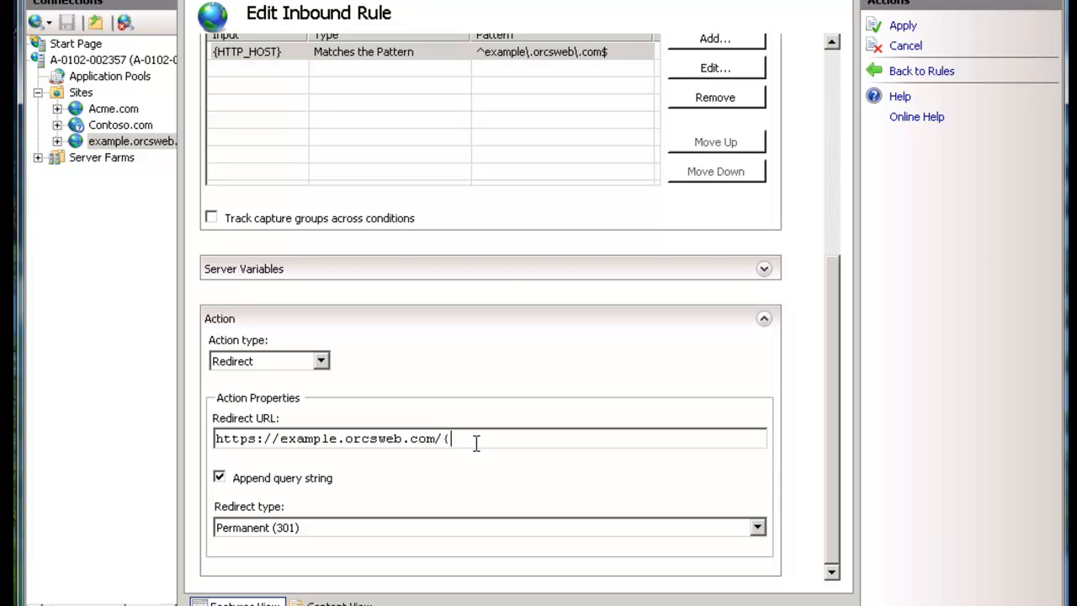
pyautogui.write('R:0')
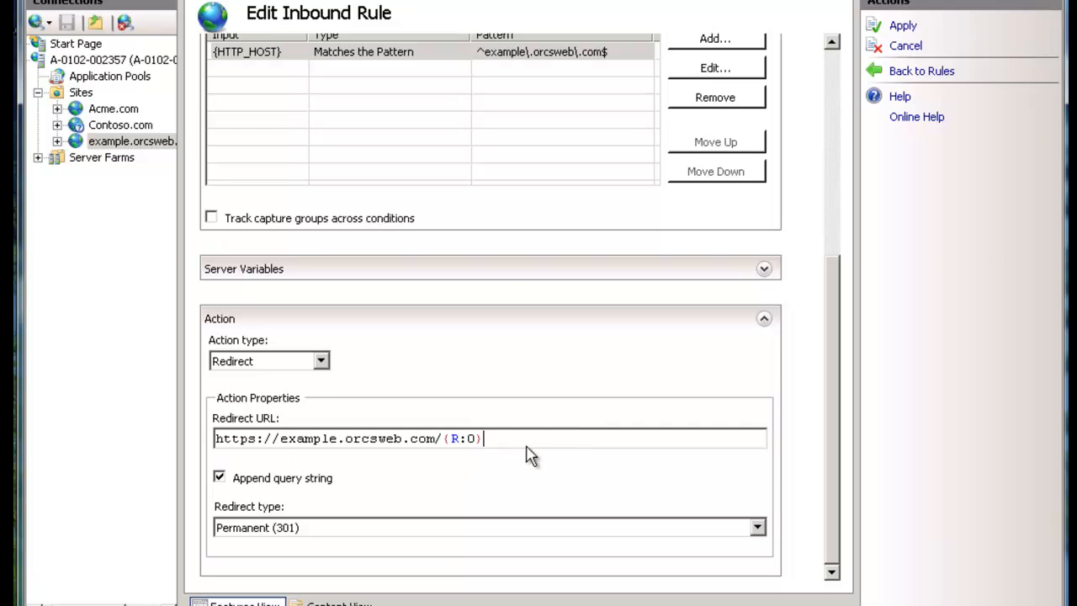
pyautogui.moveTo(594, 475)
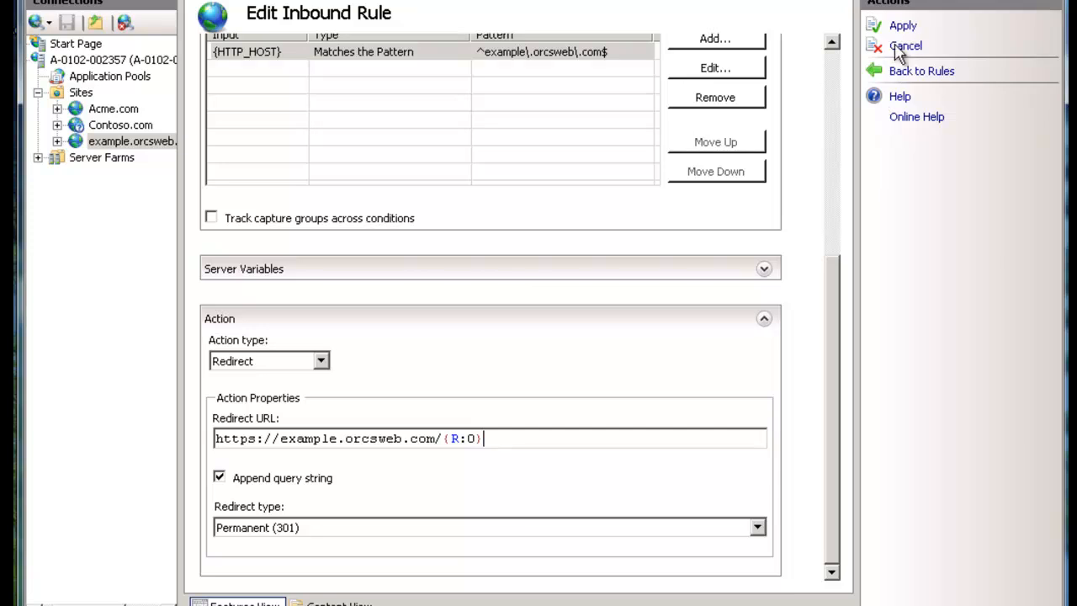
pyautogui.click(902, 25)
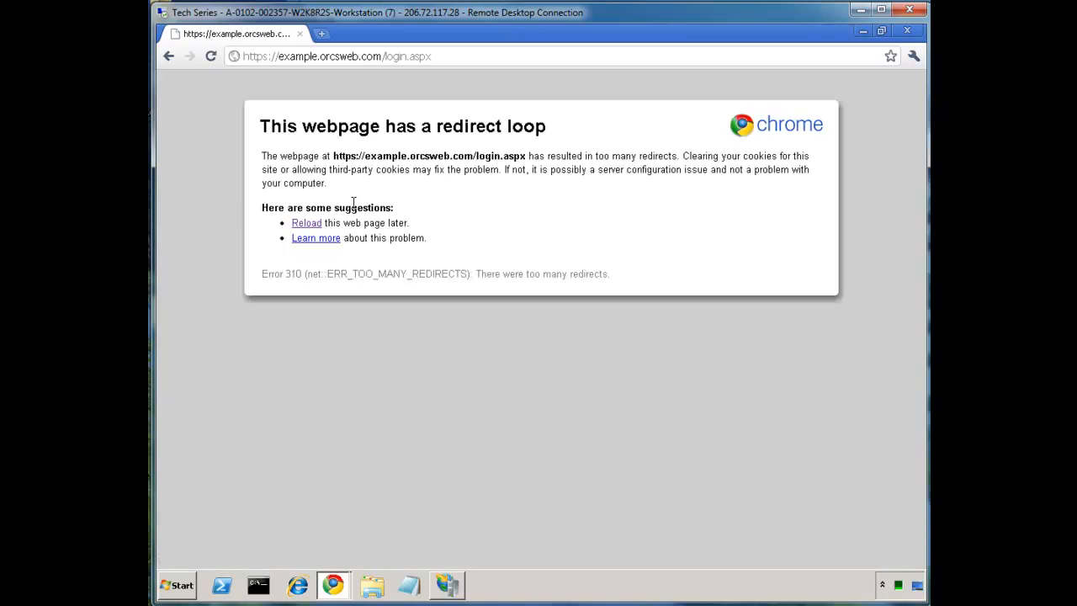
pyautogui.moveTo(454, 145)
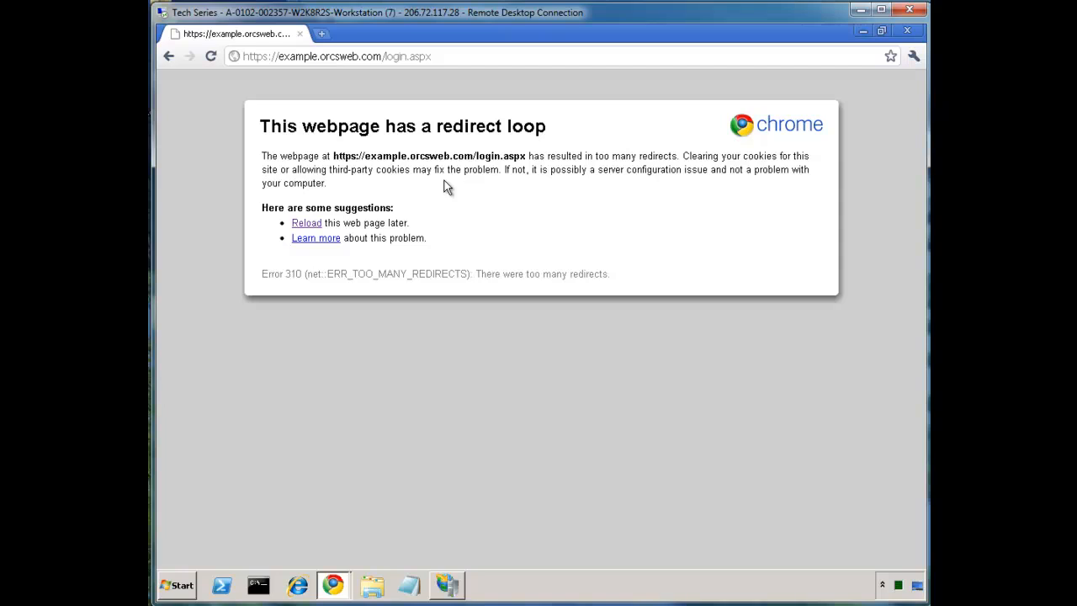
pyautogui.moveTo(784, 82)
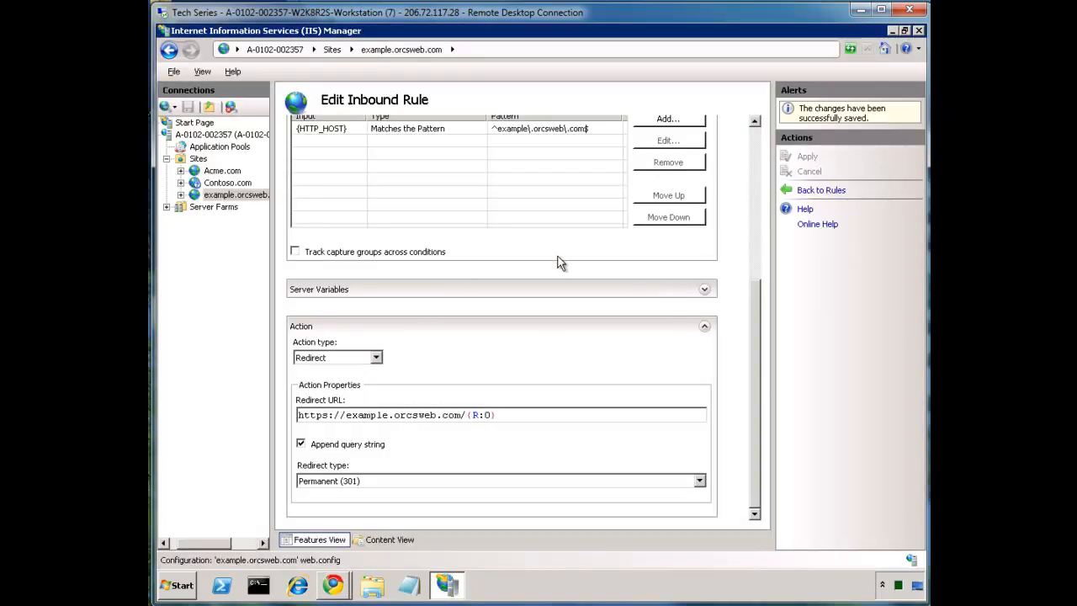
# Step: Add a condition where {HTTPS} matches the pattern off and apply the rule
pyautogui.click(666, 118)
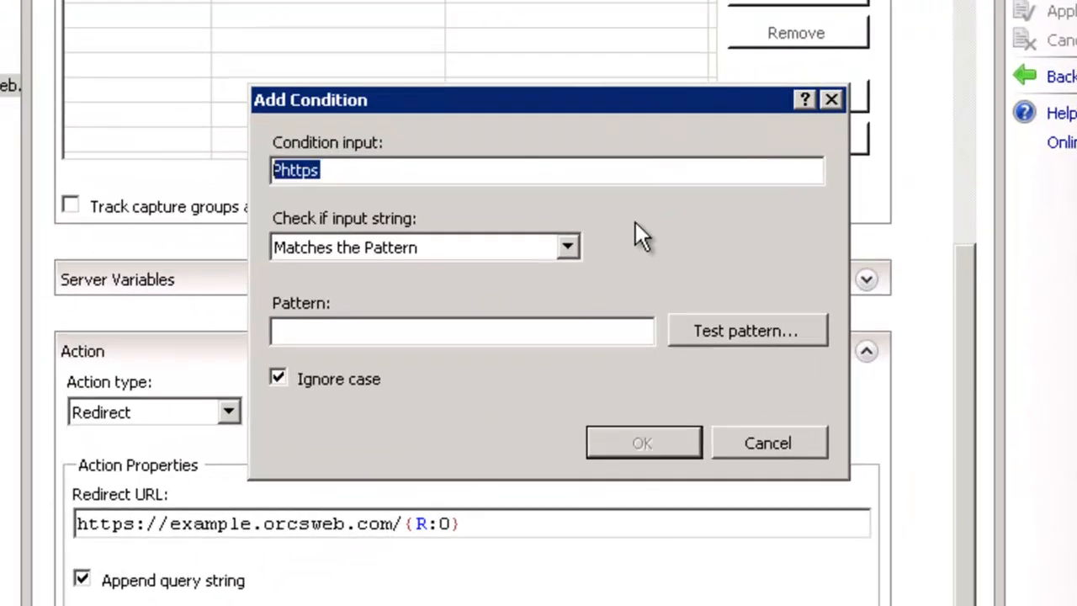
pyautogui.write('{https')
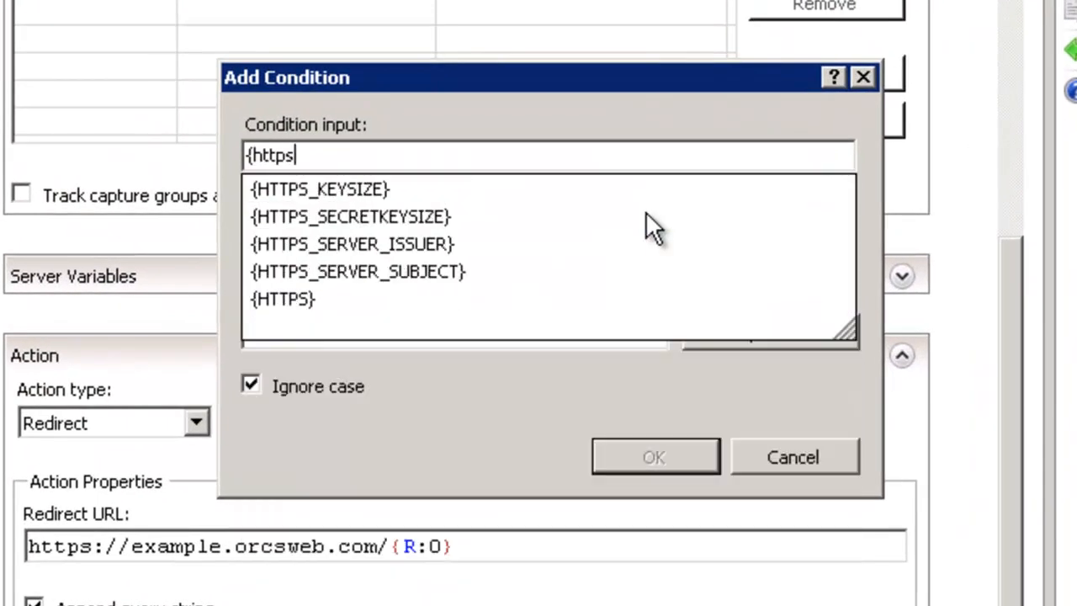
pyautogui.click(280, 300)
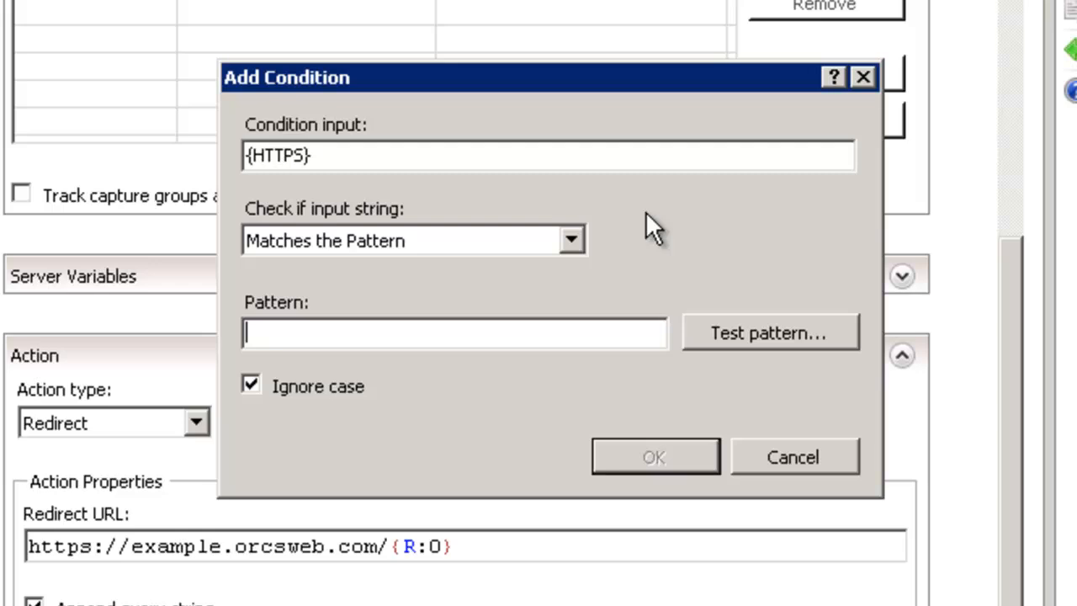
pyautogui.write('off')
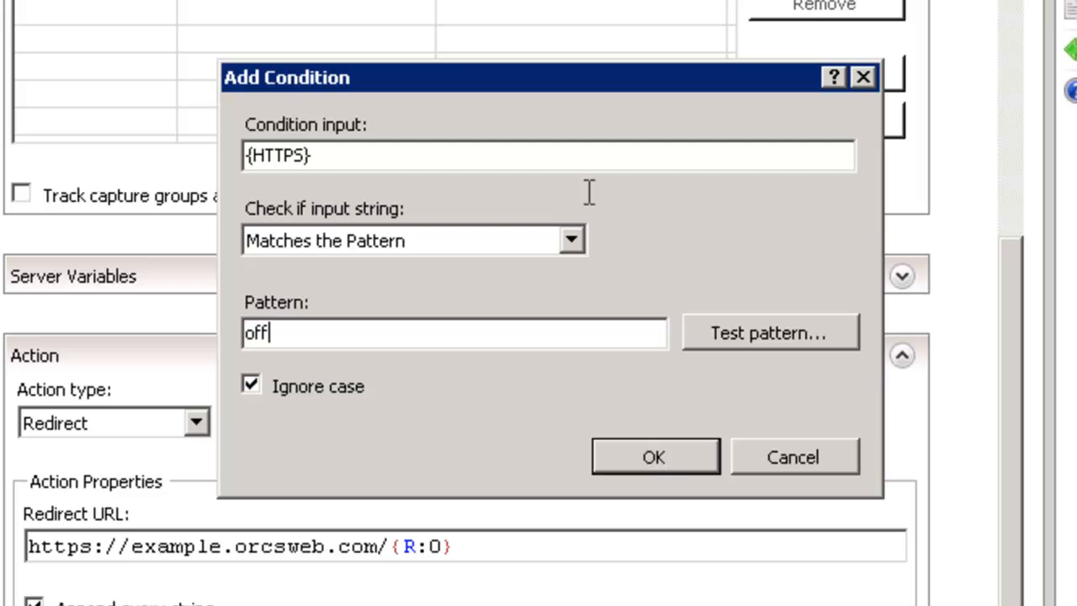
pyautogui.click(653, 457)
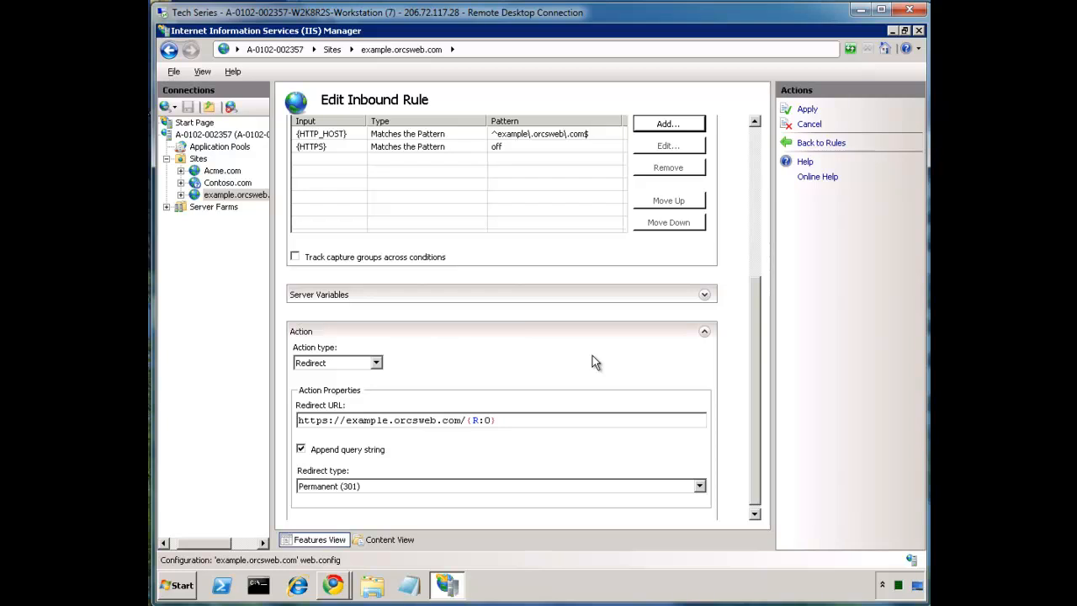
pyautogui.click(806, 107)
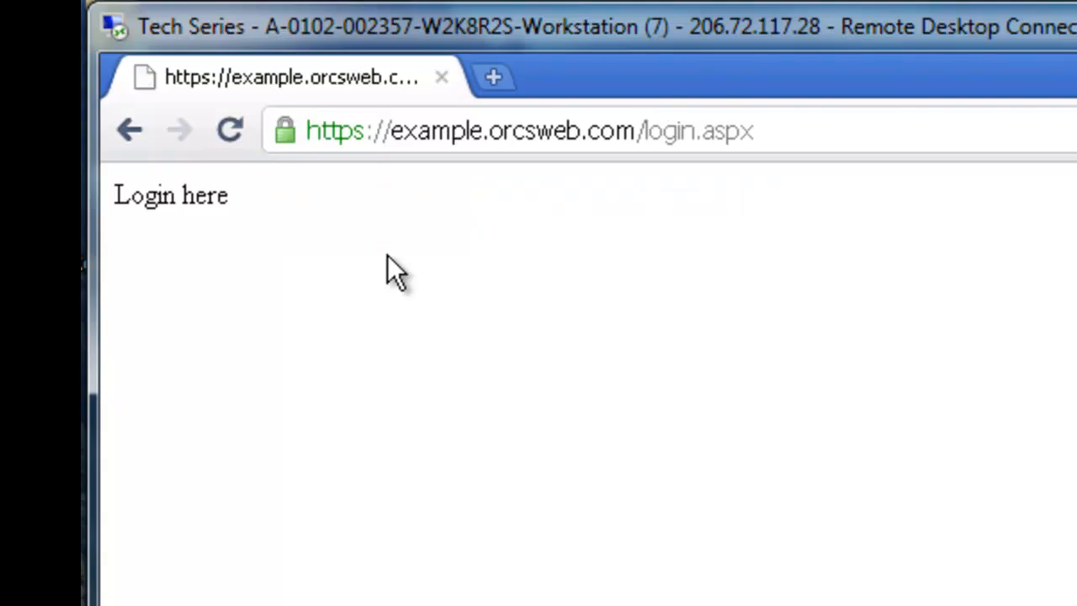
pyautogui.moveTo(722, 198)
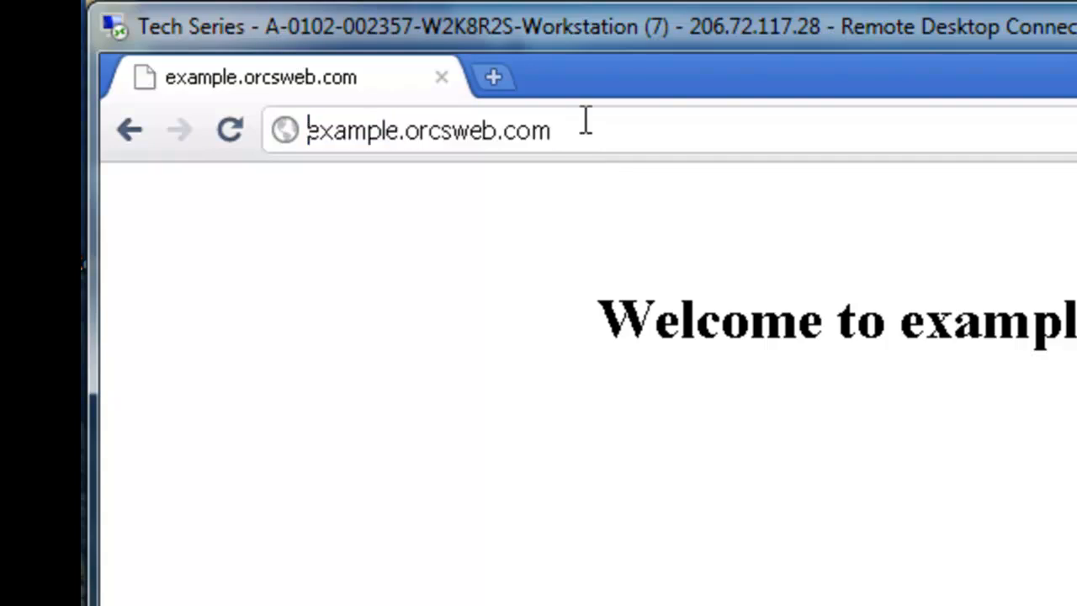
# Step: Browse to example.orcsweb.com/login.aspx to test that the redirect now loads the login page
pyautogui.write('/login.aspx')
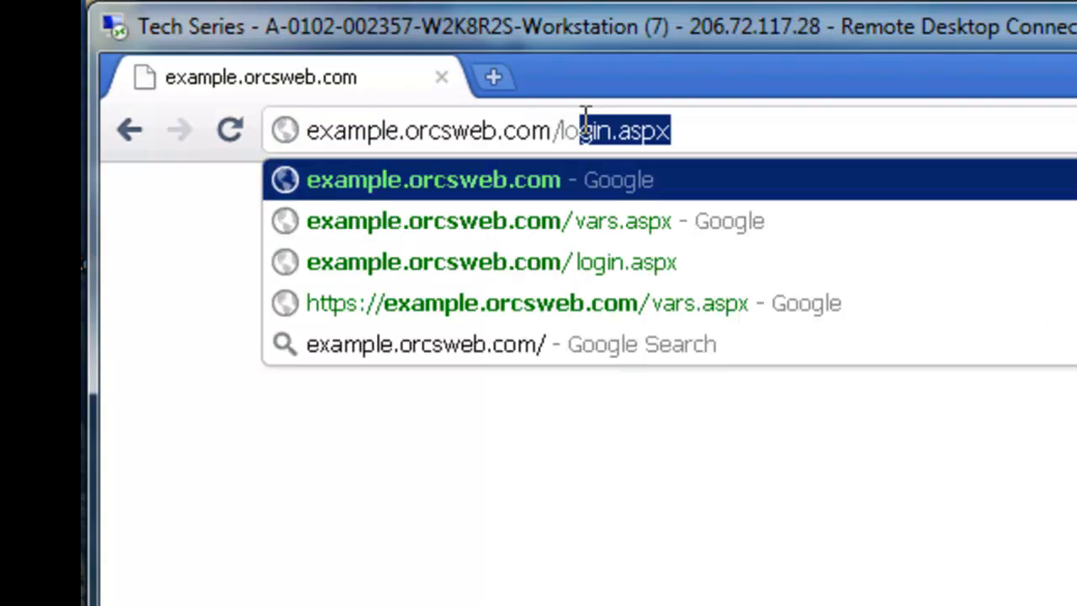